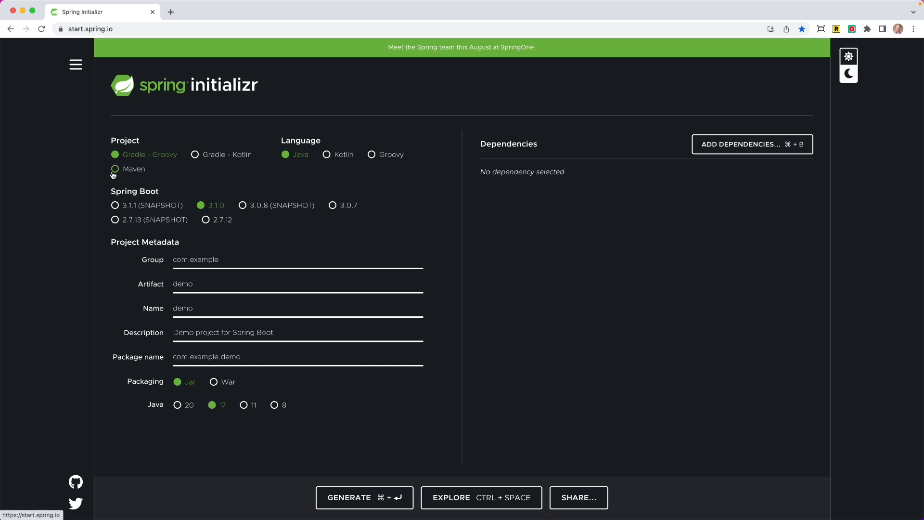
Choose Maven, set the group to dev.danvega and the artifact to headers.
{"action": "left_click", "coordinate": [115, 169]}
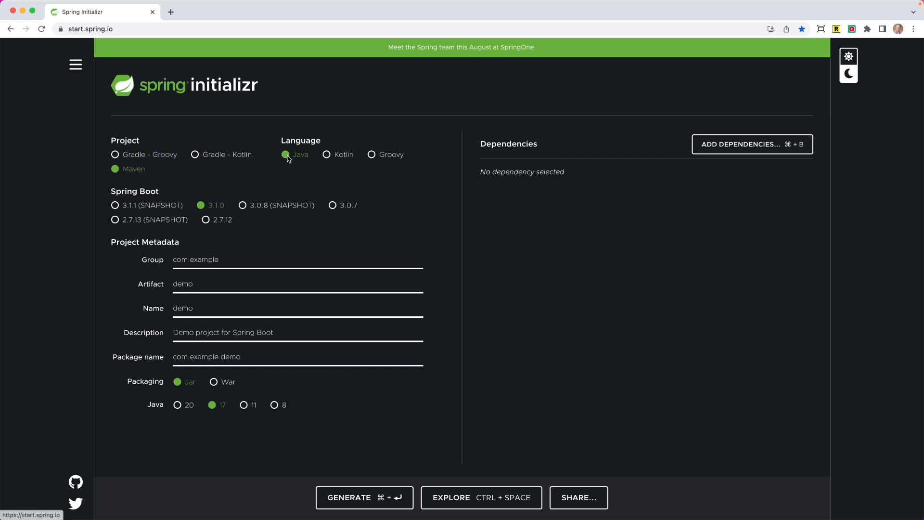
{"action": "mouse_move", "coordinate": [182, 198]}
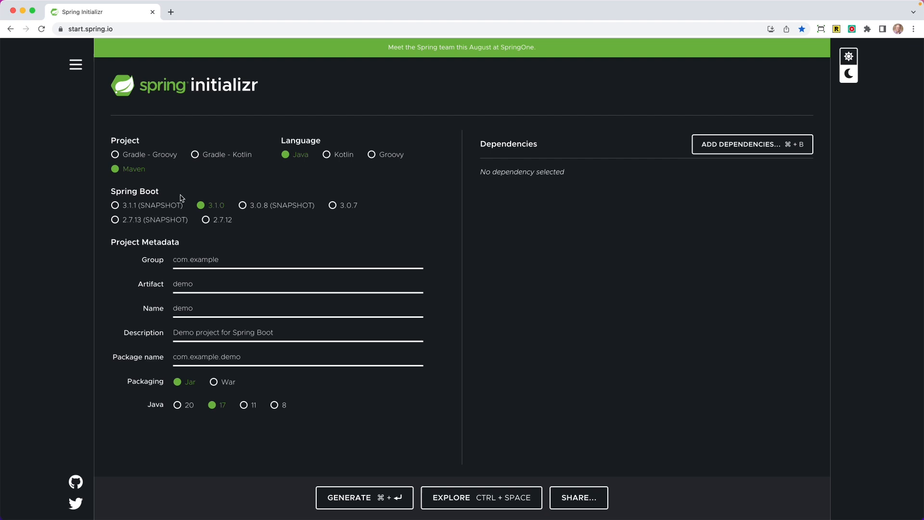
{"action": "left_click", "coordinate": [201, 259]}
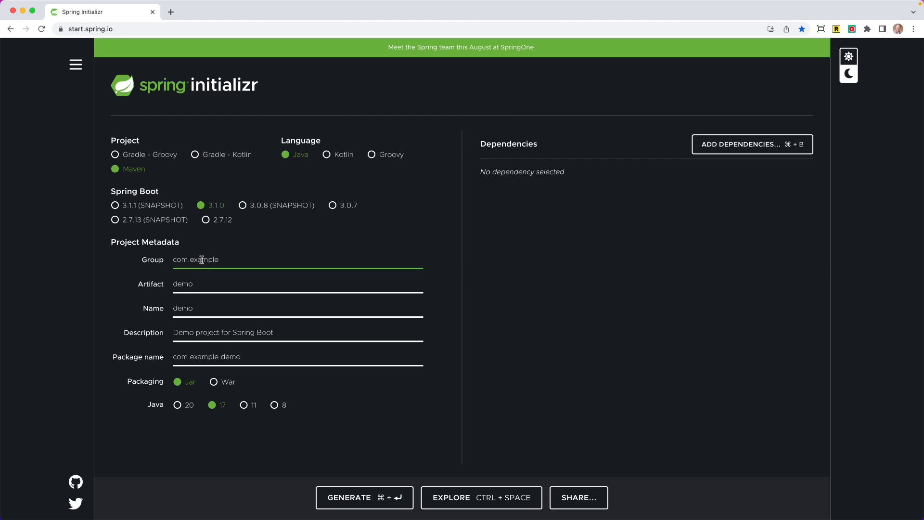
{"action": "type", "text": "dev.d"}
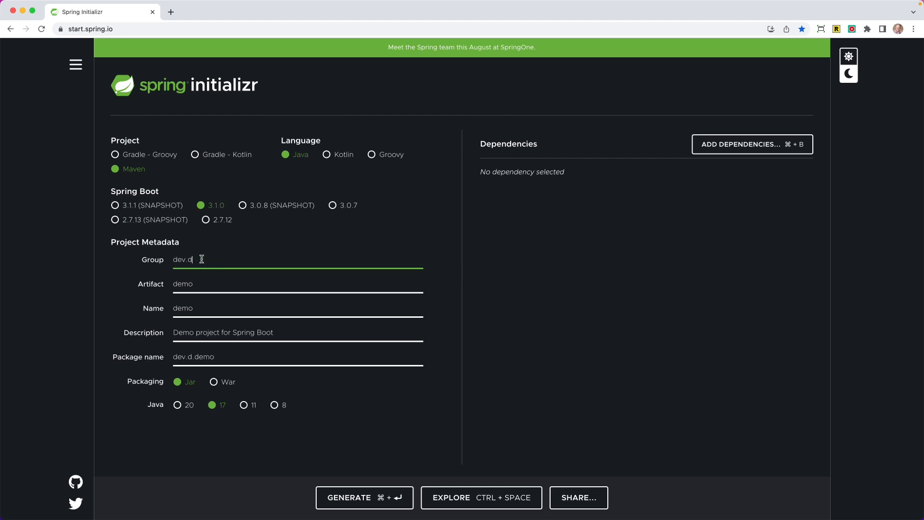
{"action": "type", "text": "anvega"}
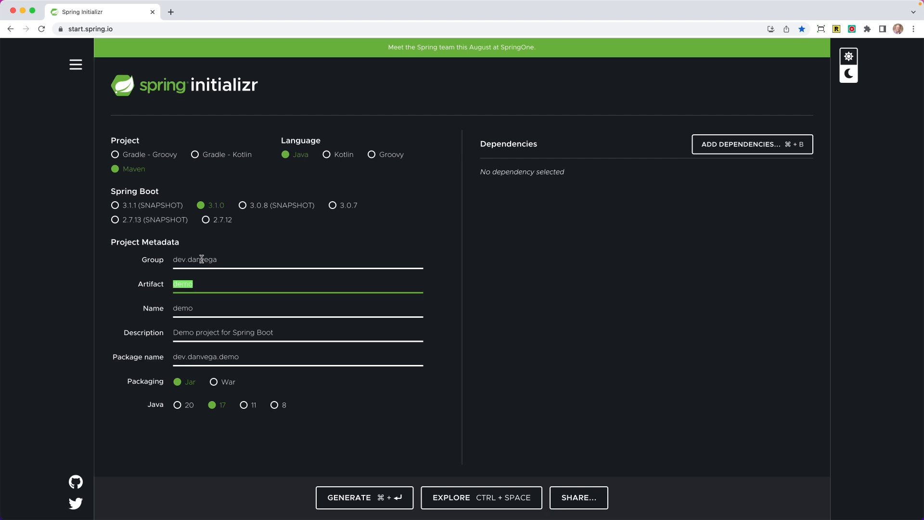
{"action": "type", "text": "headers"}
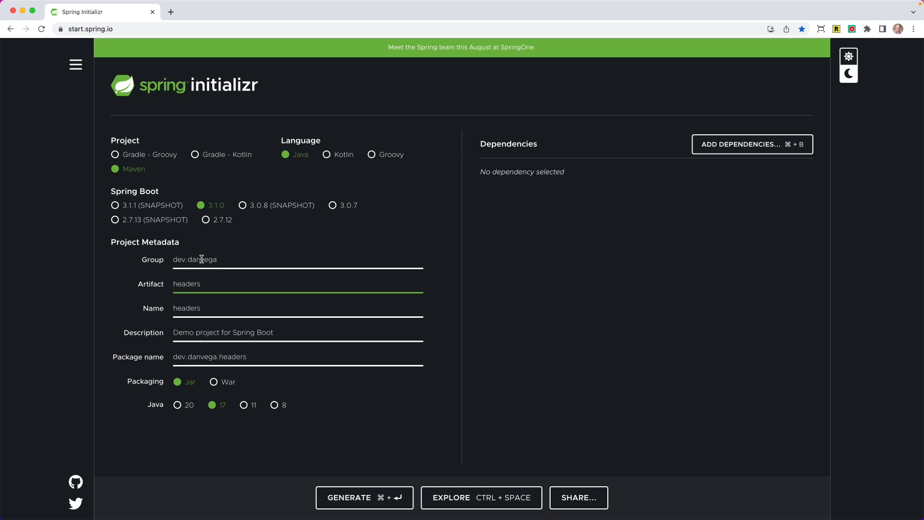
{"action": "mouse_move", "coordinate": [747, 212]}
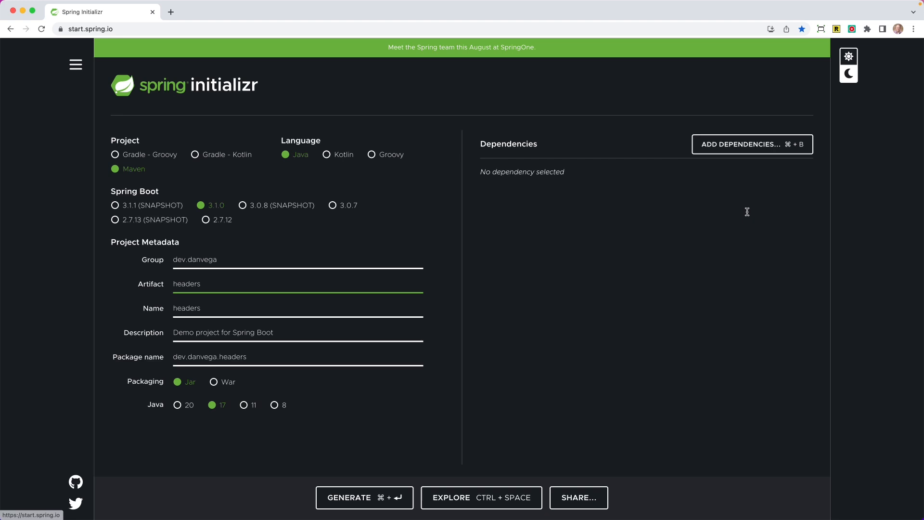
Add the Spring Web dependency by searching 'web'.
{"action": "left_click", "coordinate": [752, 143]}
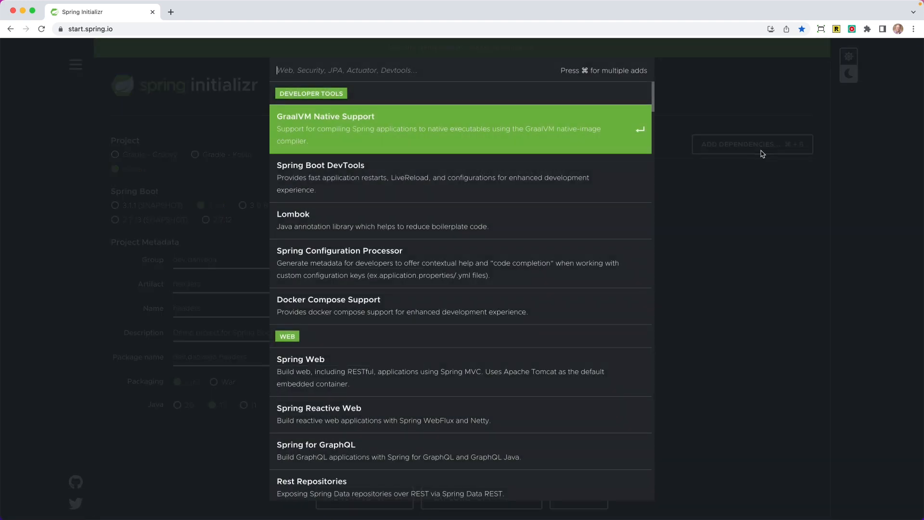
{"action": "type", "text": "web"}
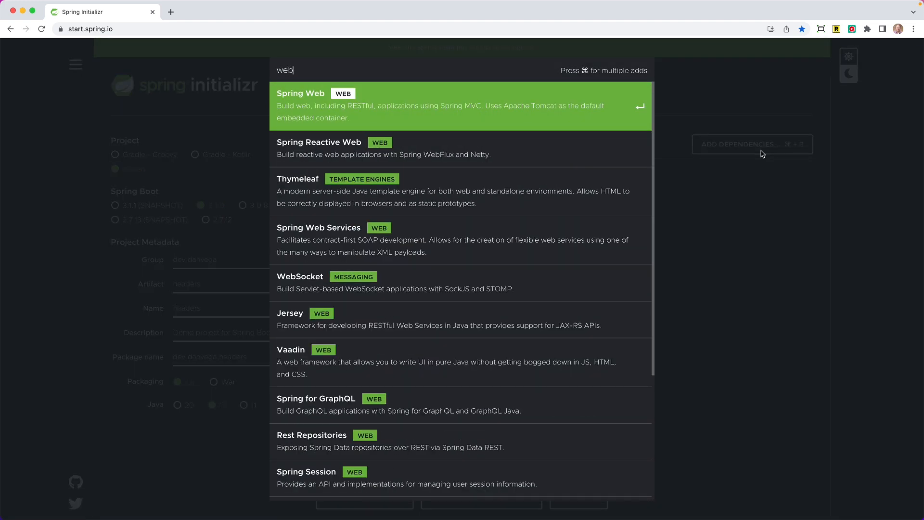
{"action": "left_click", "coordinate": [413, 106]}
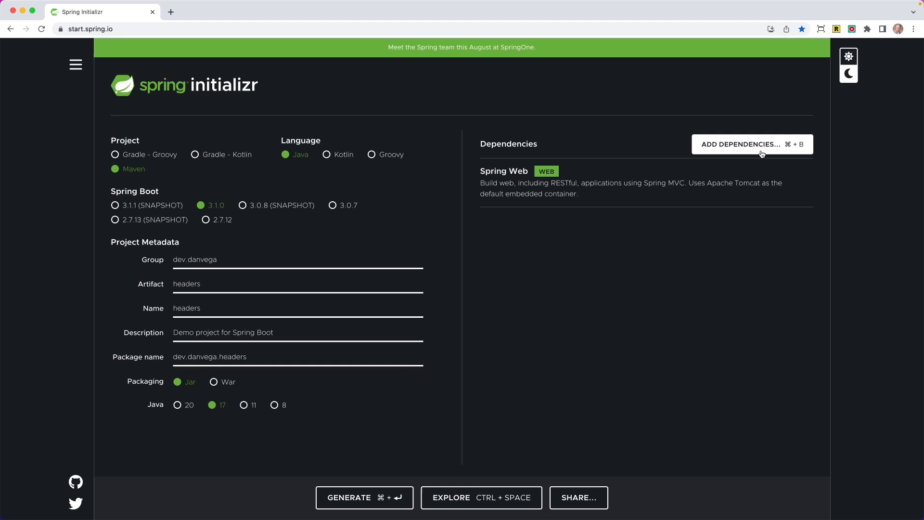
Add the Spring Reactive Web dependency by searching 'web' again.
{"action": "left_click", "coordinate": [752, 143]}
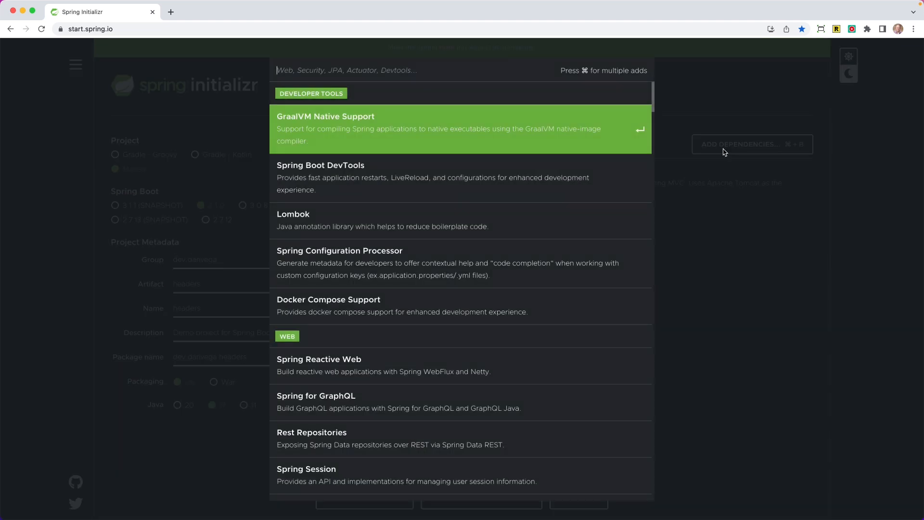
{"action": "type", "text": "web"}
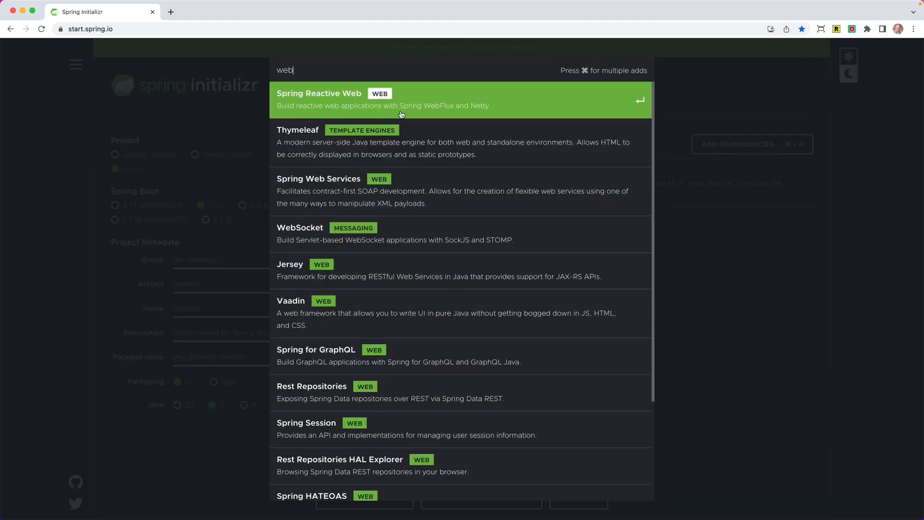
{"action": "left_click", "coordinate": [400, 99]}
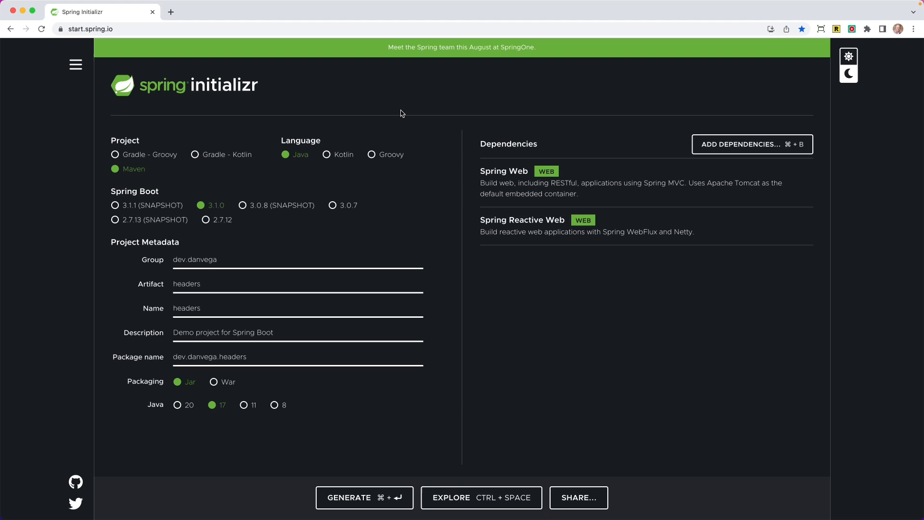
{"action": "mouse_move", "coordinate": [468, 183]}
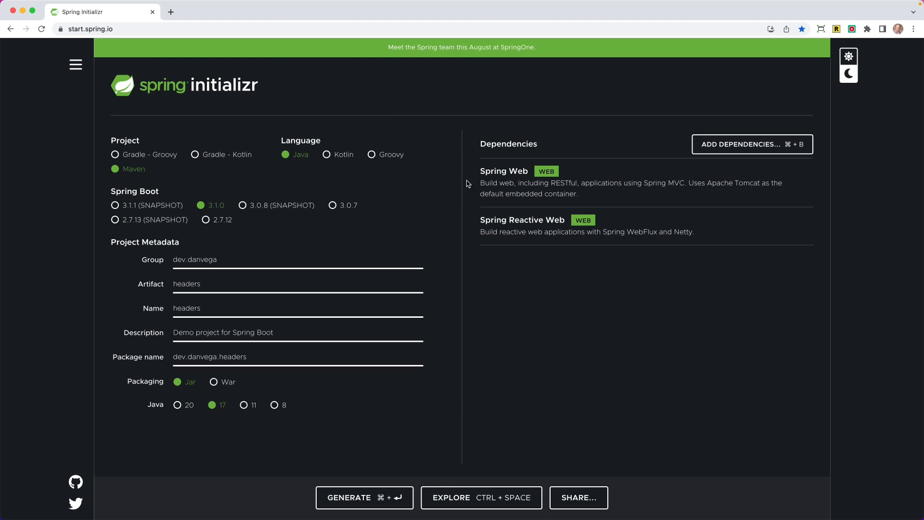
{"action": "mouse_move", "coordinate": [583, 271]}
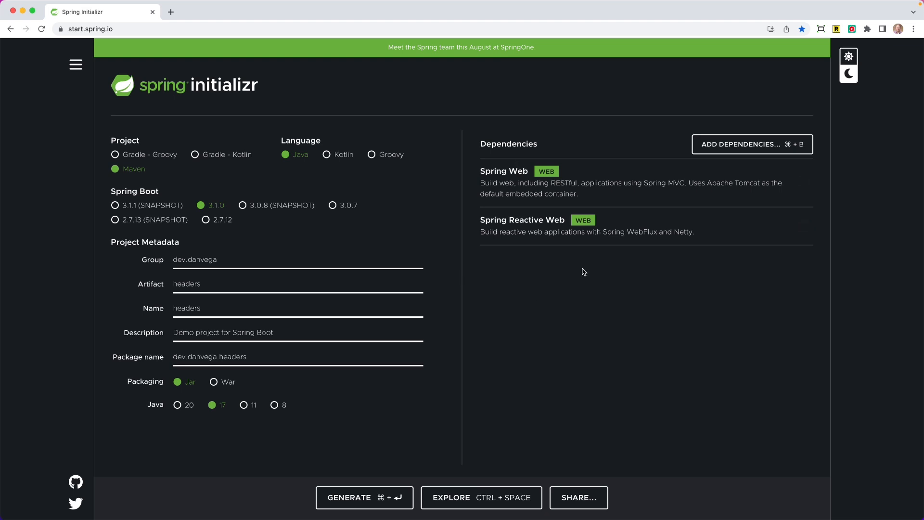
{"action": "mouse_move", "coordinate": [353, 460]}
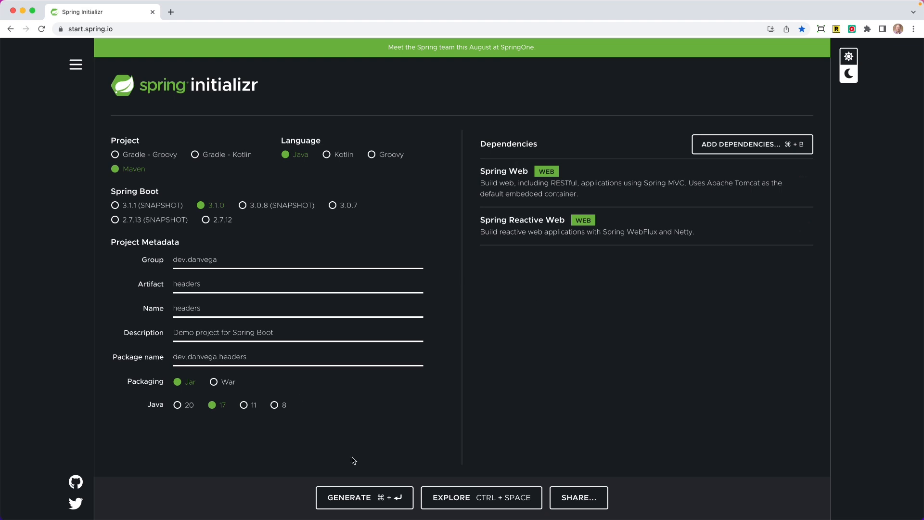
{"action": "mouse_move", "coordinate": [334, 388]}
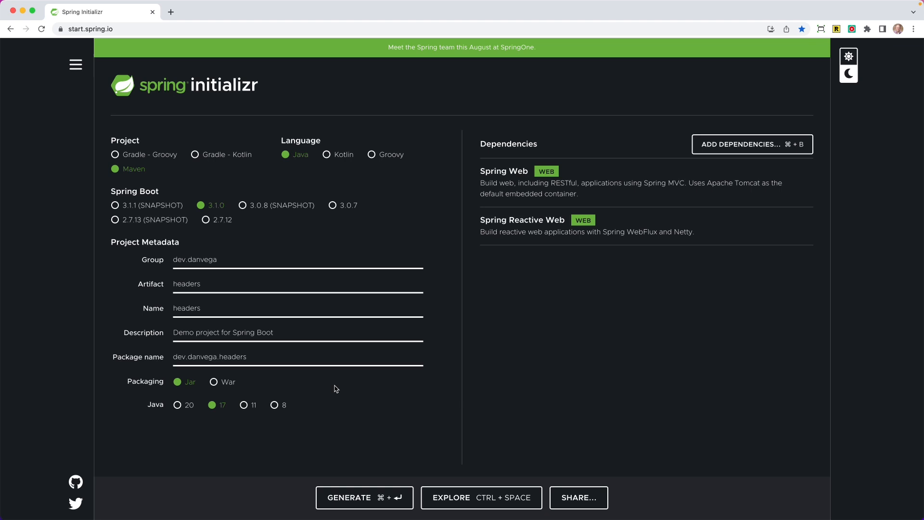
Rename HeadersApplication and its test class to Application, then close the file.
{"action": "left_click", "coordinate": [364, 497]}
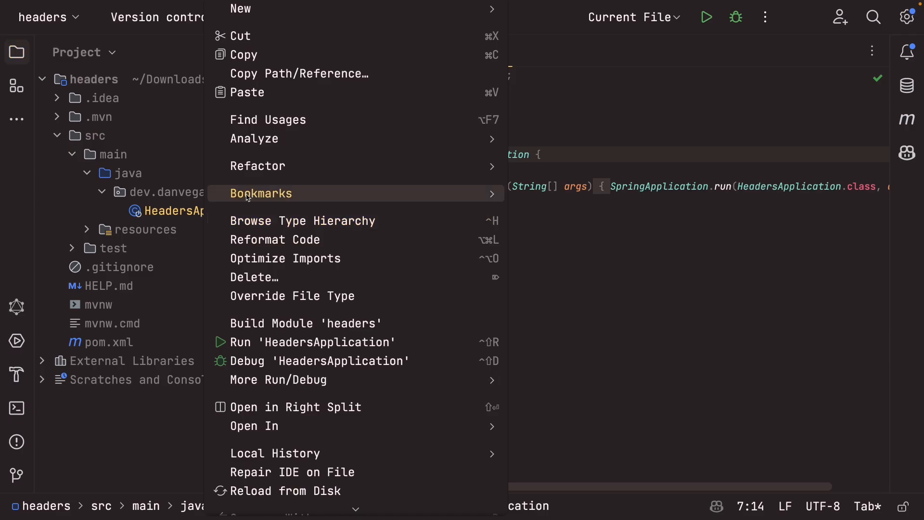
{"action": "left_click", "coordinate": [258, 166]}
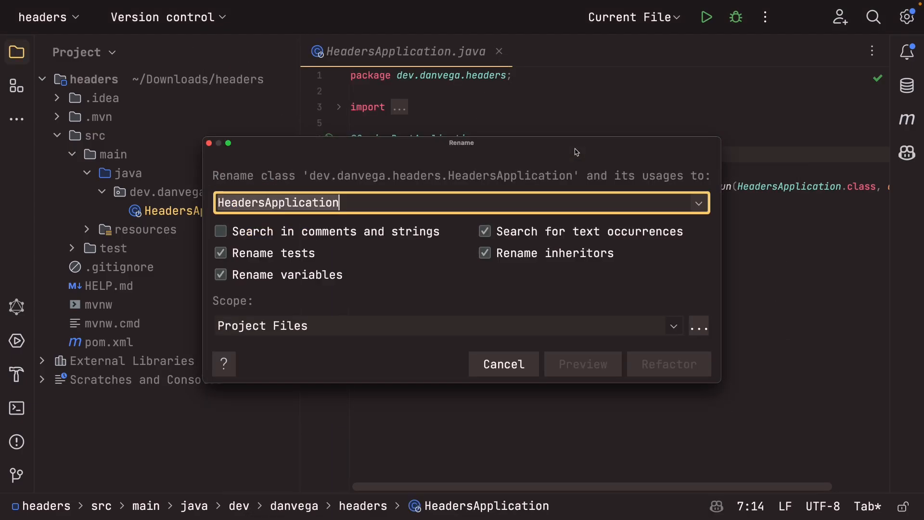
{"action": "left_click", "coordinate": [668, 364]}
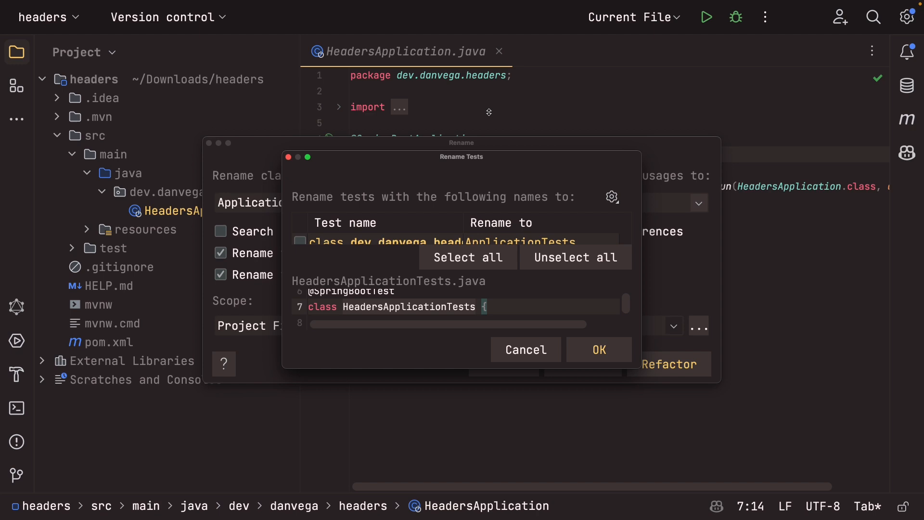
{"action": "left_click", "coordinate": [597, 349]}
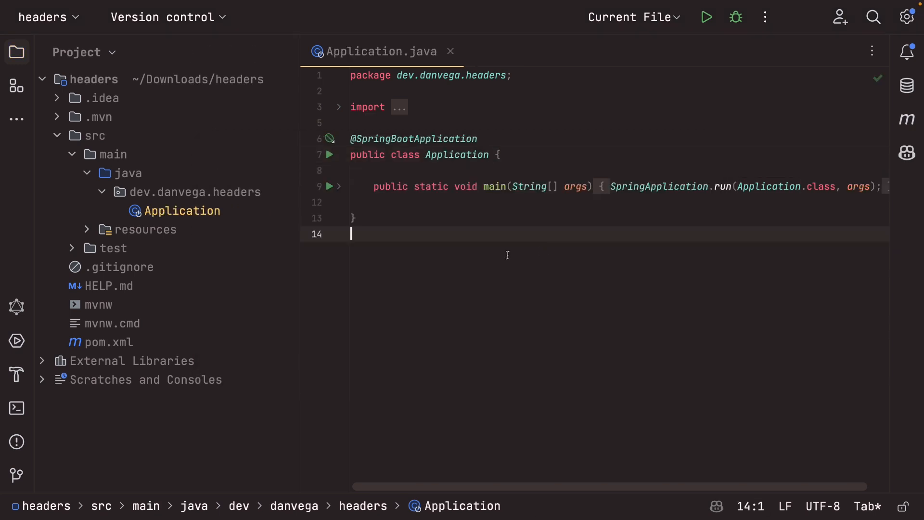
{"action": "left_click", "coordinate": [450, 51]}
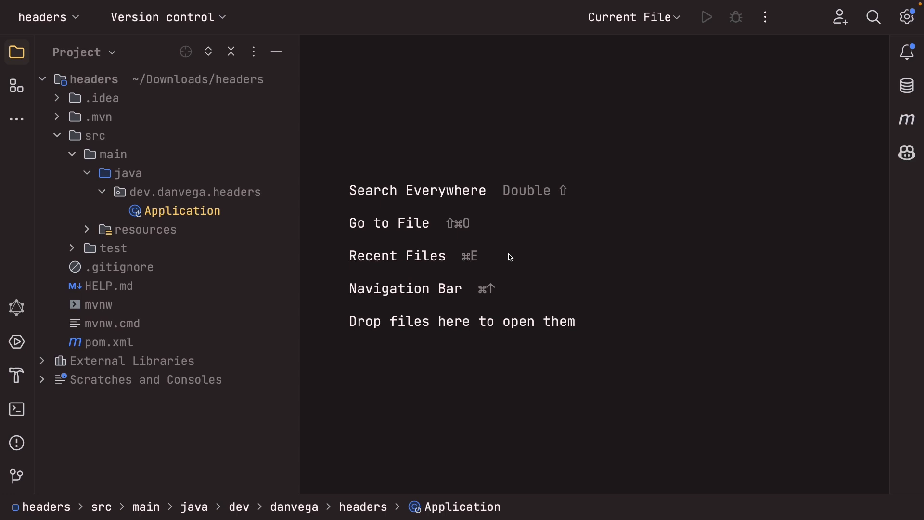
Create a new Java class Post inside a model package.
{"action": "right_click", "coordinate": [183, 211]}
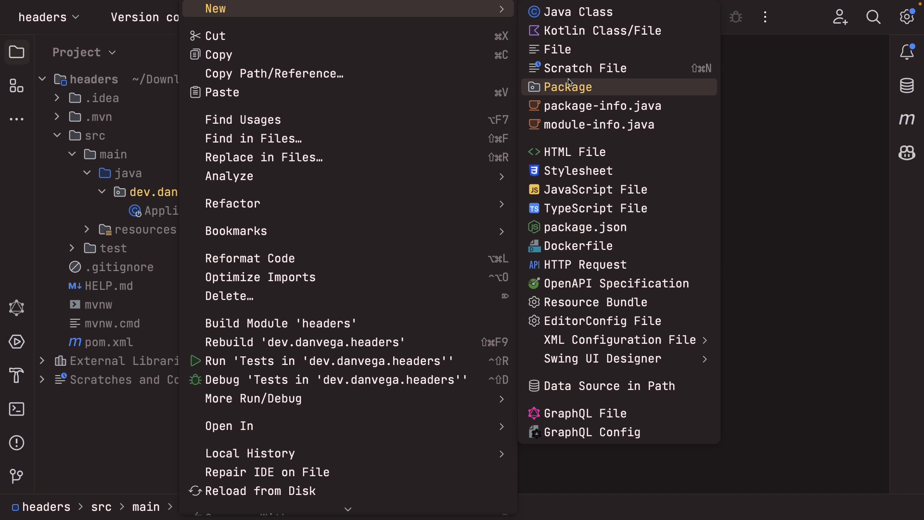
{"action": "left_click", "coordinate": [577, 12]}
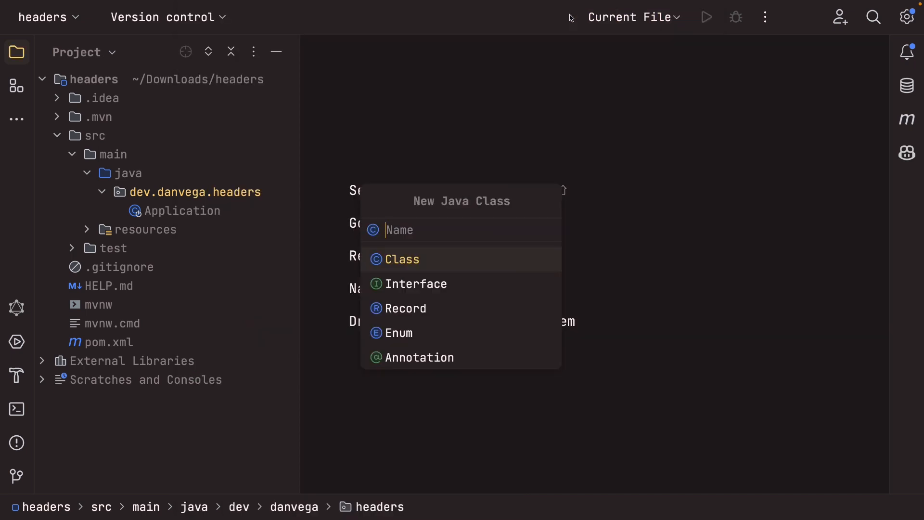
{"action": "type", "text": "Post"}
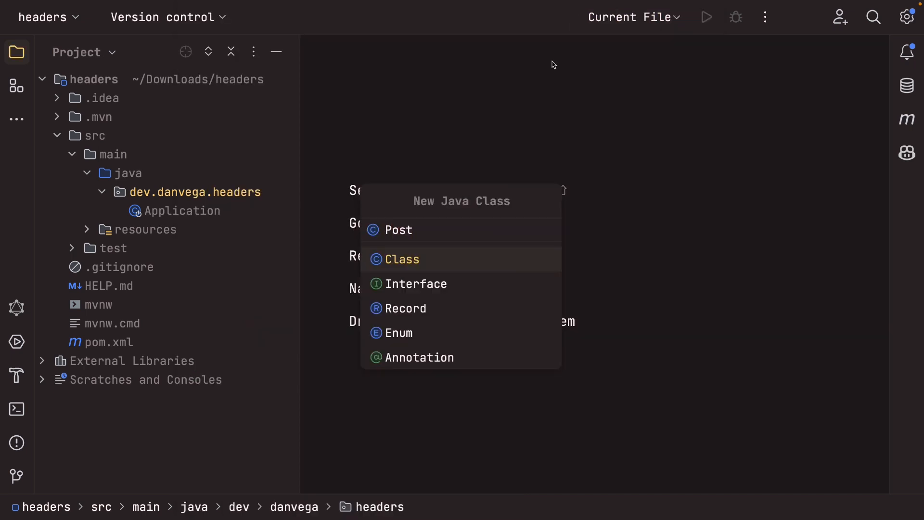
{"action": "mouse_move", "coordinate": [384, 230]}
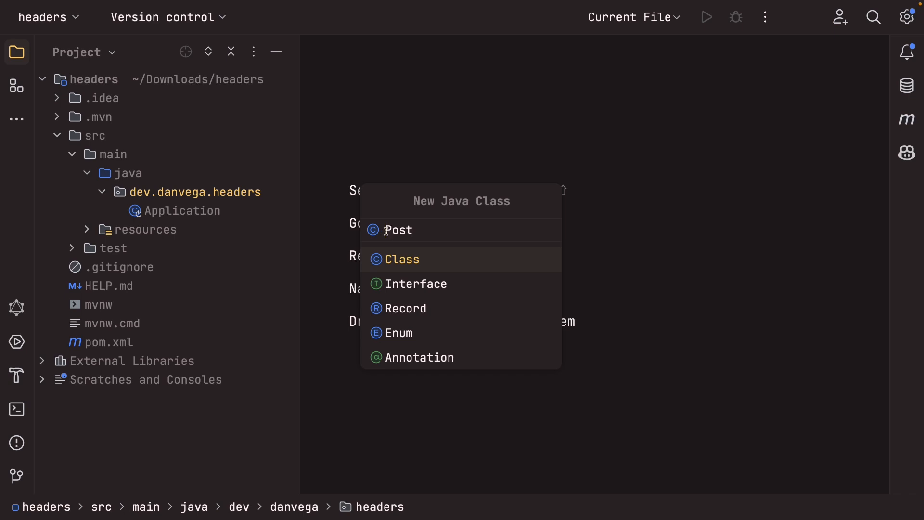
{"action": "type", "text": "model."}
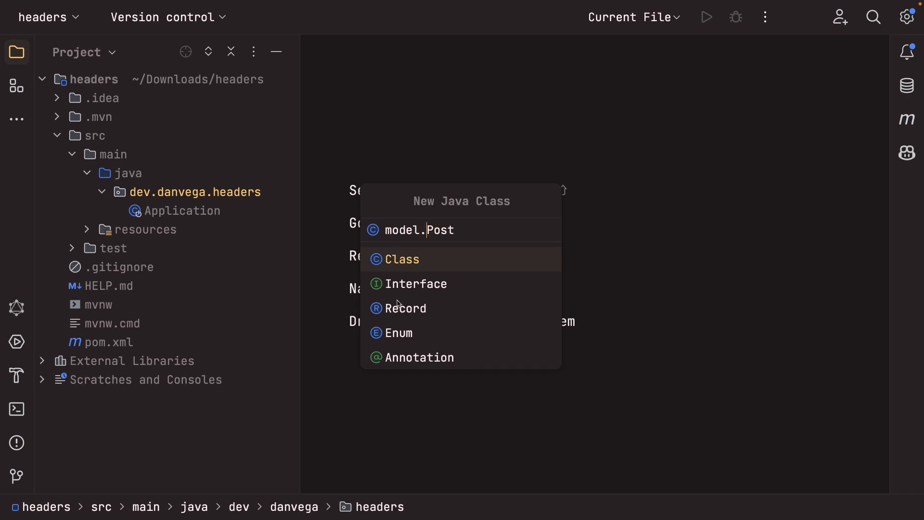
Insert the sb3-post live template to define the Post record with id, userId, title and body.
{"action": "left_click", "coordinate": [407, 308]}
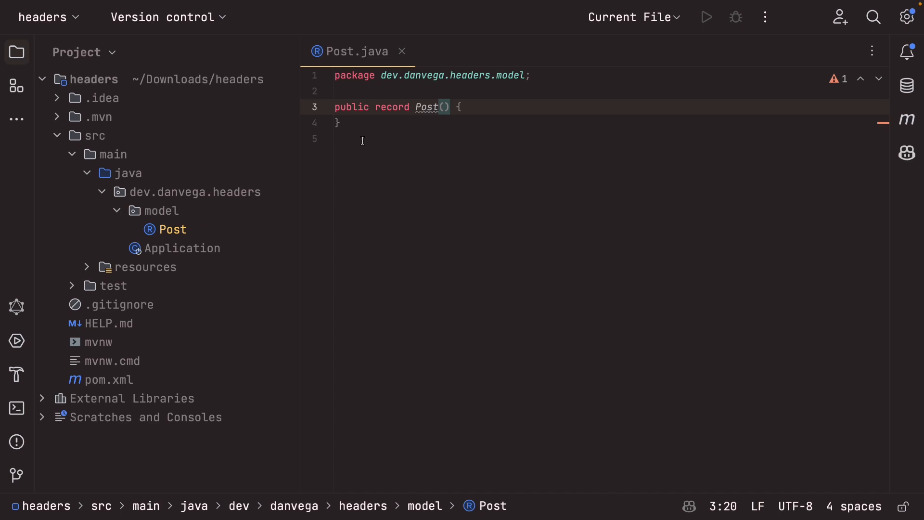
{"action": "type", "text": "sb"}
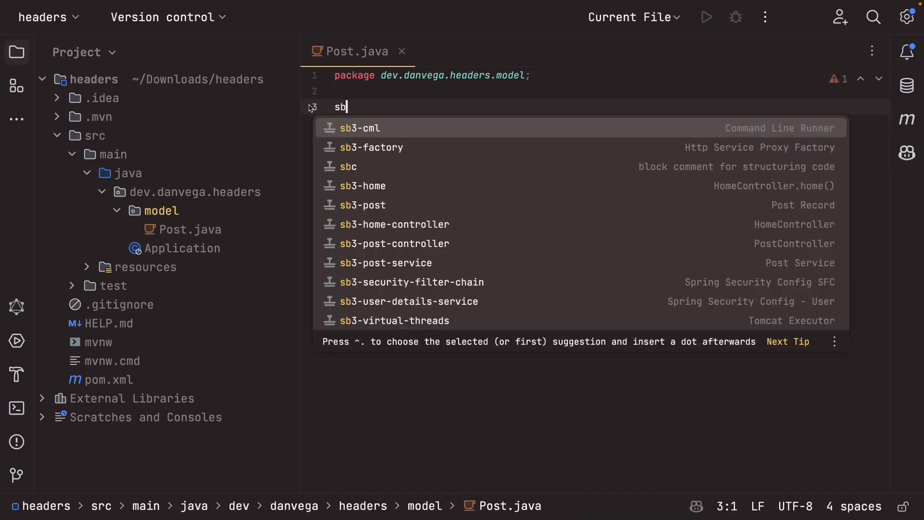
{"action": "left_click", "coordinate": [364, 204]}
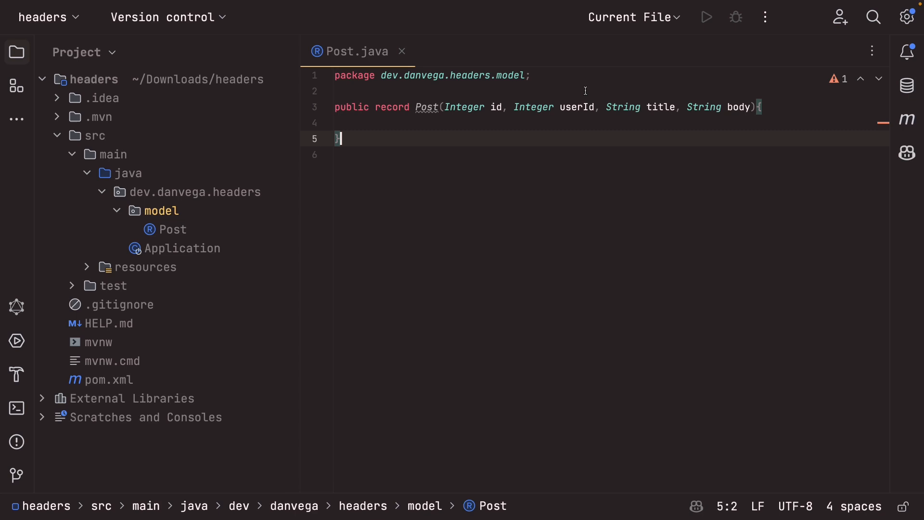
{"action": "mouse_move", "coordinate": [384, 114]}
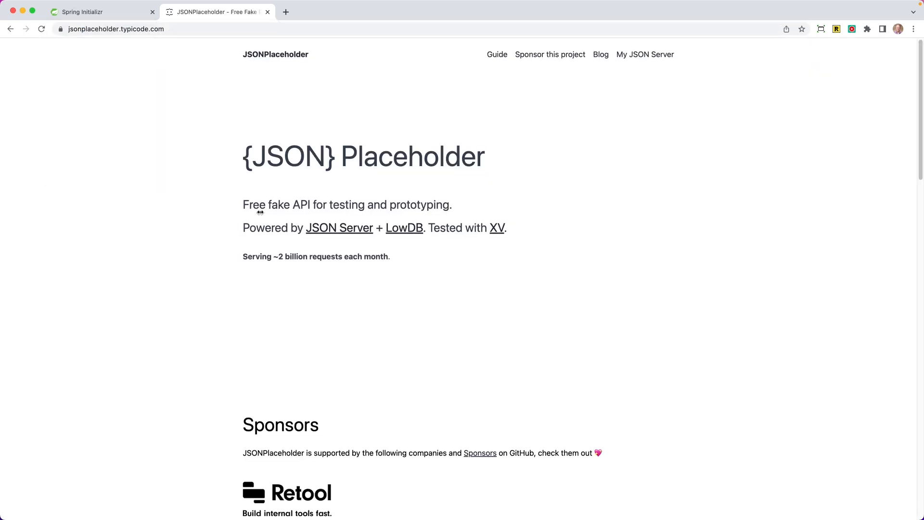
{"action": "mouse_move", "coordinate": [222, 211]}
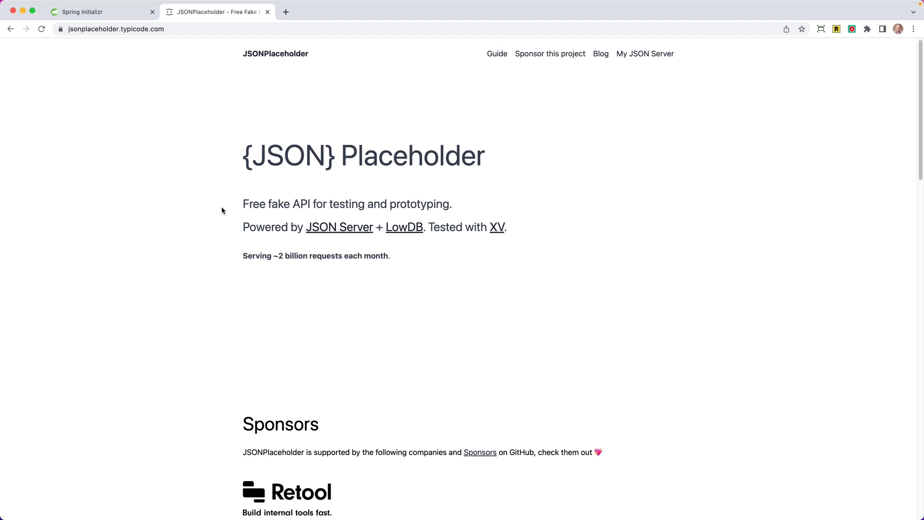
{"action": "mouse_move", "coordinate": [172, 290]}
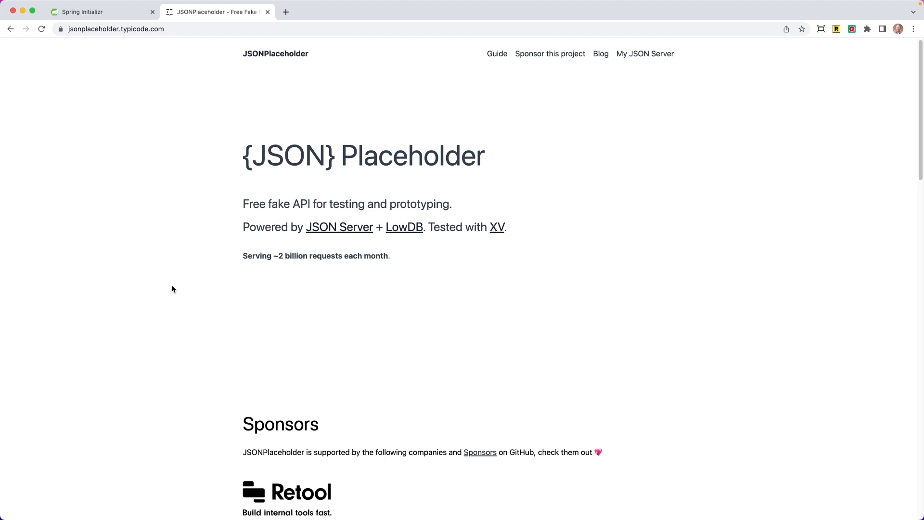
Open the /posts resource on JSONPlaceholder to view the JSON list of posts.
{"action": "scroll", "scroll_direction": "down", "scroll_amount": 3}
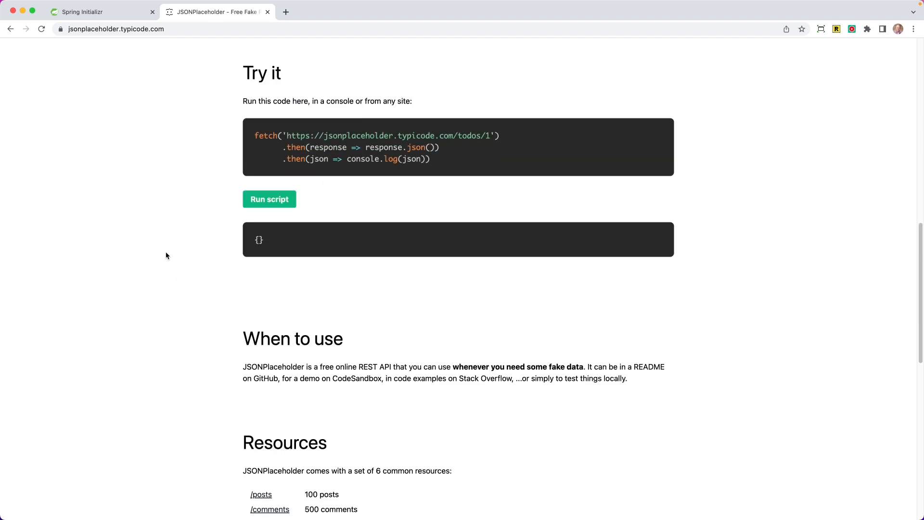
{"action": "scroll", "scroll_direction": "down", "scroll_amount": 3}
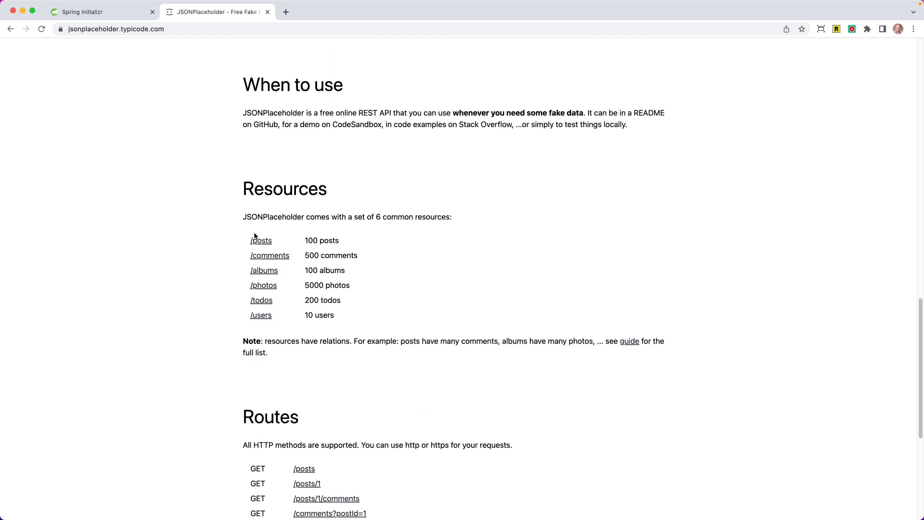
{"action": "mouse_move", "coordinate": [260, 240]}
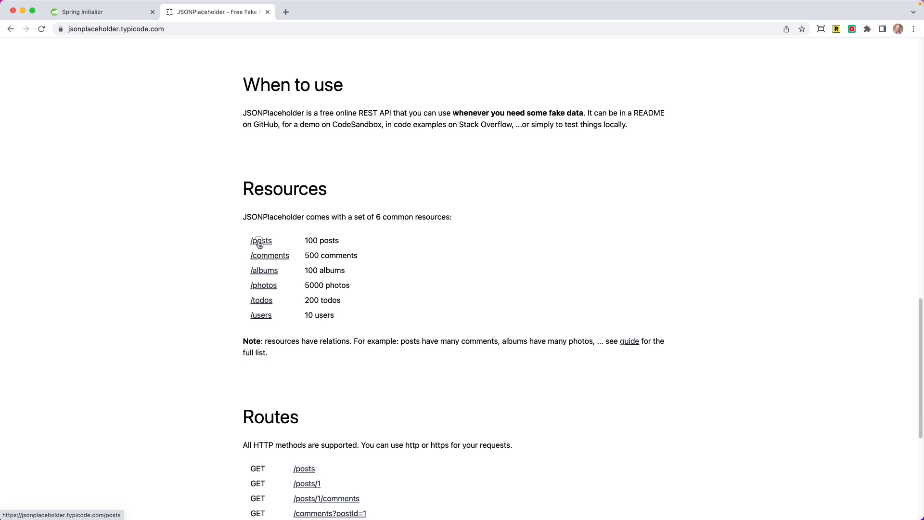
{"action": "left_click", "coordinate": [261, 241]}
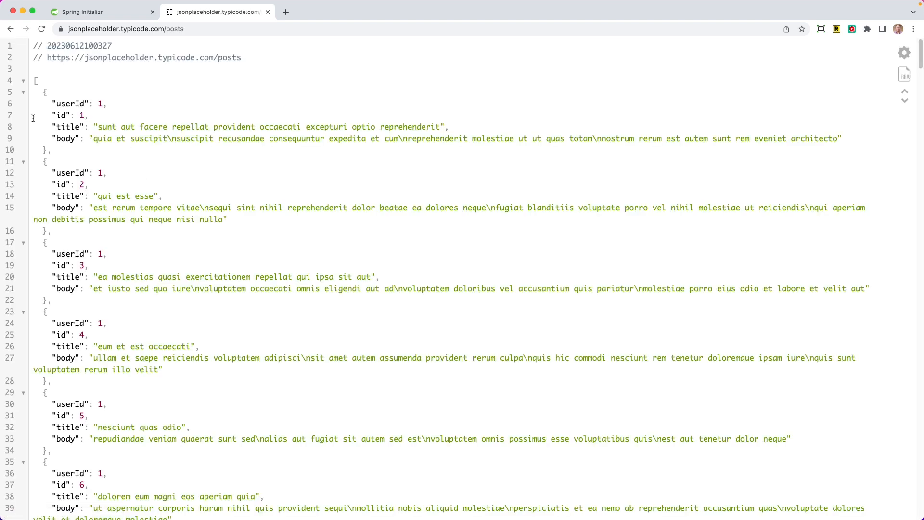
{"action": "mouse_move", "coordinate": [54, 101]}
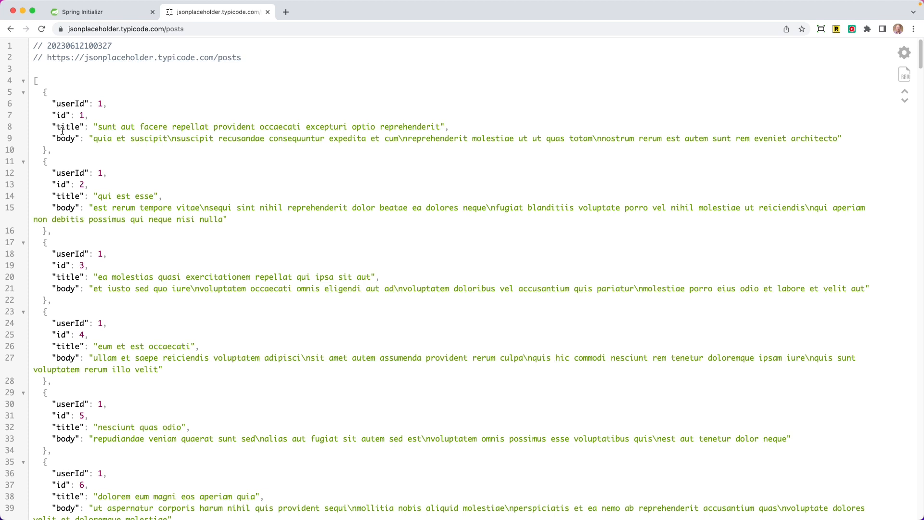
{"action": "mouse_move", "coordinate": [80, 124]}
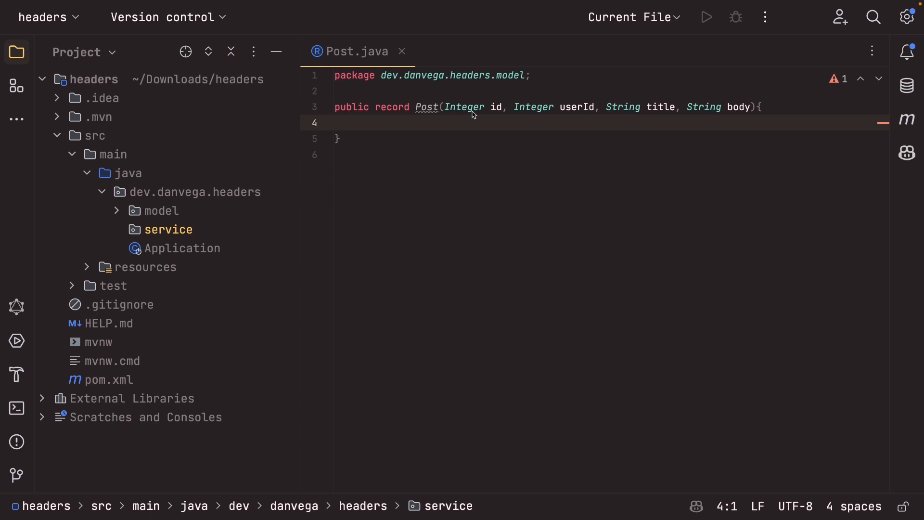
Create a JsonPlaceholderService interface in the service package.
{"action": "right_click", "coordinate": [170, 230]}
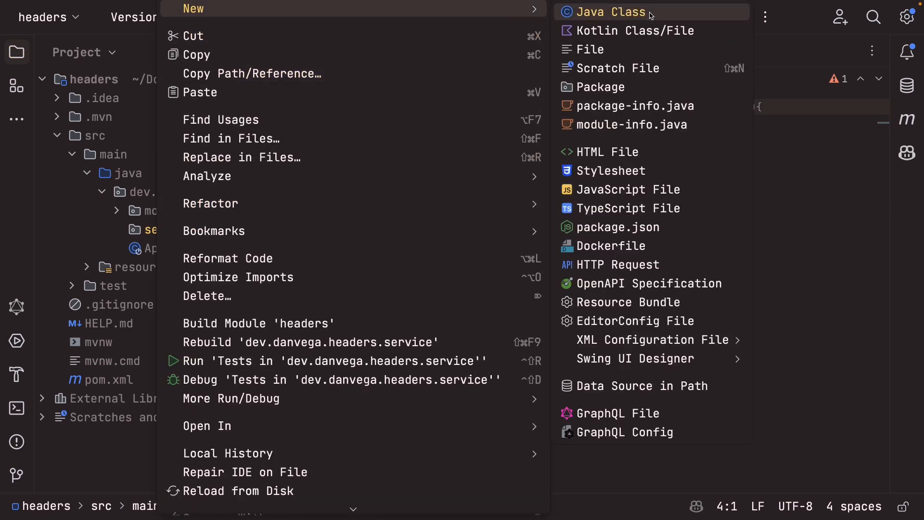
{"action": "left_click", "coordinate": [609, 12]}
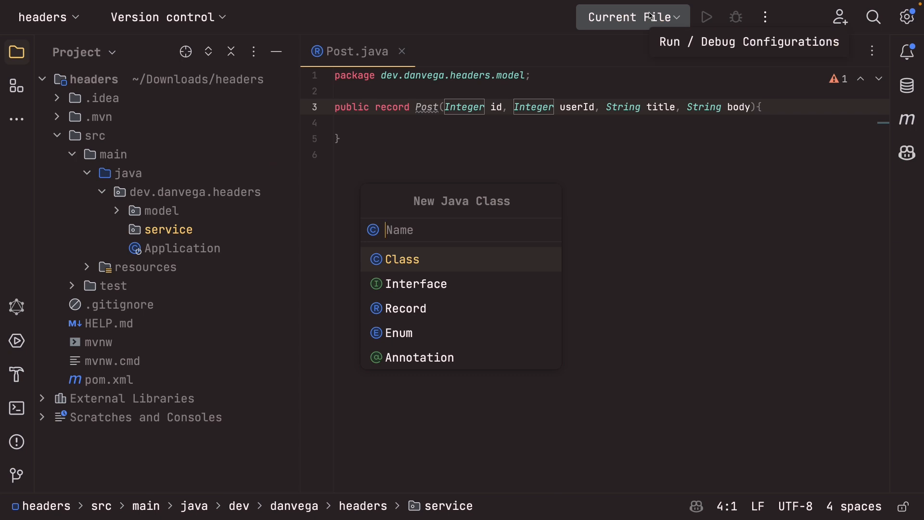
{"action": "type", "text": "JsonPlaceholde"}
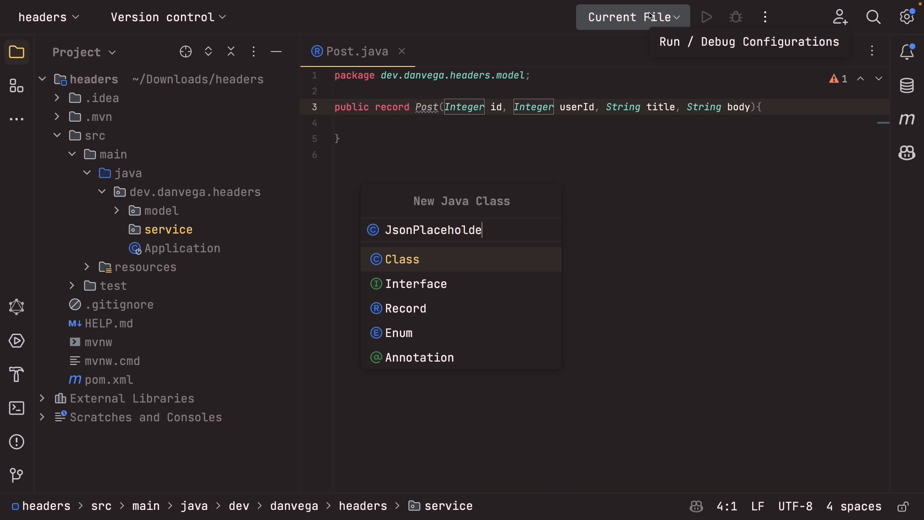
{"action": "type", "text": "Service"}
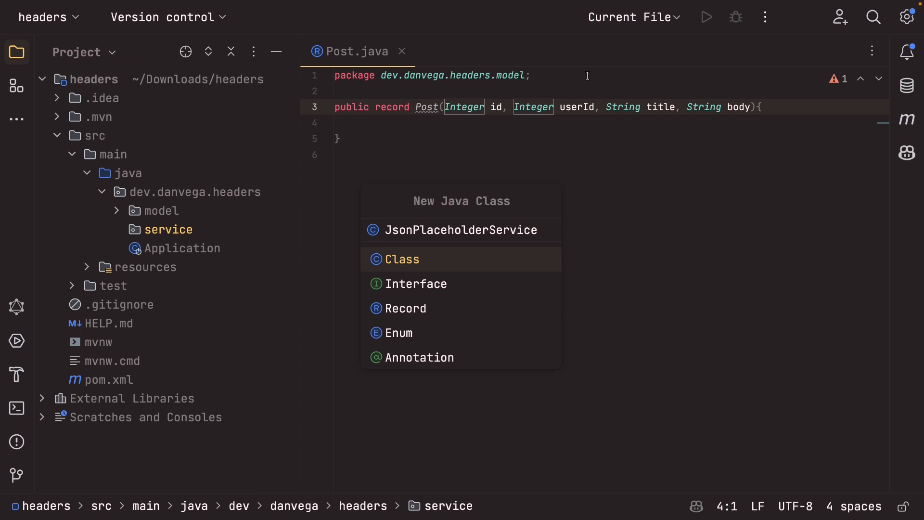
{"action": "left_click", "coordinate": [416, 283]}
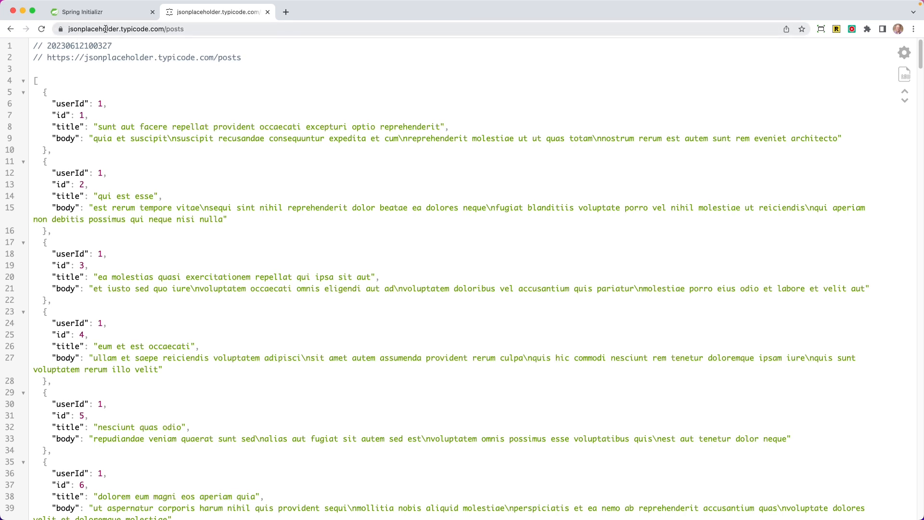
{"action": "mouse_move", "coordinate": [133, 37]}
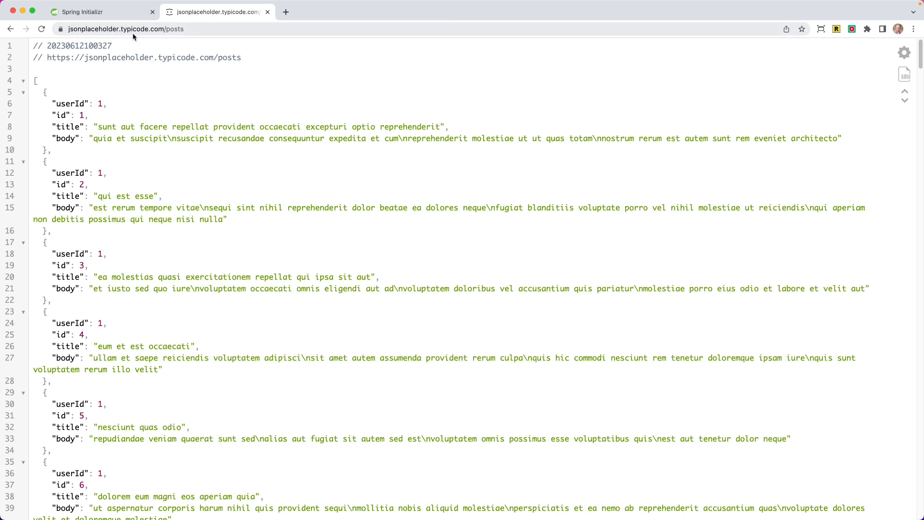
{"action": "mouse_move", "coordinate": [189, 113]}
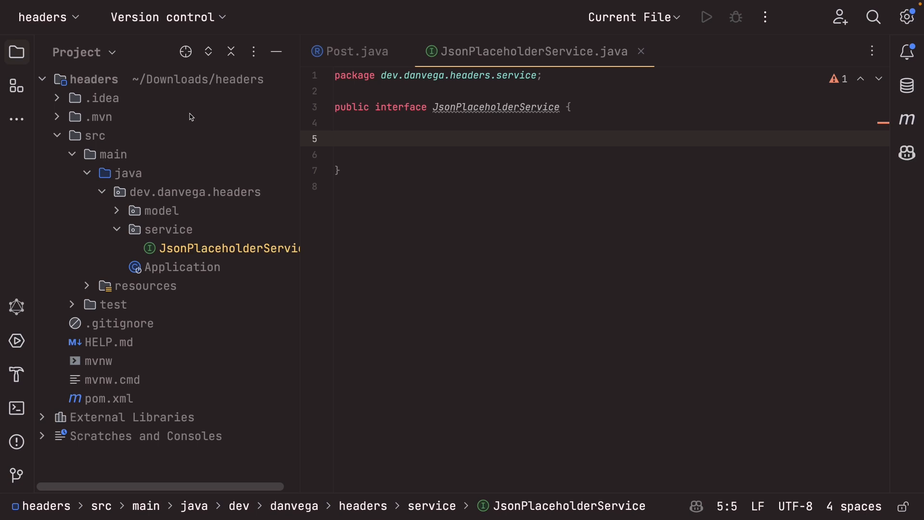
{"action": "type", "text": "@G"}
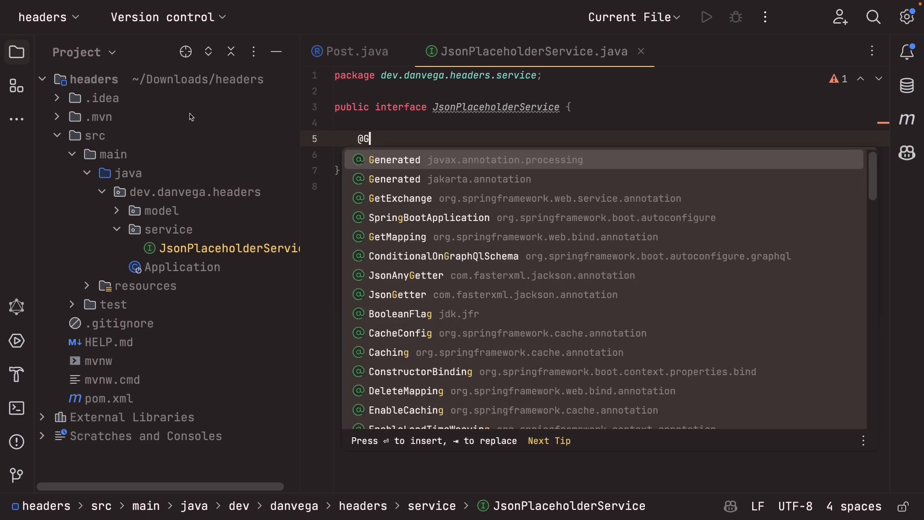
{"action": "left_click", "coordinate": [398, 199]}
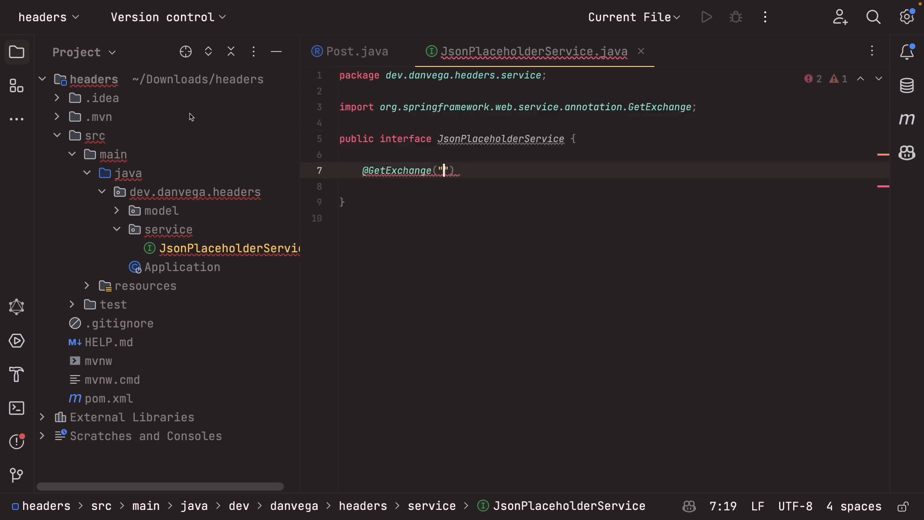
{"action": "type", "text": "/posts"}
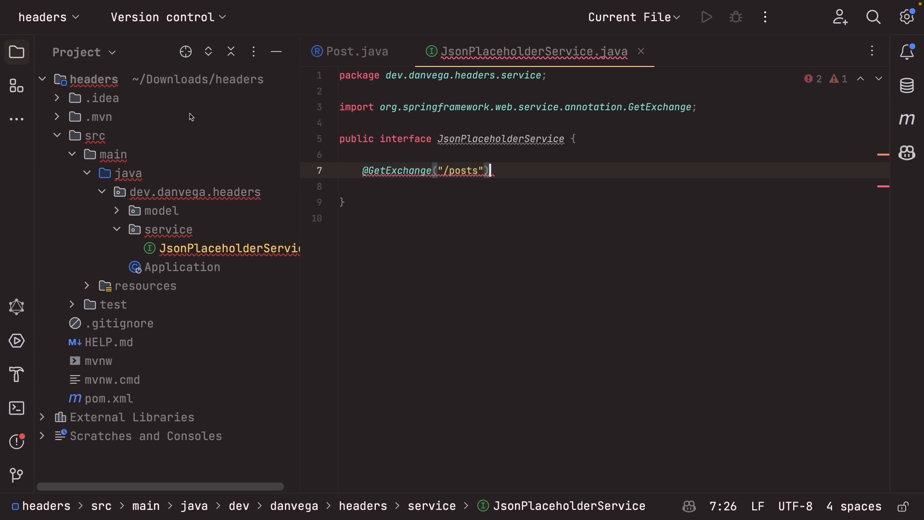
{"action": "key", "text": "Return"}
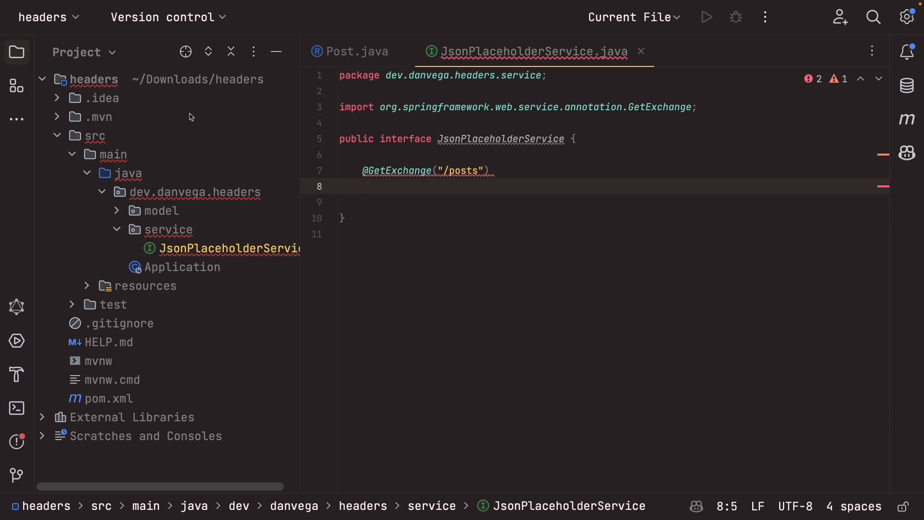
Declare List<Post> findAll(), replacing the Flux return type with List.
{"action": "type", "text": "M"}
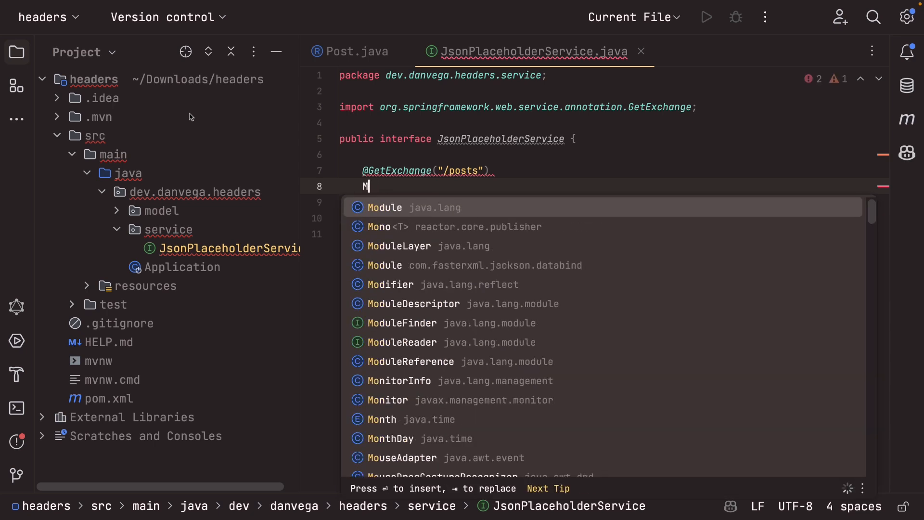
{"action": "type", "text": "Flux<Post>"}
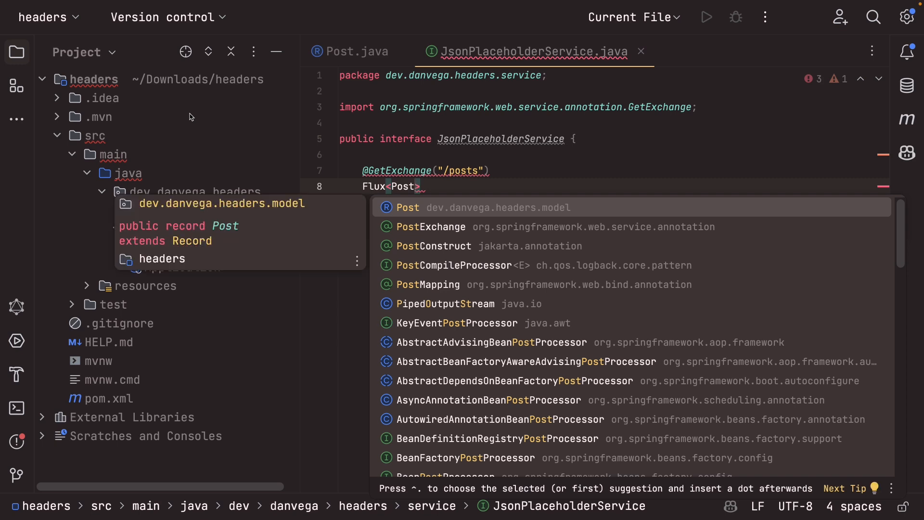
{"action": "left_click", "coordinate": [407, 207]}
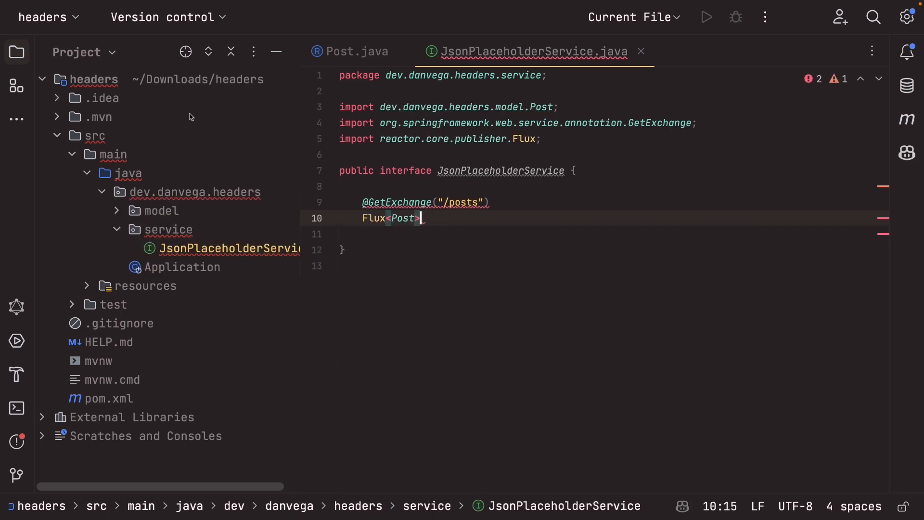
{"action": "double_click", "coordinate": [402, 219]}
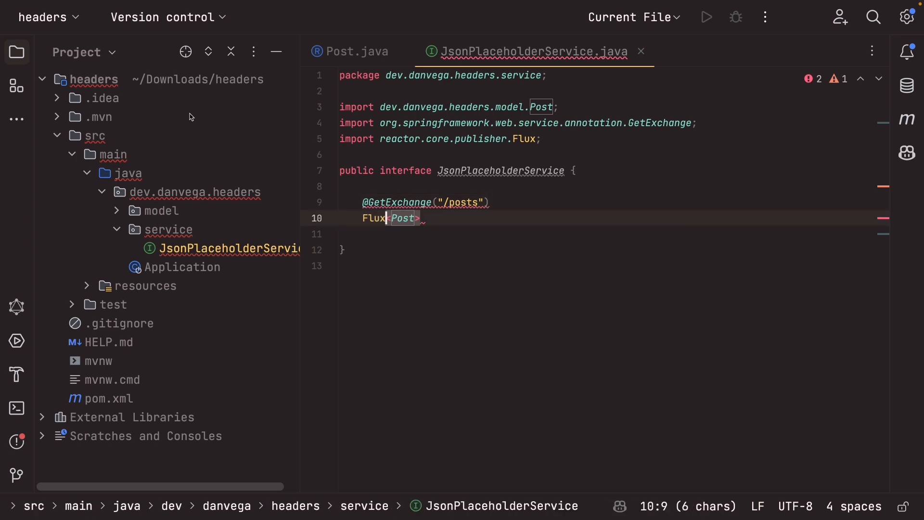
{"action": "type", "text": "List"}
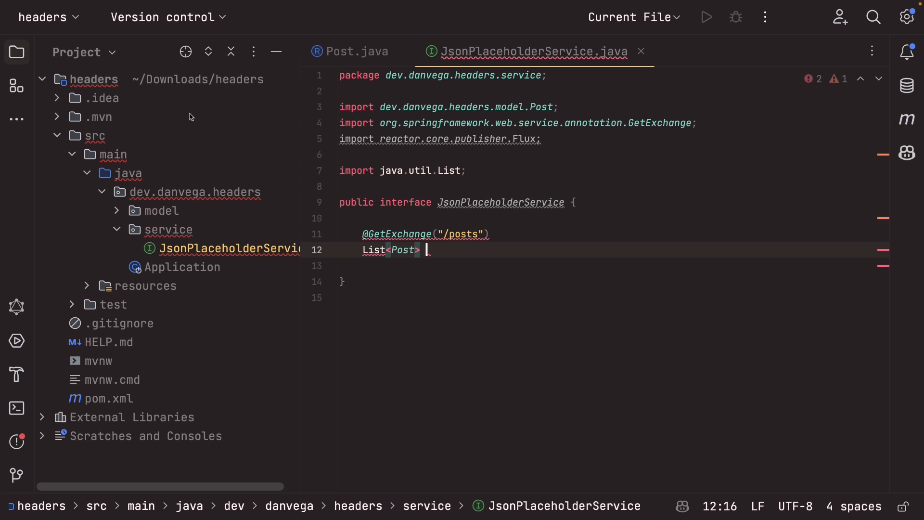
{"action": "type", "text": "findAll()"}
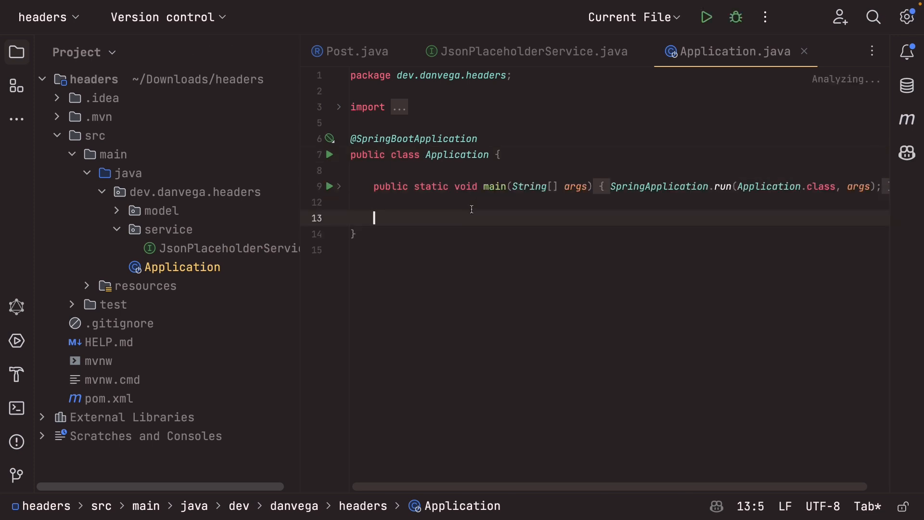
{"action": "type", "text": "sb"}
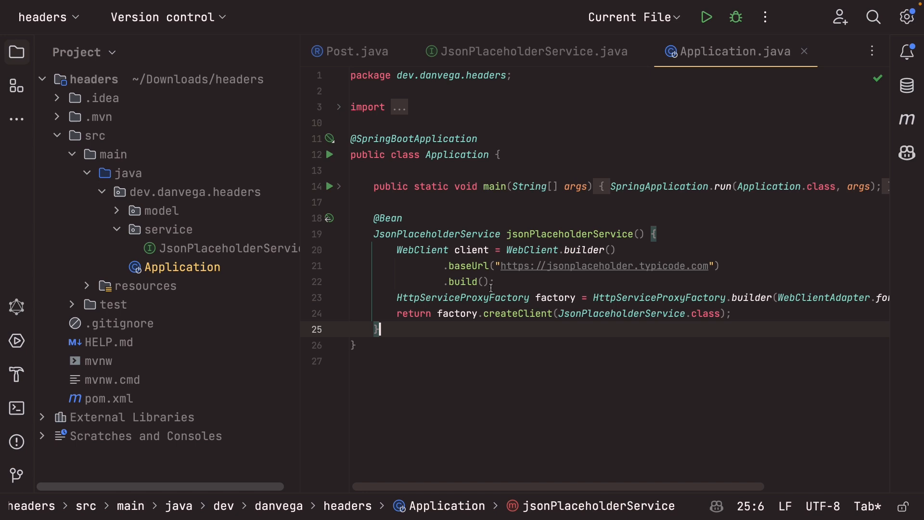
{"action": "mouse_move", "coordinate": [430, 327]}
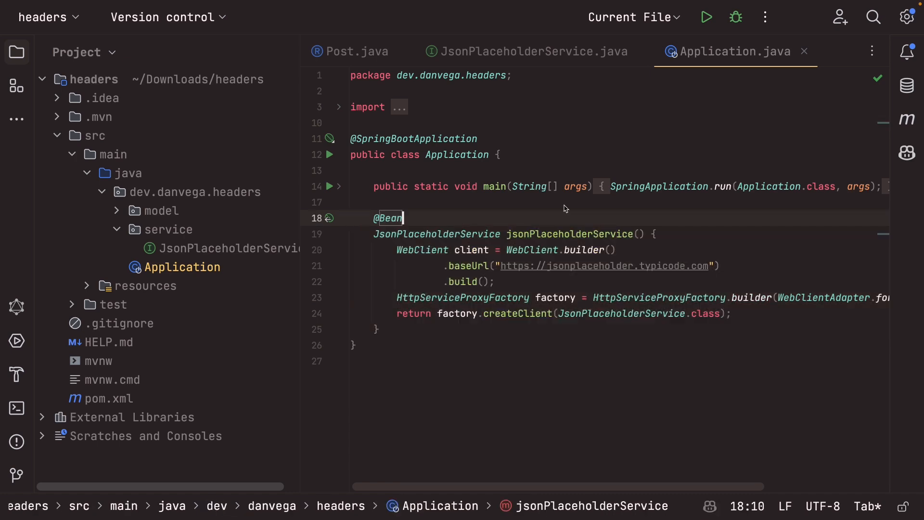
{"action": "mouse_move", "coordinate": [484, 222]}
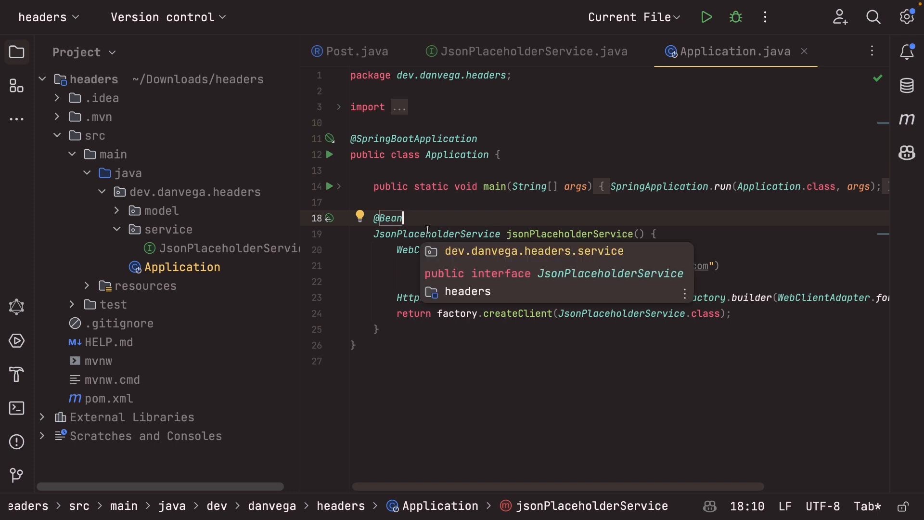
{"action": "key", "text": "Escape"}
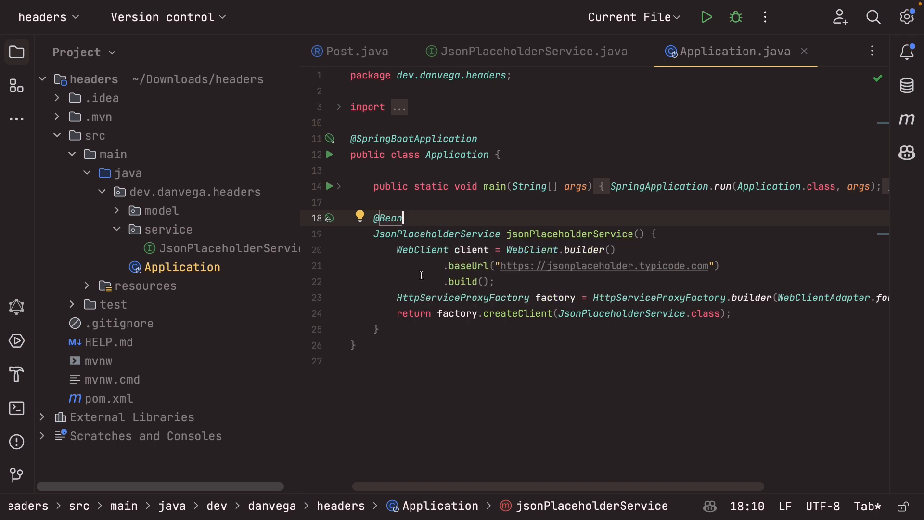
{"action": "mouse_move", "coordinate": [446, 250]}
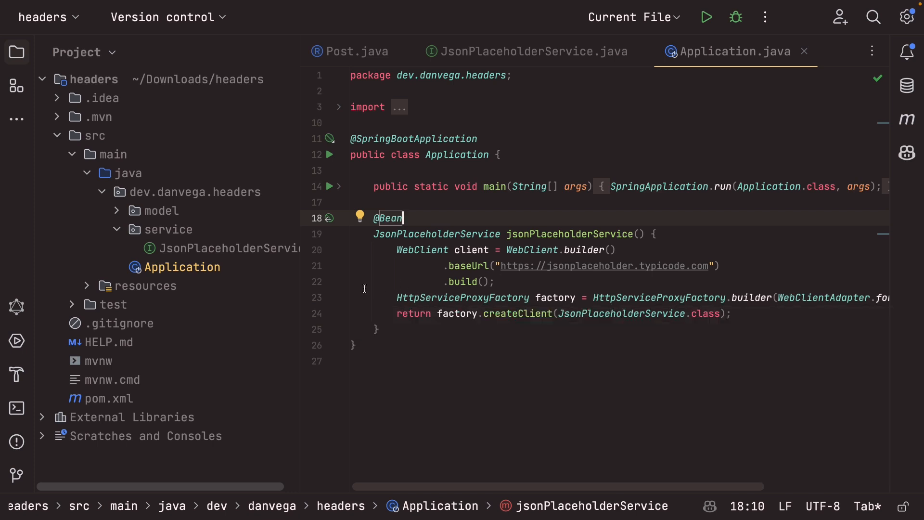
{"action": "scroll", "scroll_direction": "right", "scroll_amount": 3}
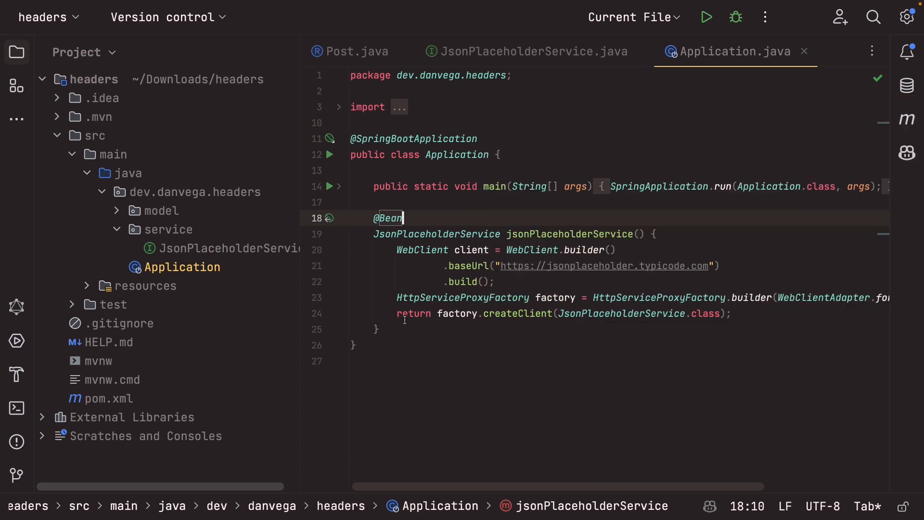
{"action": "double_click", "coordinate": [437, 234]}
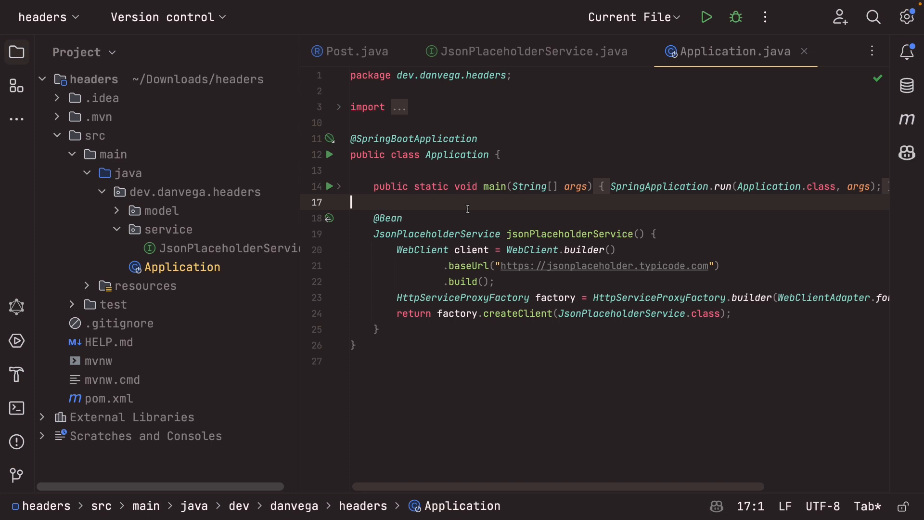
{"action": "mouse_move", "coordinate": [693, 65]}
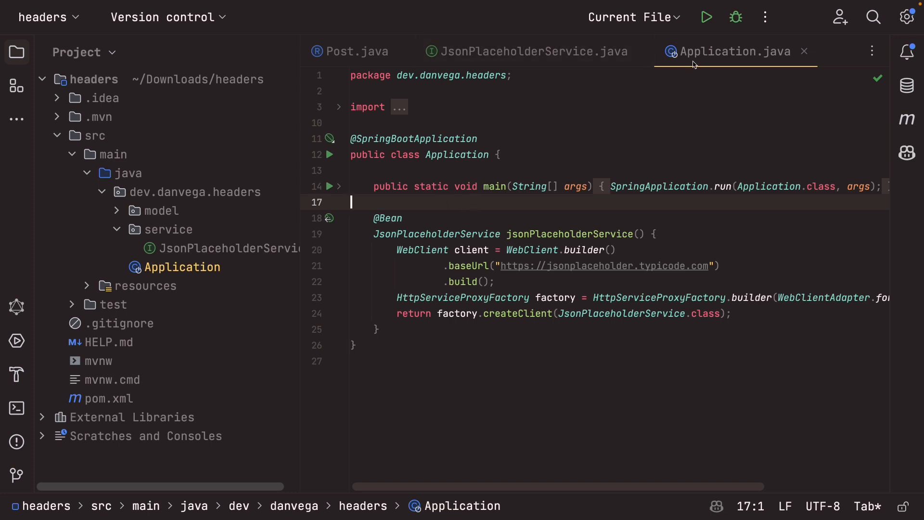
{"action": "mouse_move", "coordinate": [335, 185]}
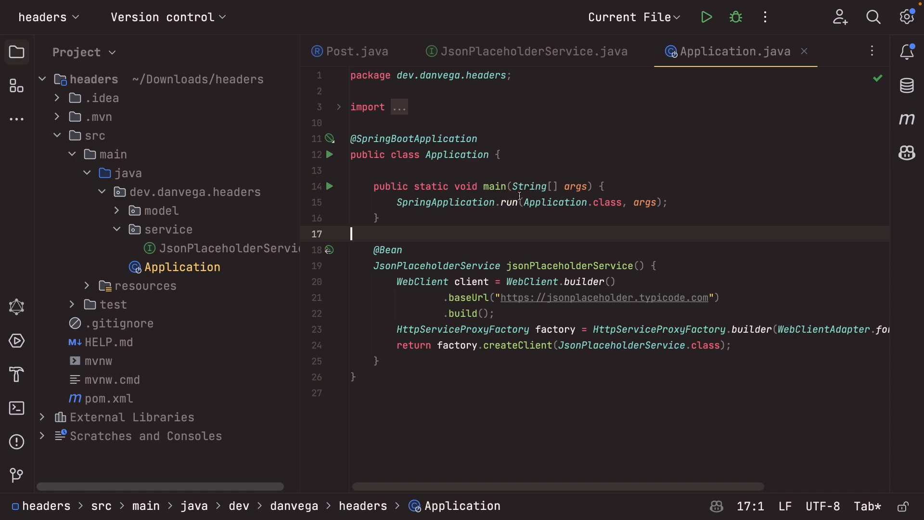
{"action": "left_click", "coordinate": [731, 202]}
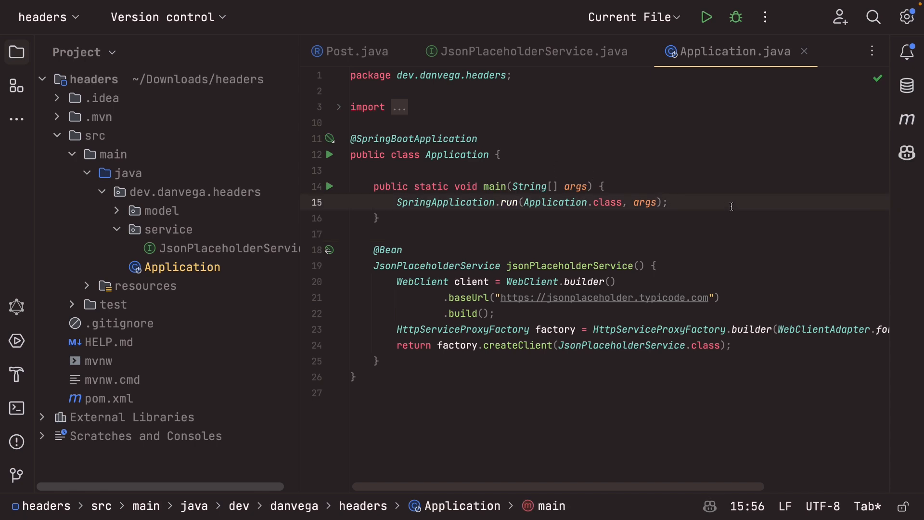
{"action": "left_click", "coordinate": [379, 218]}
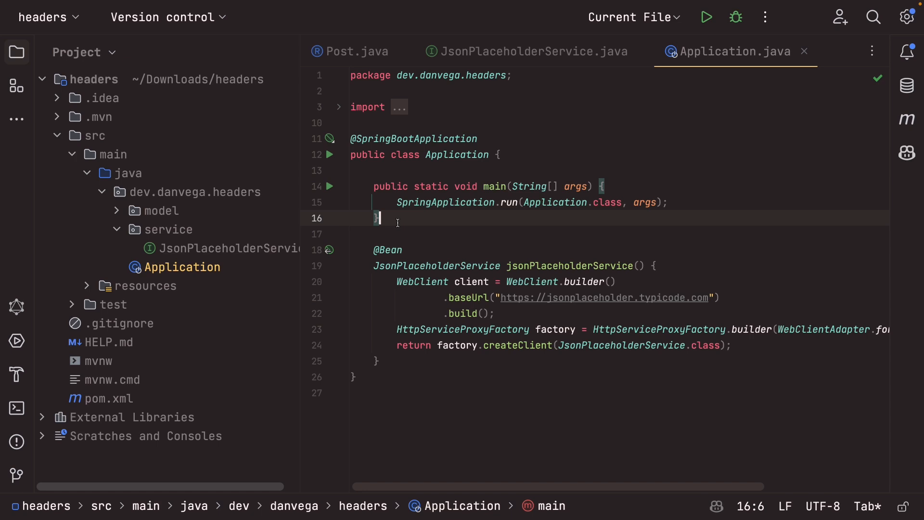
{"action": "type", "text": "@C"}
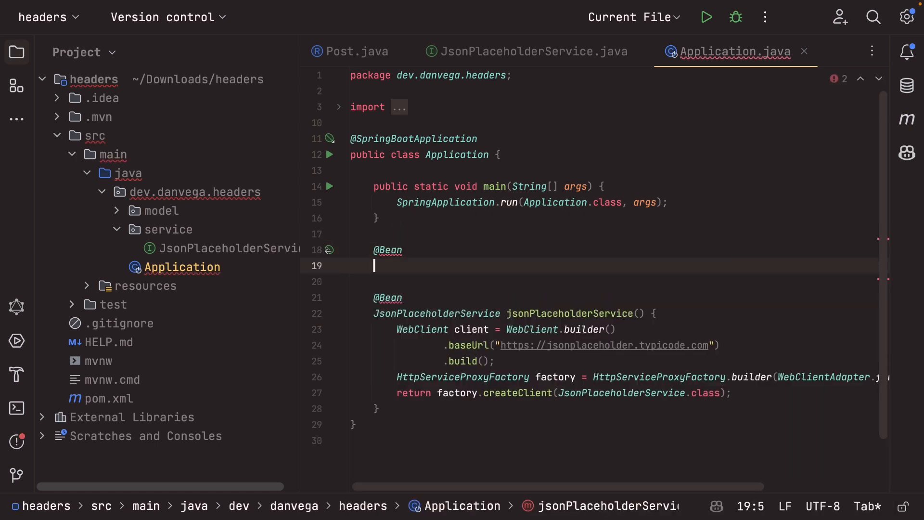
{"action": "type", "text": "Comman"}
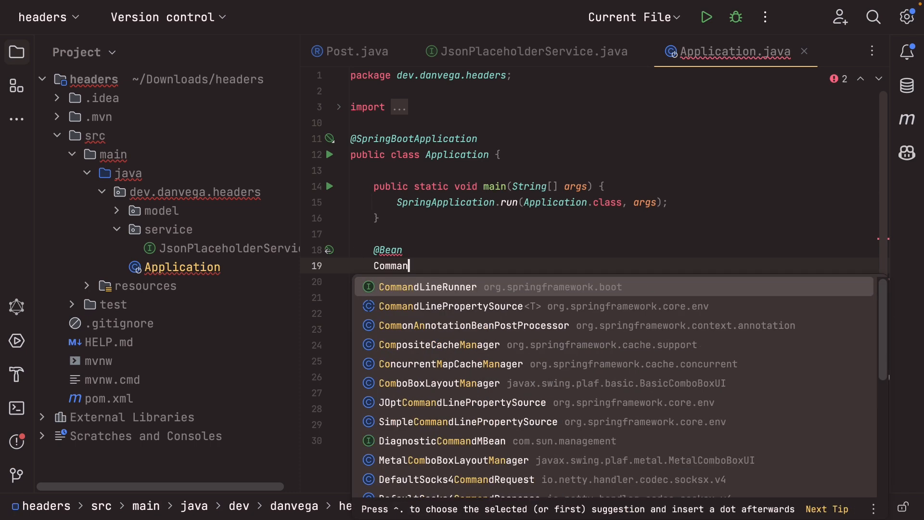
{"action": "left_click", "coordinate": [427, 287]}
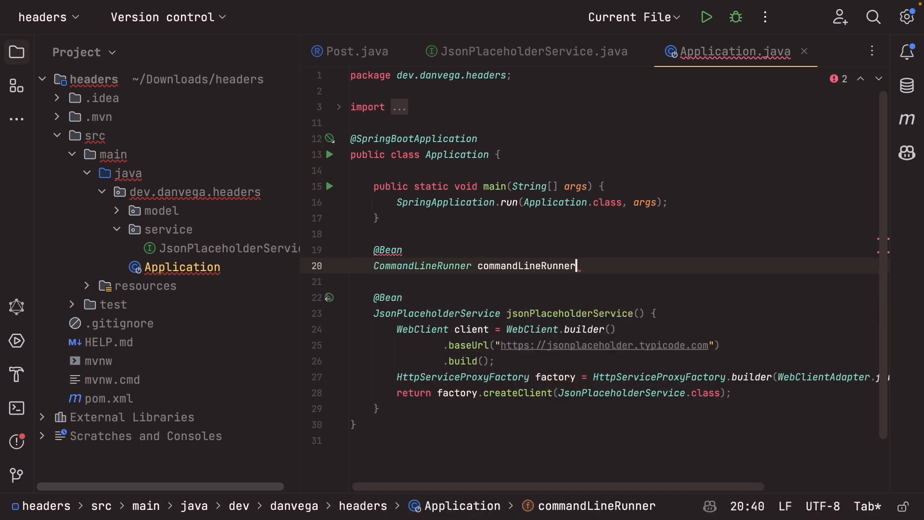
{"action": "type", "text": "(Json"}
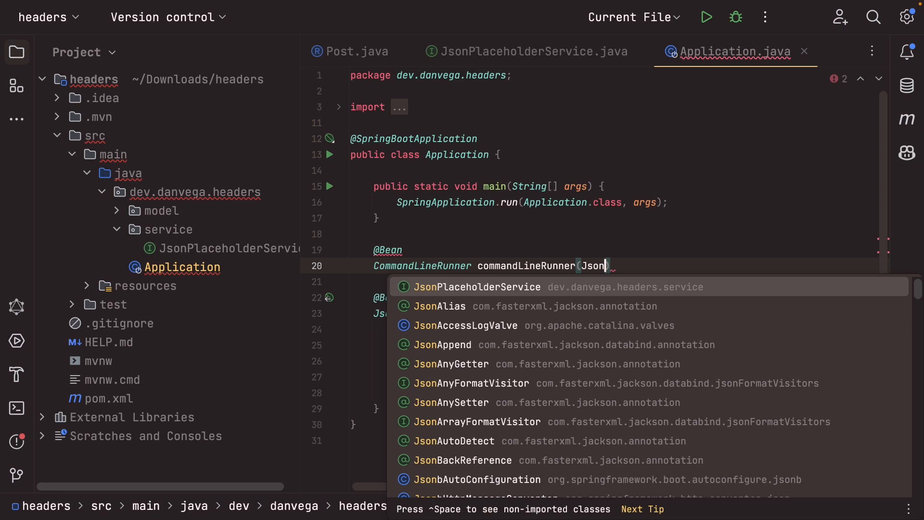
{"action": "left_click", "coordinate": [476, 286]}
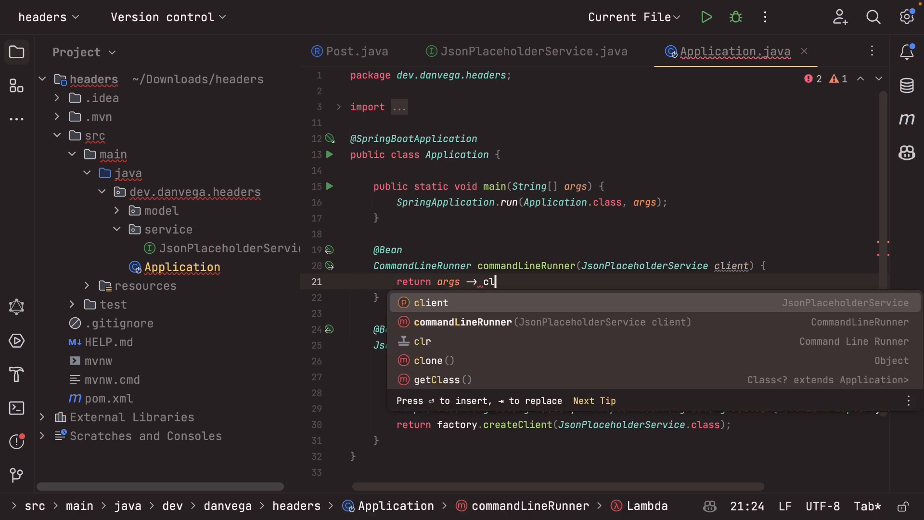
Return args -> client.findAll().stream().forEach(System.out::println) to print every post.
{"action": "type", "text": "client.findAll()"}
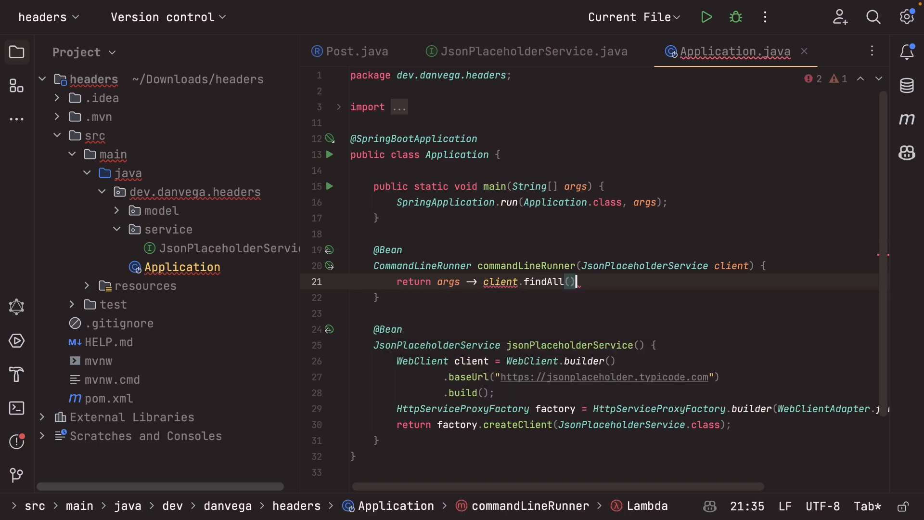
{"action": "type", "text": ".stream()"}
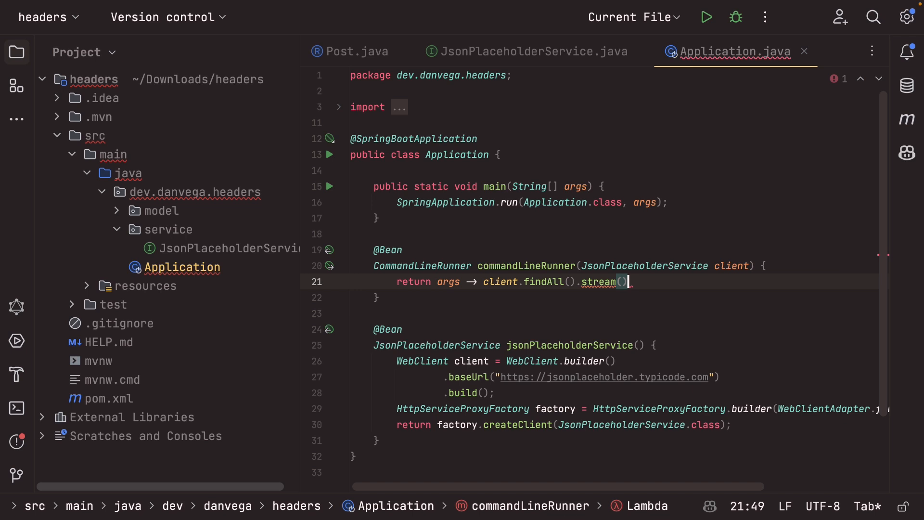
{"action": "type", "text": ".forEach();"}
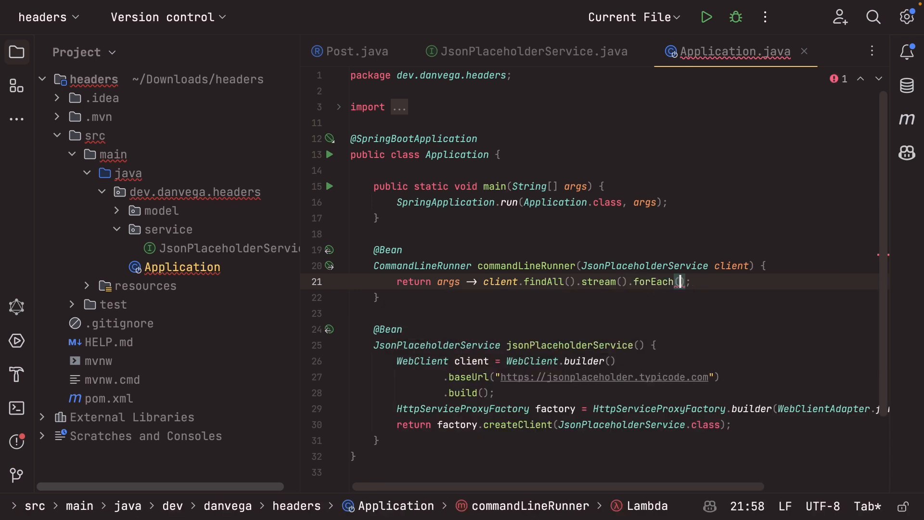
{"action": "type", "text": "Sytem"}
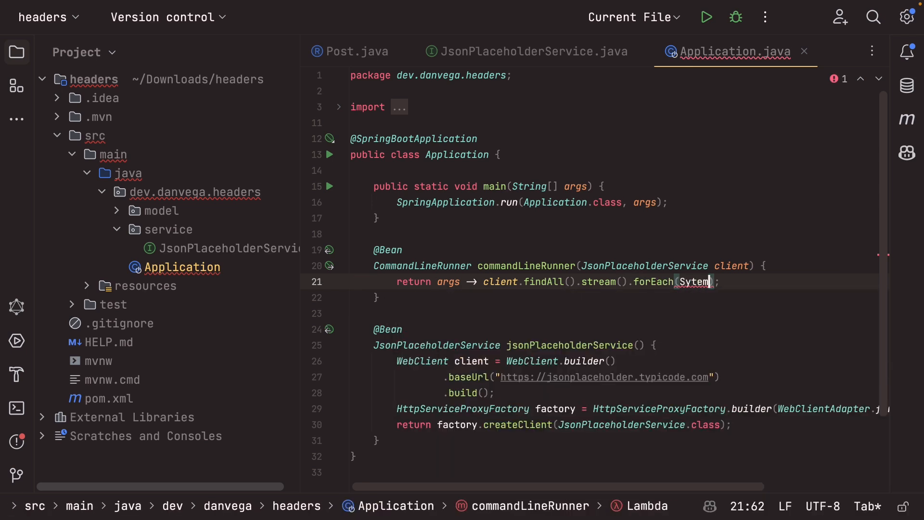
{"action": "type", "text": "System.ou"}
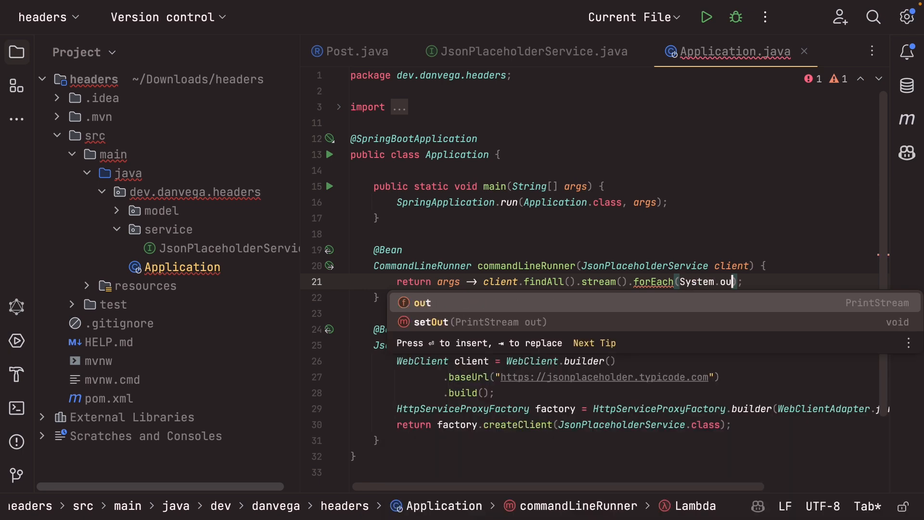
{"action": "type", "text": "t::println"}
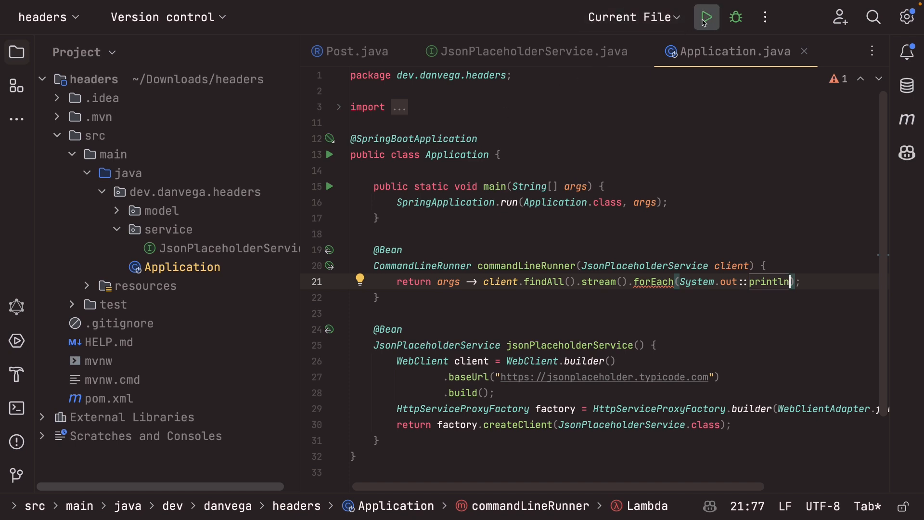
Run the application and scroll the console output listing all 100 fetched posts.
{"action": "left_click", "coordinate": [706, 16]}
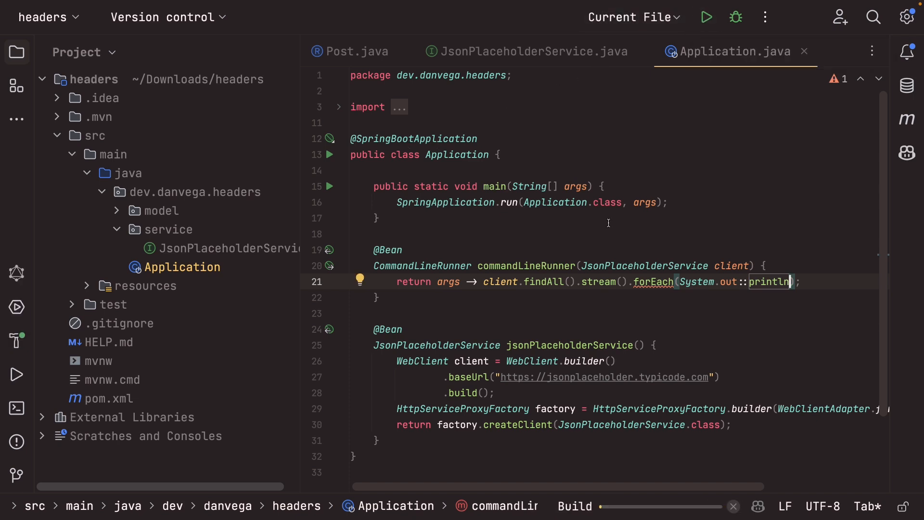
{"action": "left_click", "coordinate": [706, 16]}
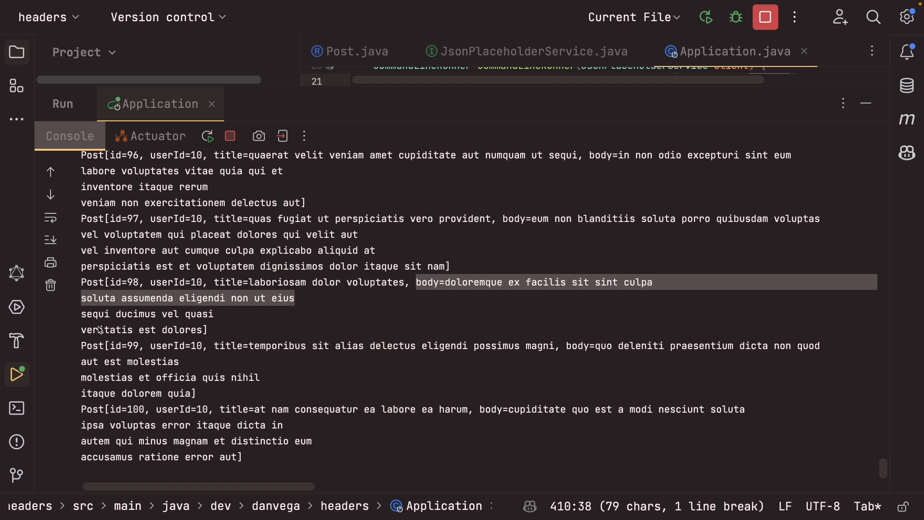
{"action": "scroll", "scroll_direction": "up", "scroll_amount": 3}
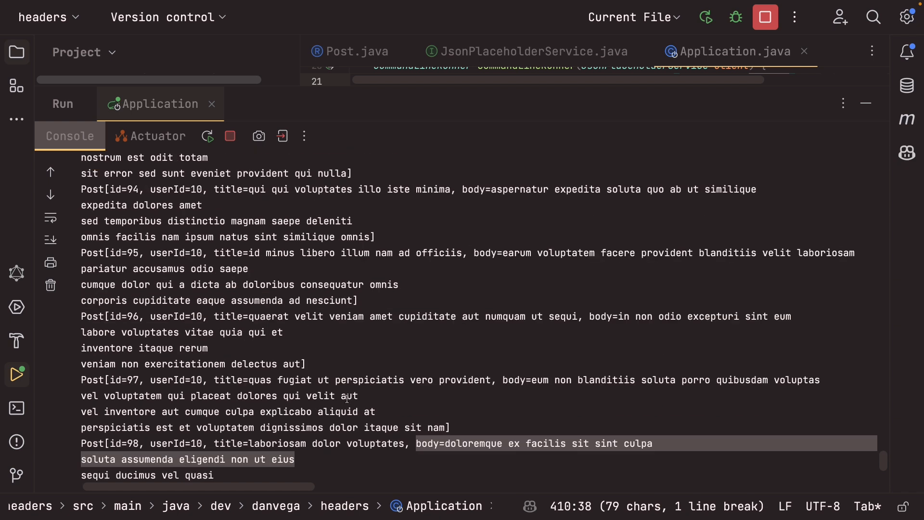
{"action": "scroll", "scroll_direction": "down", "scroll_amount": 3}
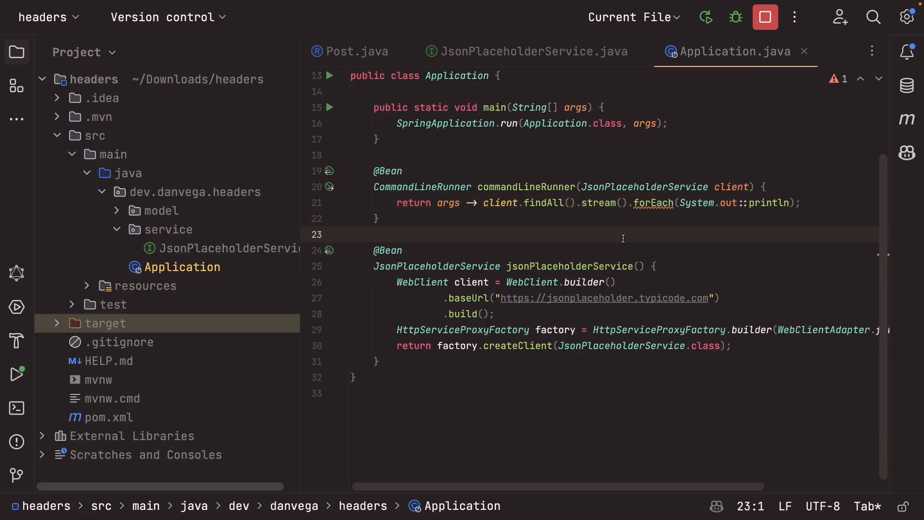
Hide the Run tool window and return to the Application reference in main.
{"action": "left_click", "coordinate": [558, 123]}
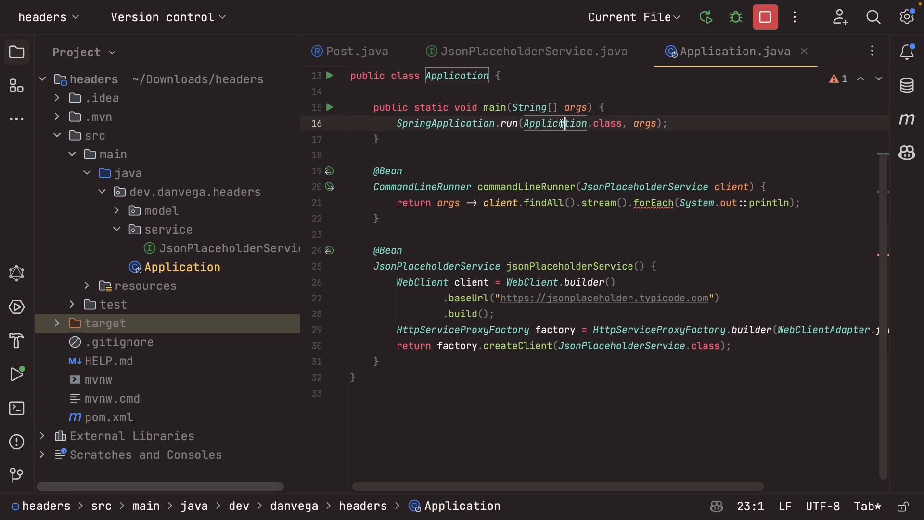
{"action": "left_click", "coordinate": [521, 51]}
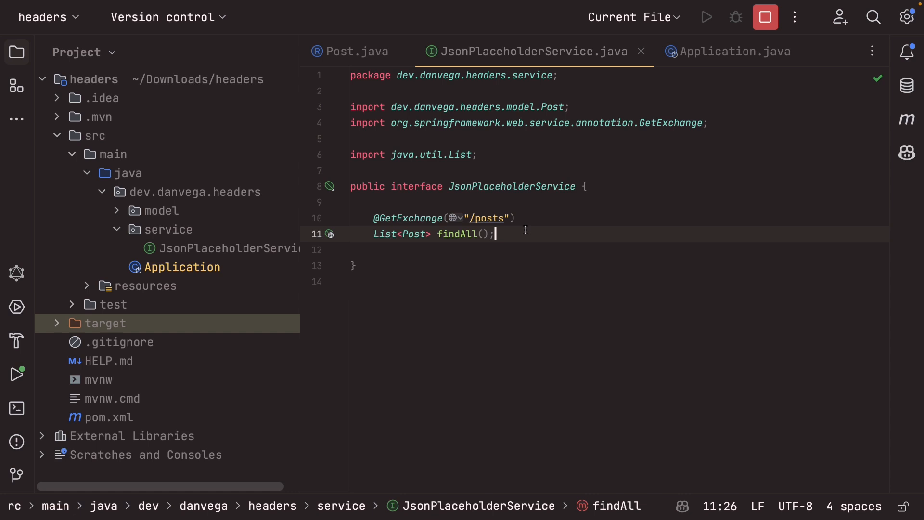
{"action": "type", "text": "@GetExchange(/"}
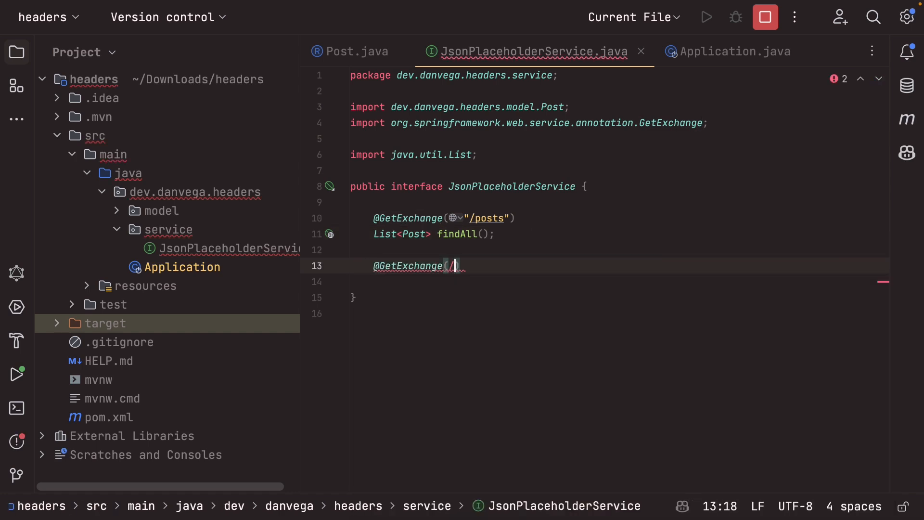
{"action": "type", "text": "\"/pos\""}
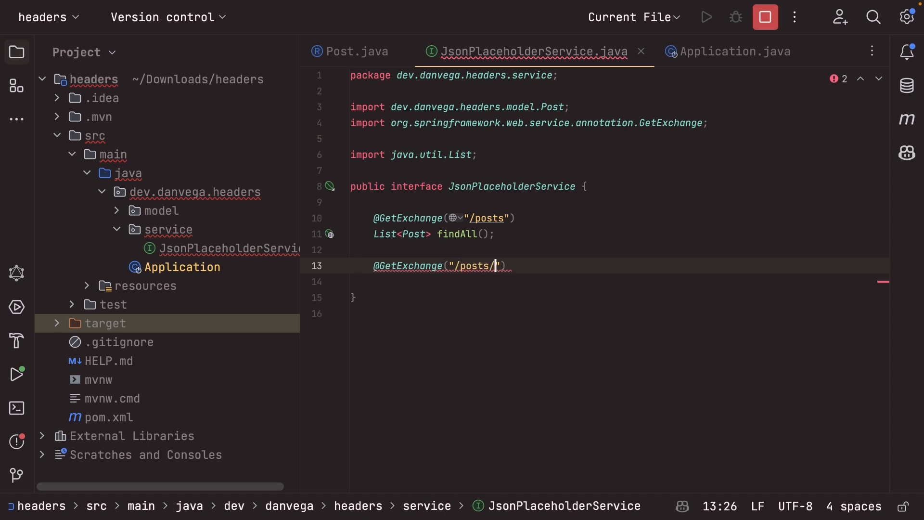
{"action": "type", "text": "{id}"}
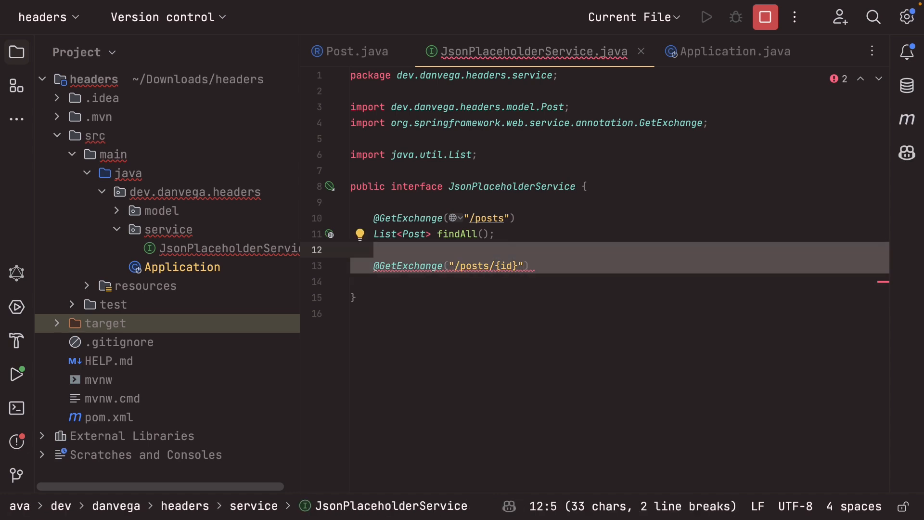
{"action": "key", "text": "Delete"}
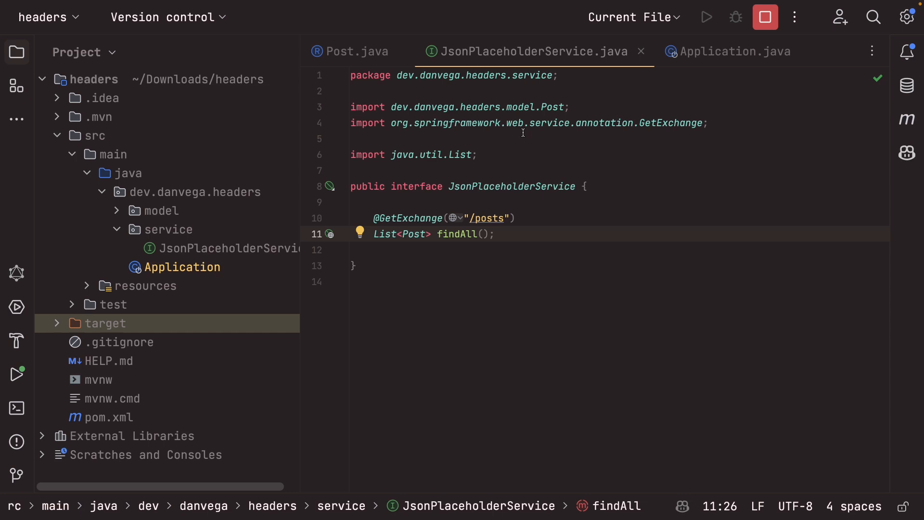
{"action": "left_click", "coordinate": [483, 234]}
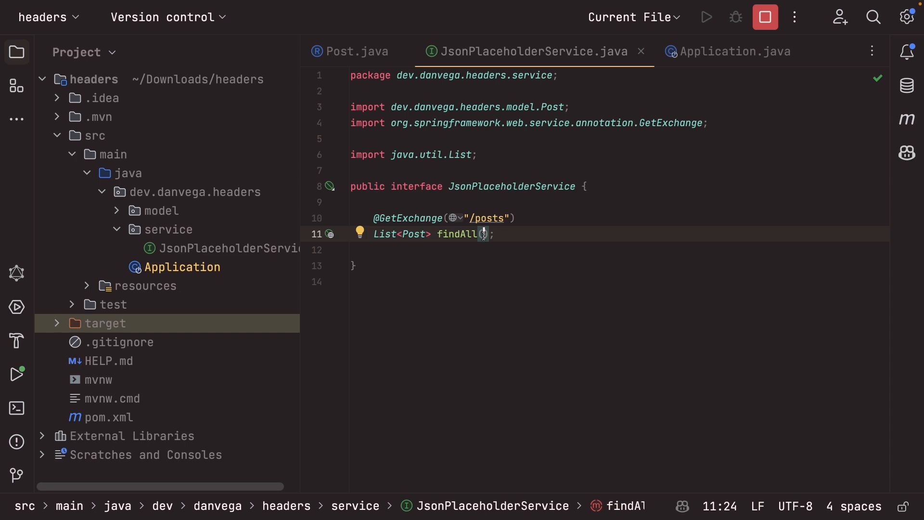
{"action": "type", "text": "@Req"}
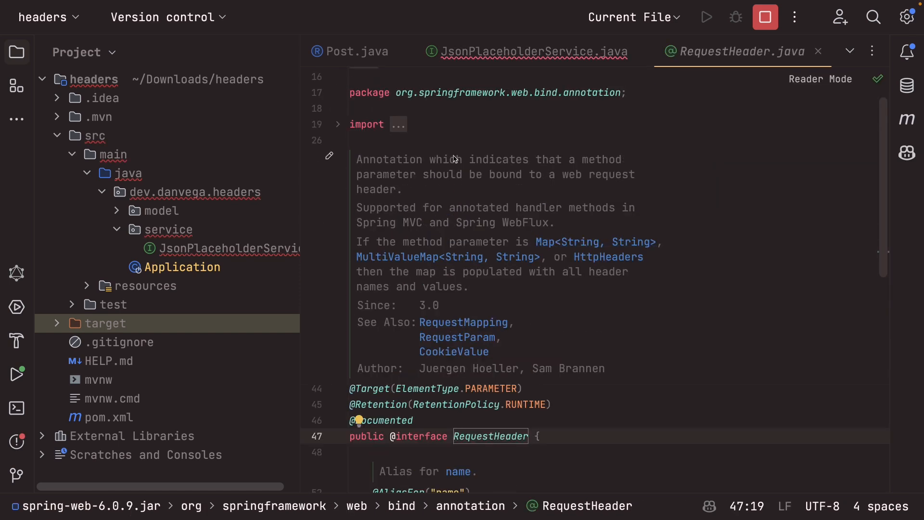
{"action": "mouse_move", "coordinate": [410, 171]}
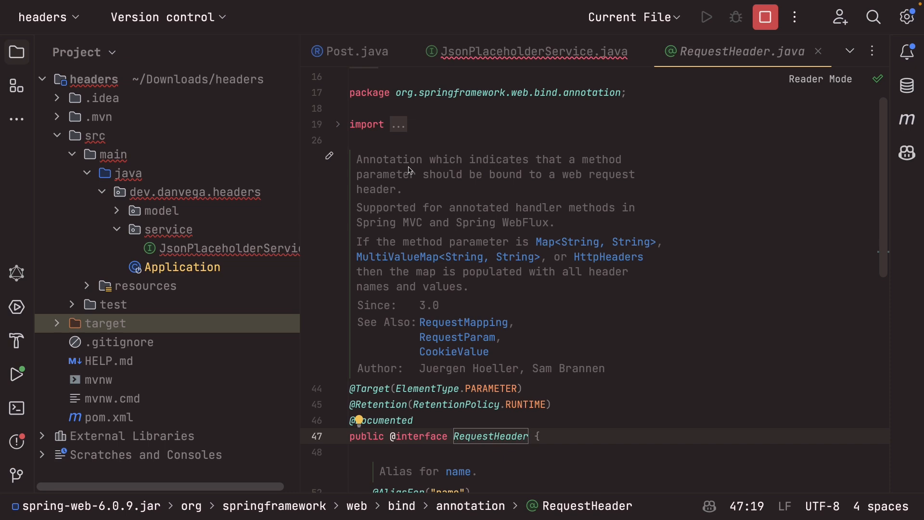
{"action": "mouse_move", "coordinate": [398, 249]}
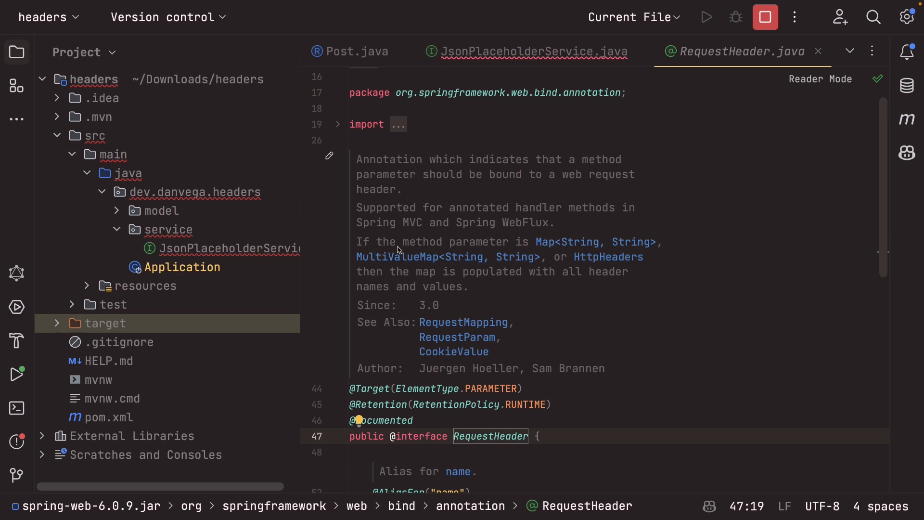
{"action": "mouse_move", "coordinate": [583, 243]}
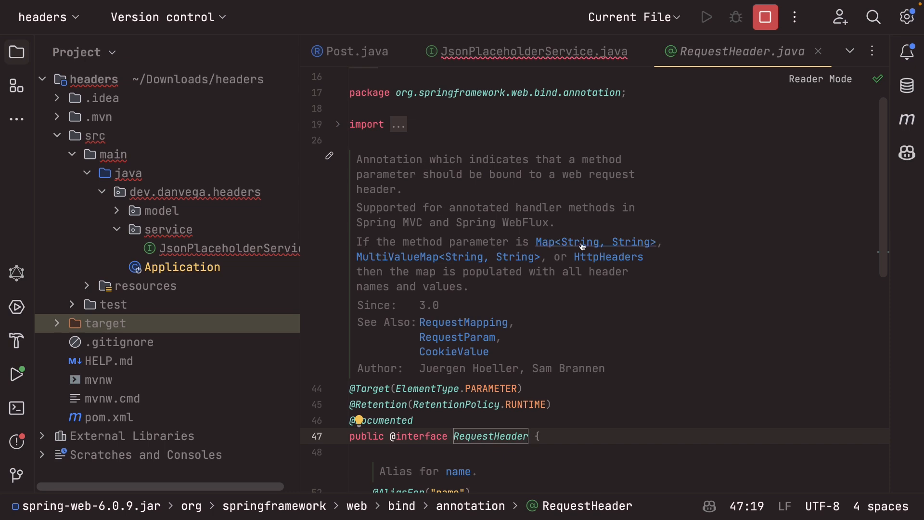
{"action": "mouse_move", "coordinate": [407, 264]}
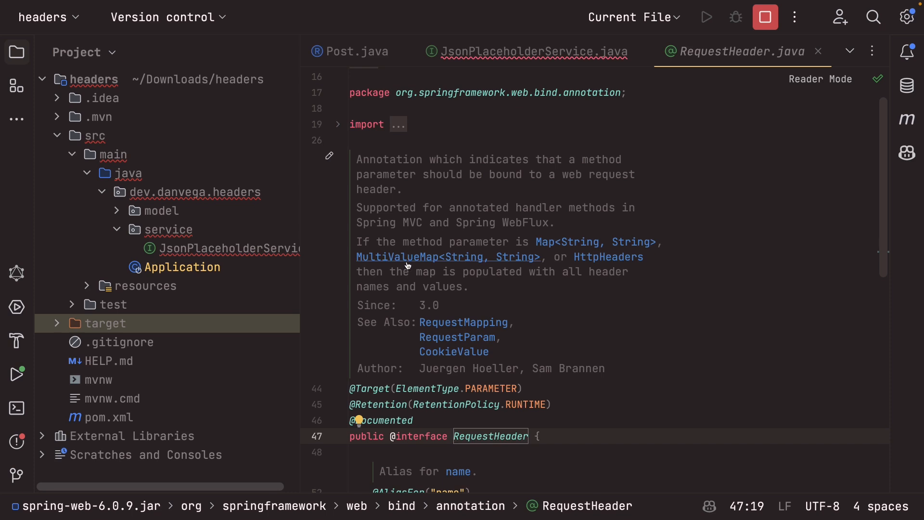
{"action": "mouse_move", "coordinate": [541, 261]}
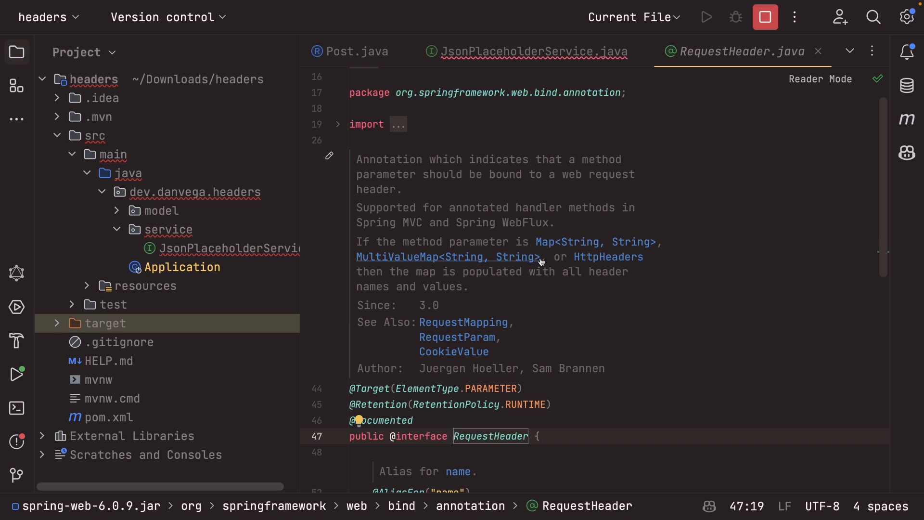
{"action": "mouse_move", "coordinate": [387, 276]}
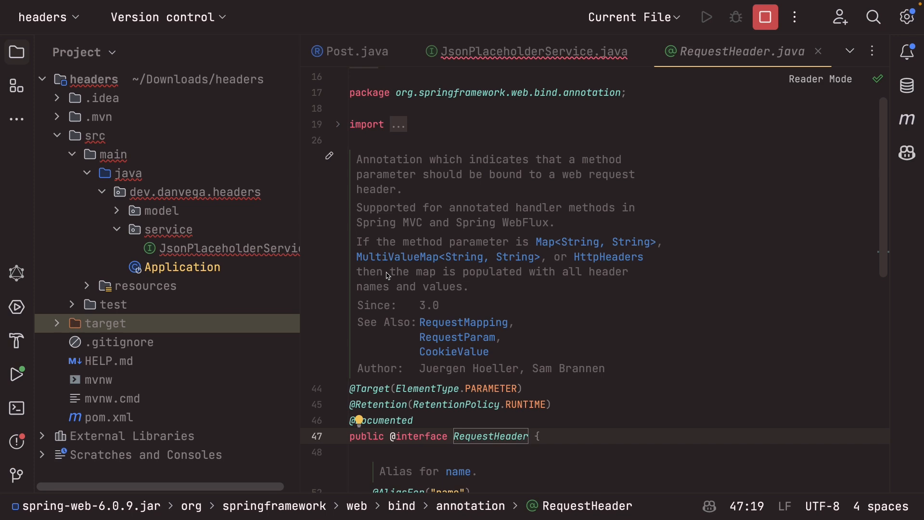
{"action": "mouse_move", "coordinate": [377, 285]}
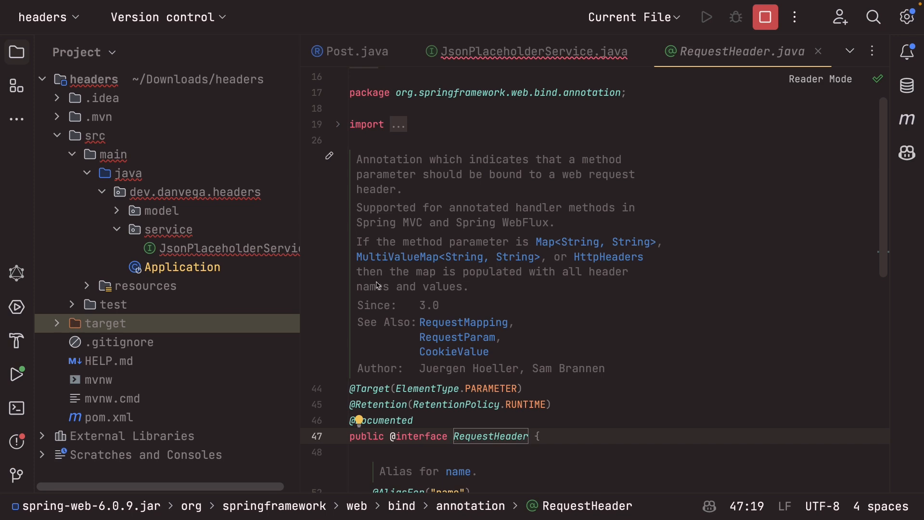
{"action": "mouse_move", "coordinate": [438, 279]}
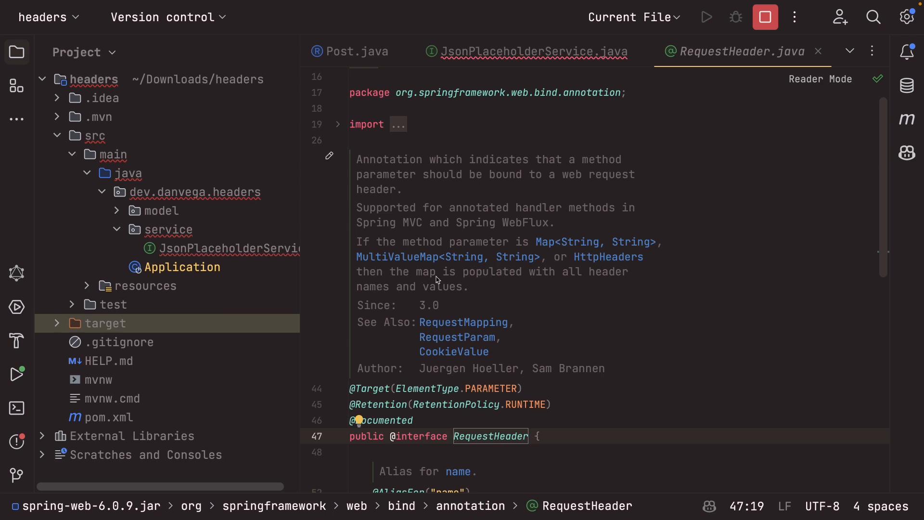
{"action": "scroll", "scroll_direction": "down", "scroll_amount": 3}
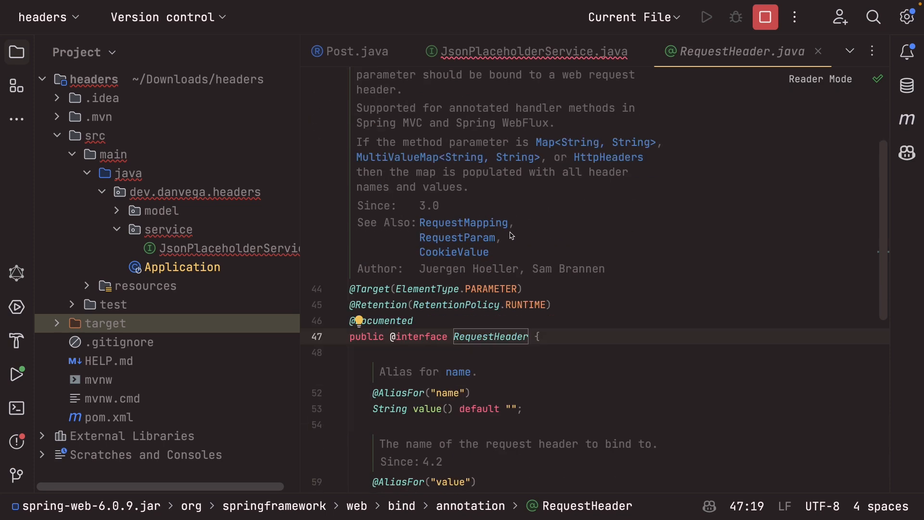
{"action": "scroll", "scroll_direction": "down", "scroll_amount": 3}
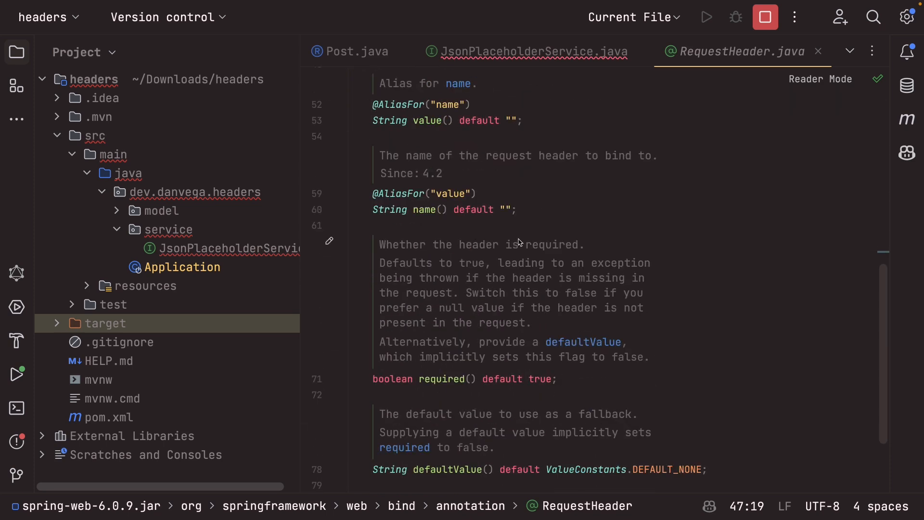
{"action": "left_click", "coordinate": [528, 51]}
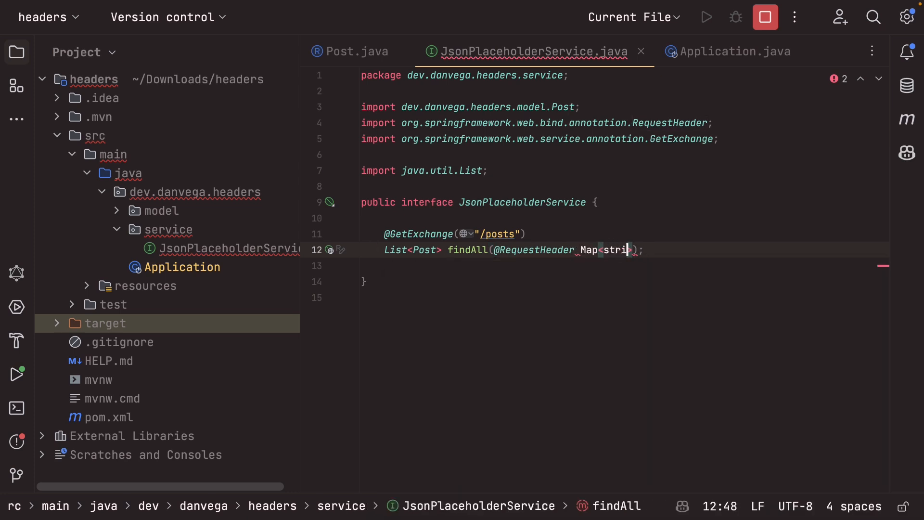
{"action": "type", "text": "String,String"}
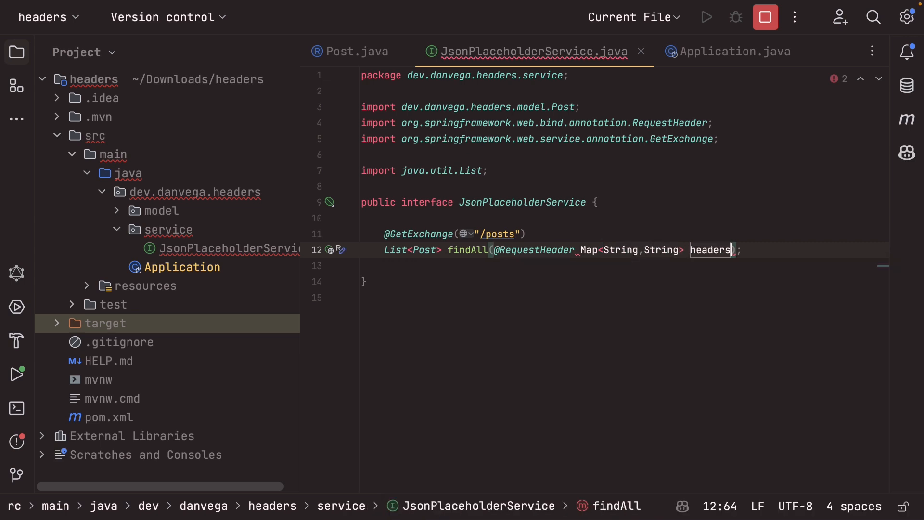
{"action": "left_click", "coordinate": [734, 51]}
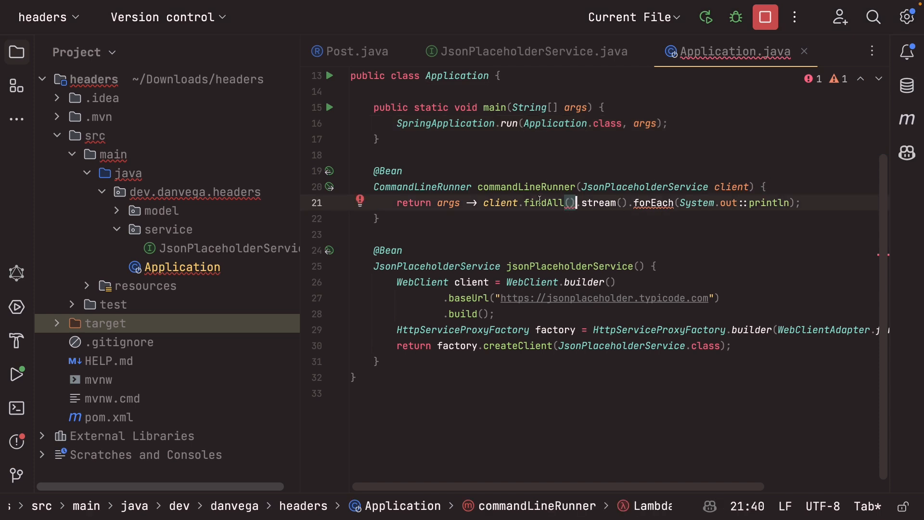
Chain .stream() and .forEach() on their own lines under the findAll call.
{"action": "key", "text": "Enter"}
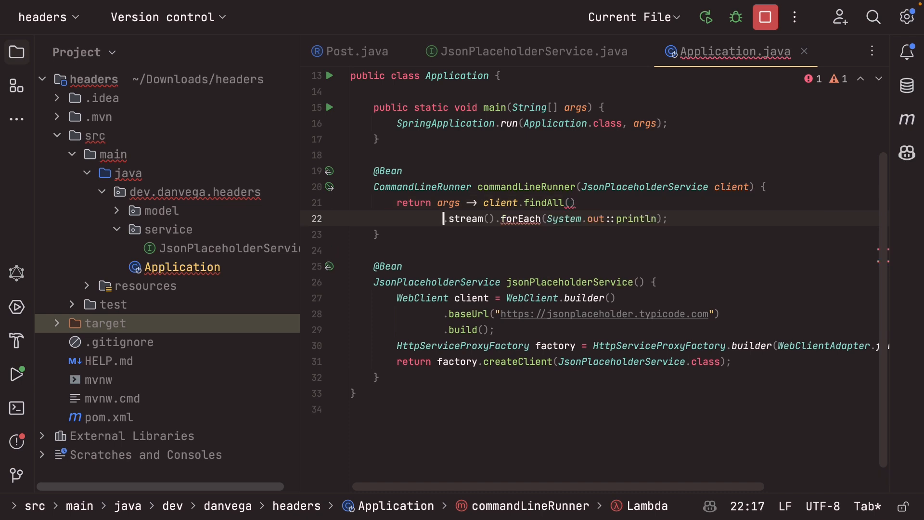
{"action": "key", "text": "Enter"}
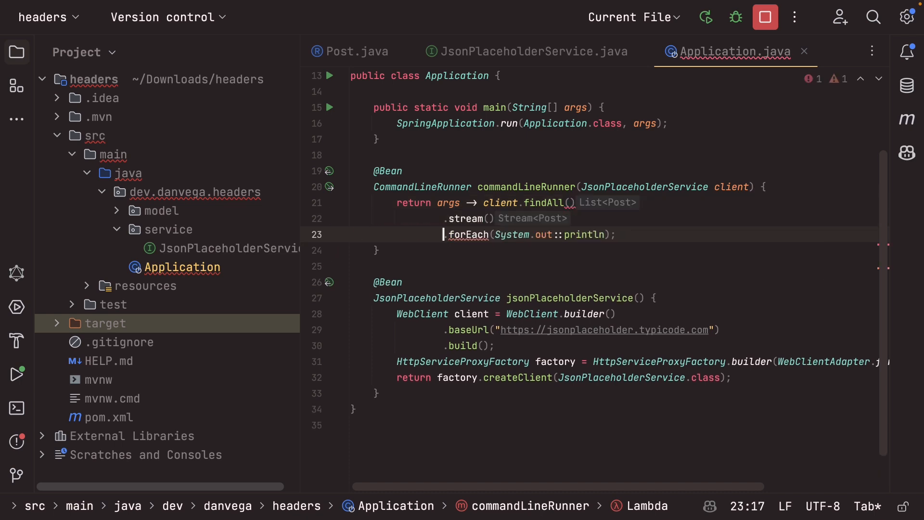
Pass findAll Map.of("X-POWERED-BY", "Spring Framework 6") as its headers argument.
{"action": "left_click", "coordinate": [591, 219]}
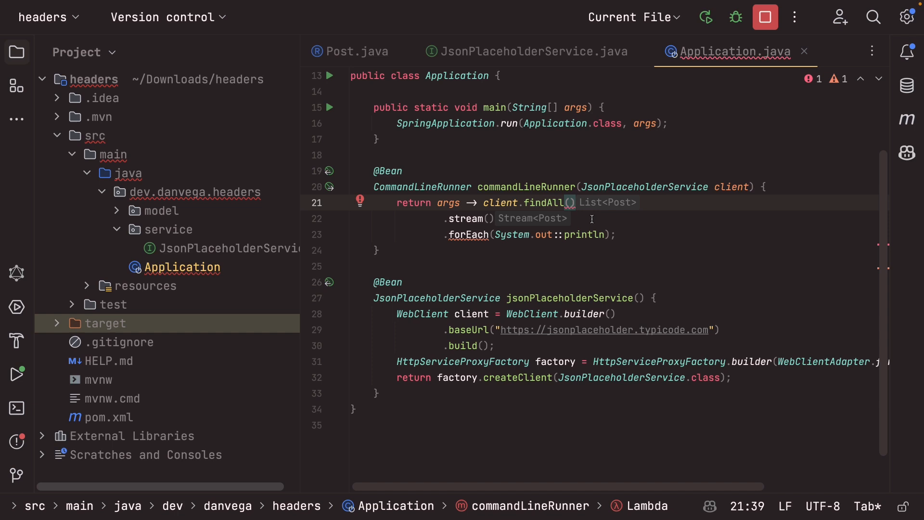
{"action": "type", "text": "Map.of()"}
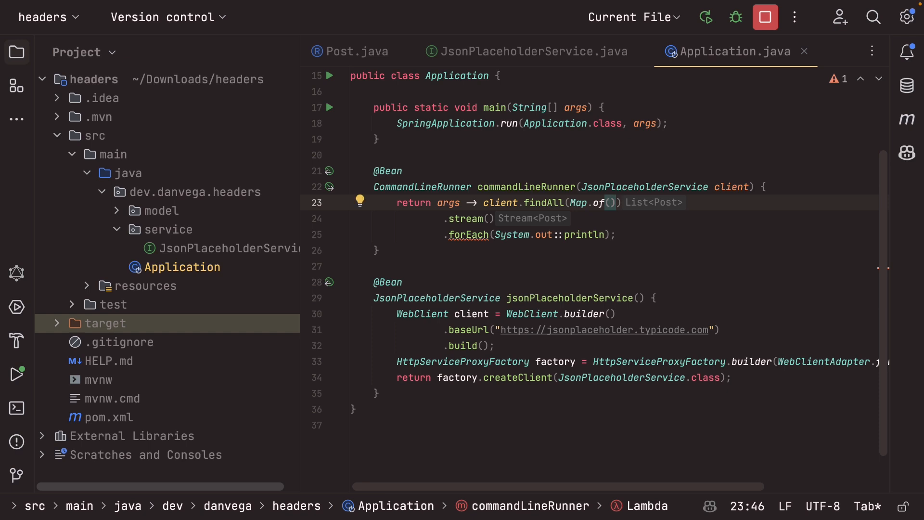
{"action": "type", "text": "\"x\""}
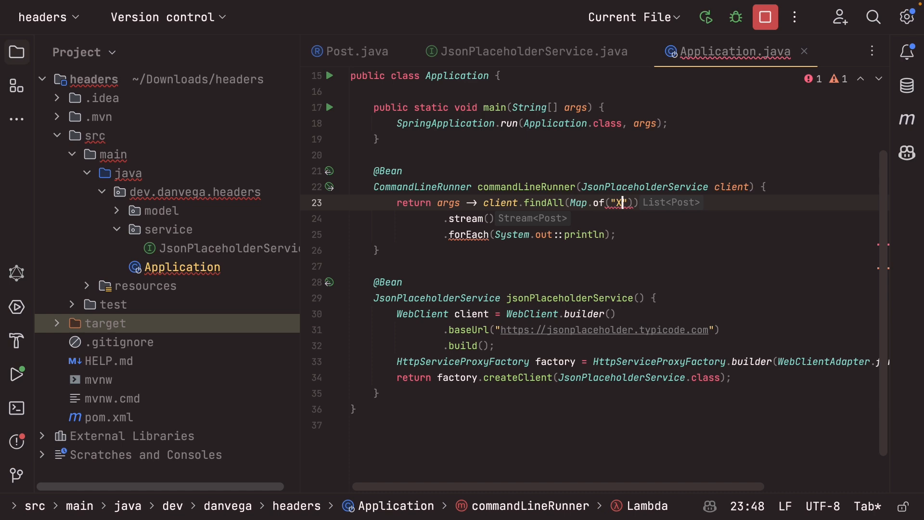
{"action": "type", "text": "-POWERED-BY\", \"Spring"}
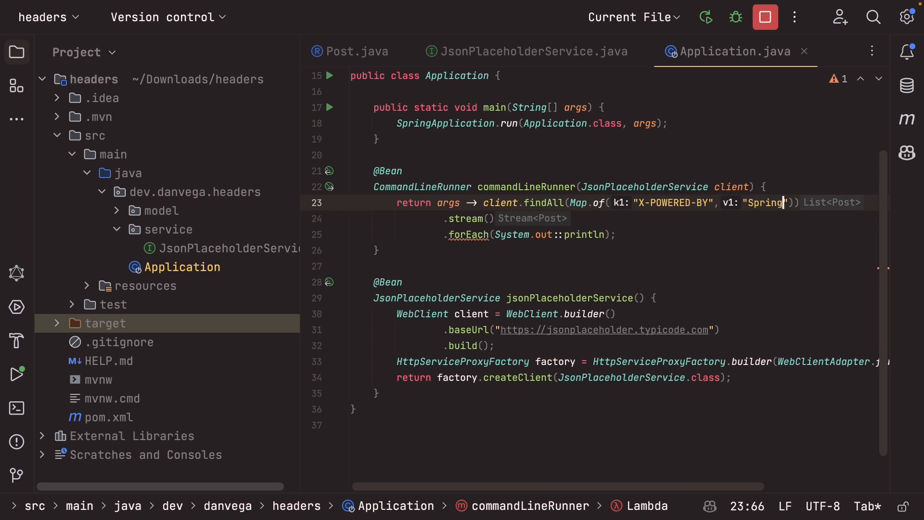
{"action": "type", "text": "Framework 6"}
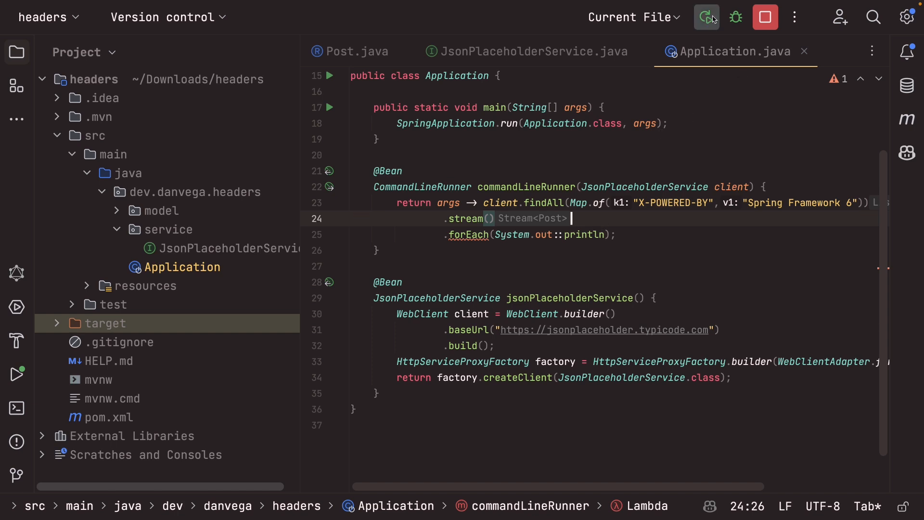
{"action": "left_click", "coordinate": [705, 16]}
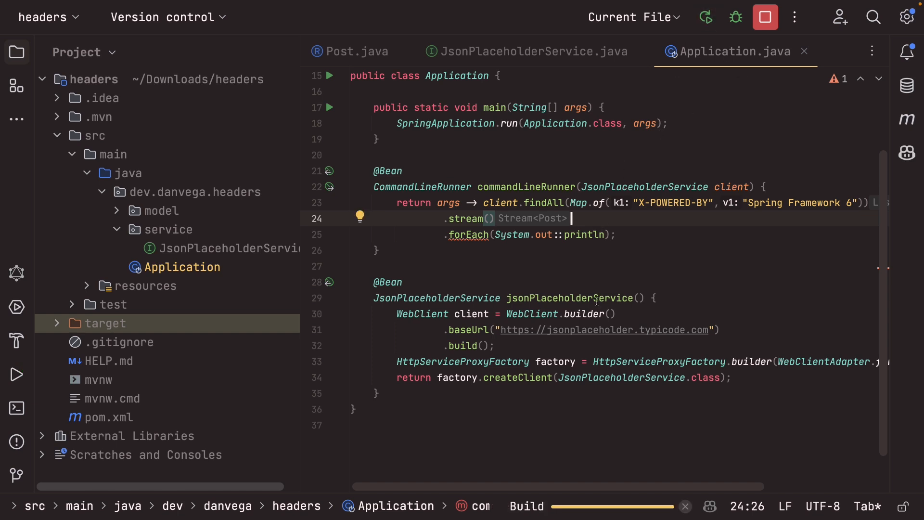
{"action": "left_click", "coordinate": [704, 16]}
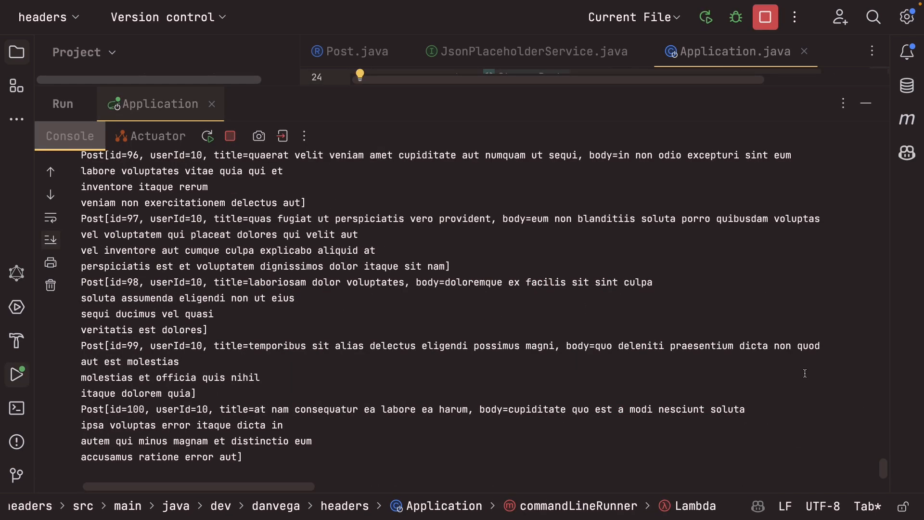
{"action": "scroll", "scroll_direction": "up", "scroll_amount": 3}
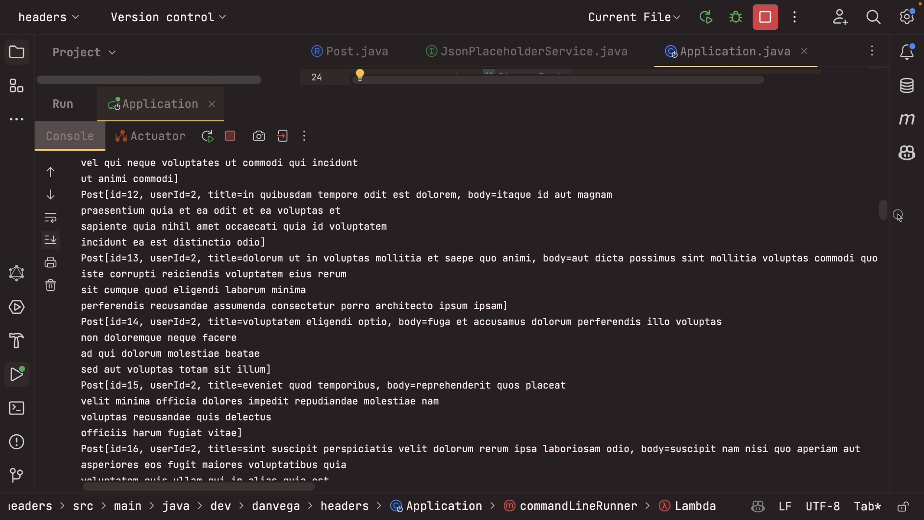
{"action": "scroll", "scroll_direction": "up", "scroll_amount": 3}
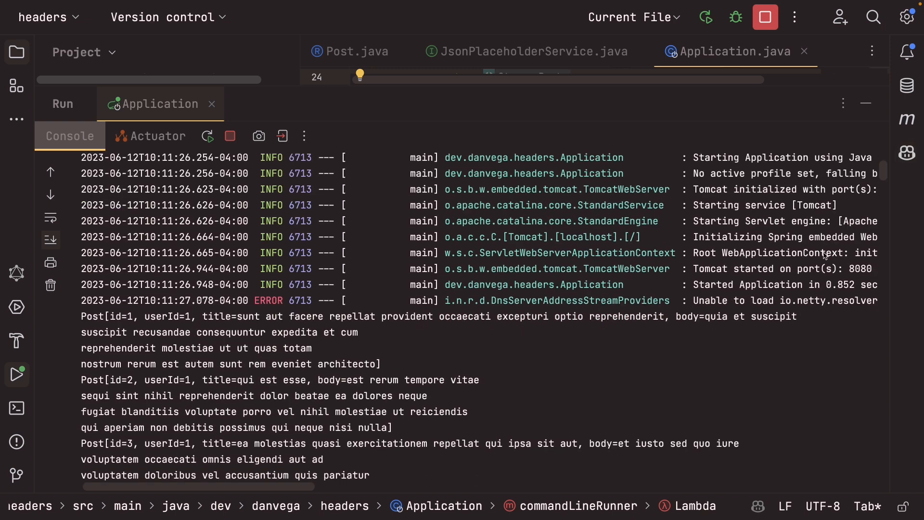
{"action": "scroll", "scroll_direction": "right", "scroll_amount": 3}
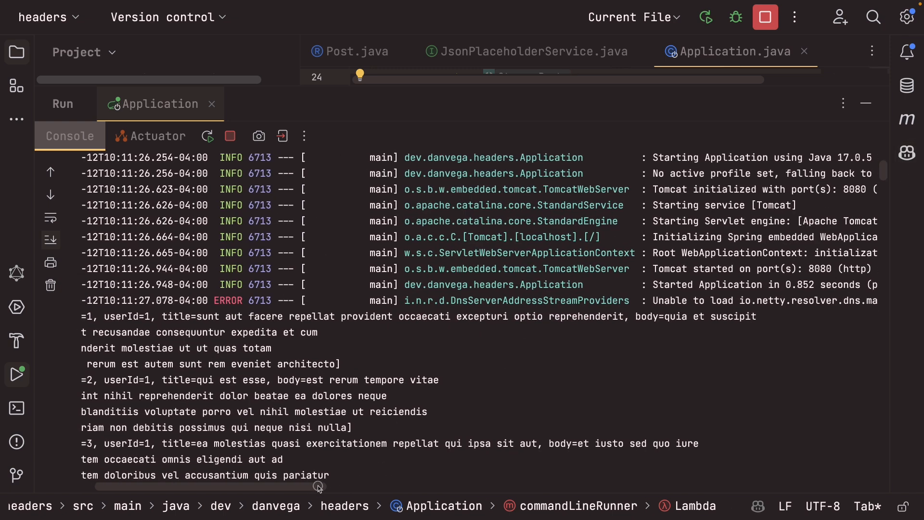
{"action": "scroll", "scroll_direction": "right", "scroll_amount": 3}
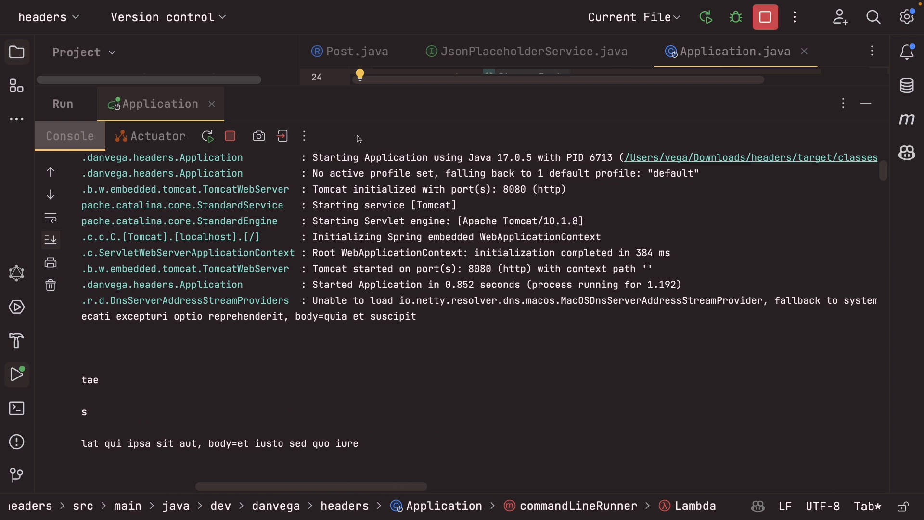
{"action": "mouse_move", "coordinate": [329, 305]}
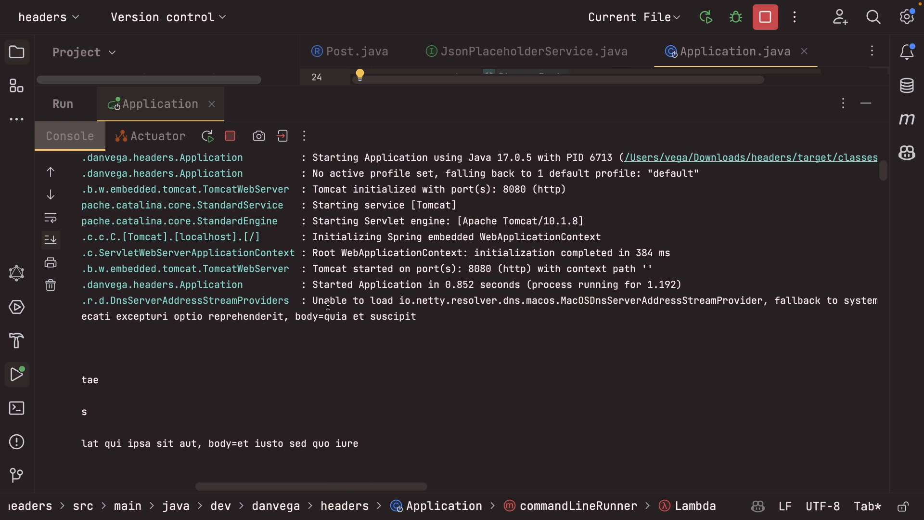
{"action": "left_click", "coordinate": [398, 300]}
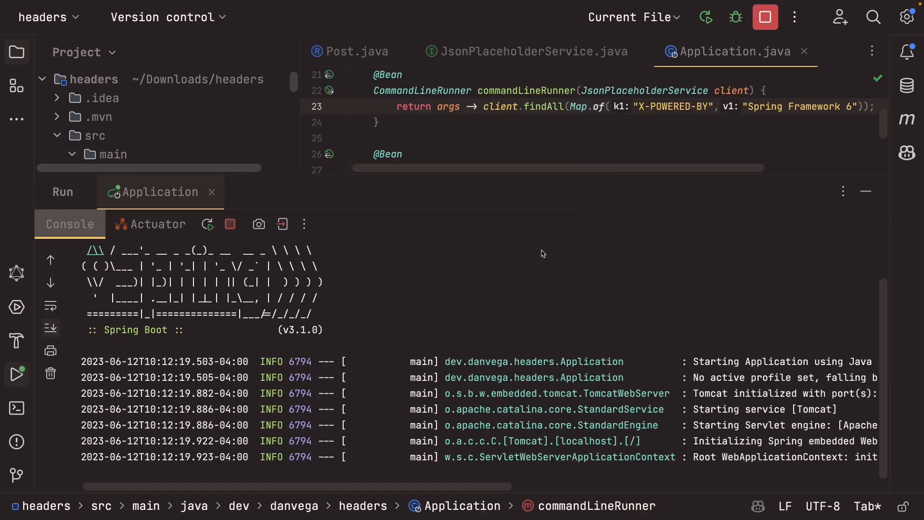
Scroll the restarted app's console and the commandLineRunner code sending the header.
{"action": "scroll", "scroll_direction": "down", "scroll_amount": 3}
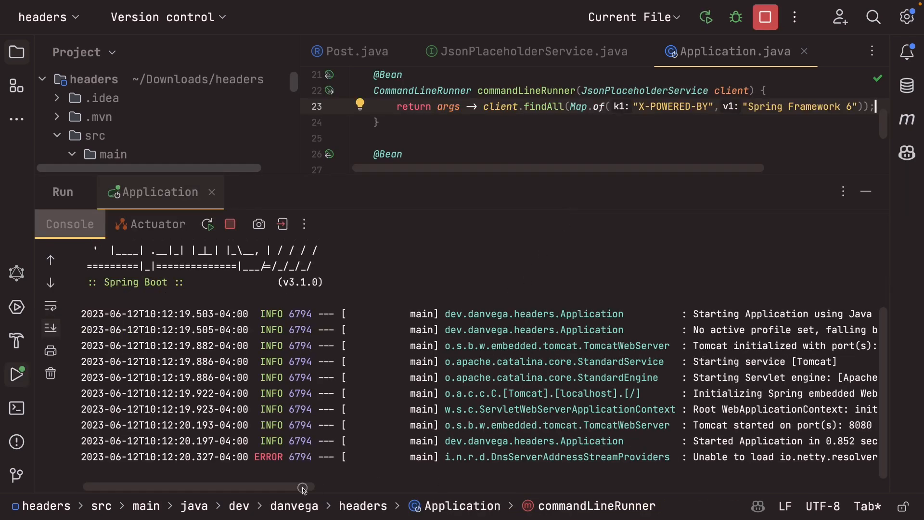
{"action": "mouse_move", "coordinate": [266, 461]}
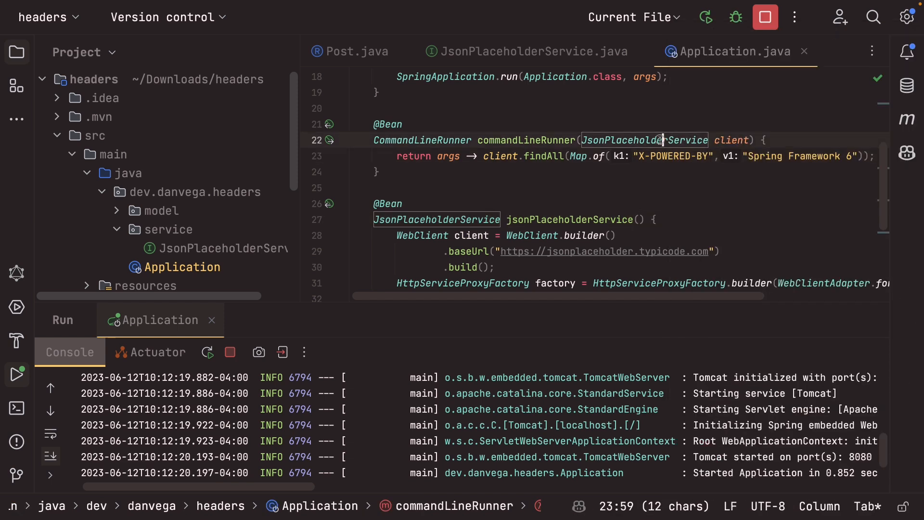
{"action": "scroll", "scroll_direction": "down", "scroll_amount": 3}
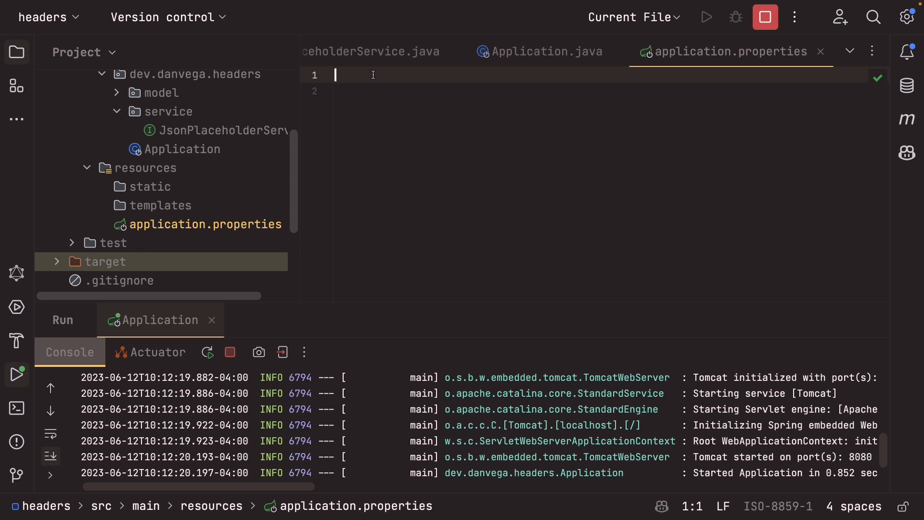
Add logging.level.org.springframework.web=TRACE to application.properties.
{"action": "type", "text": "logging."}
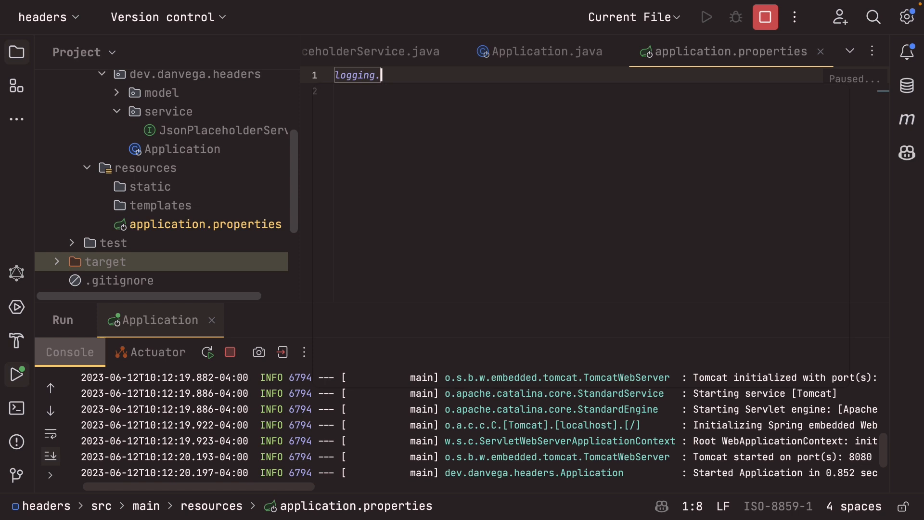
{"action": "type", "text": "level."}
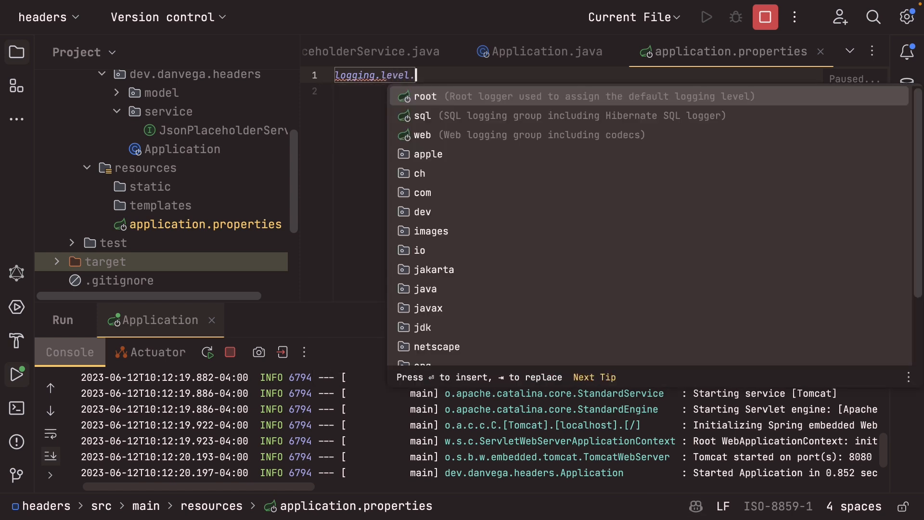
{"action": "type", "text": "org.springframework."}
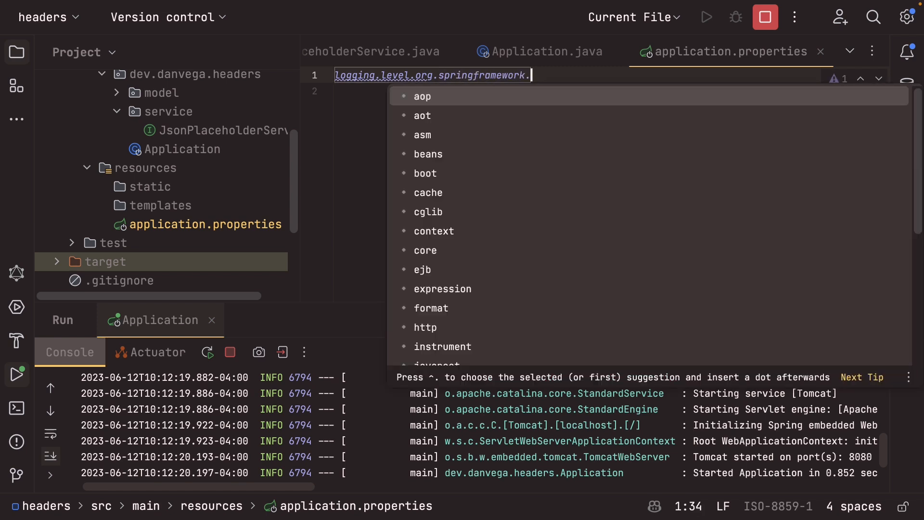
{"action": "type", "text": "web="}
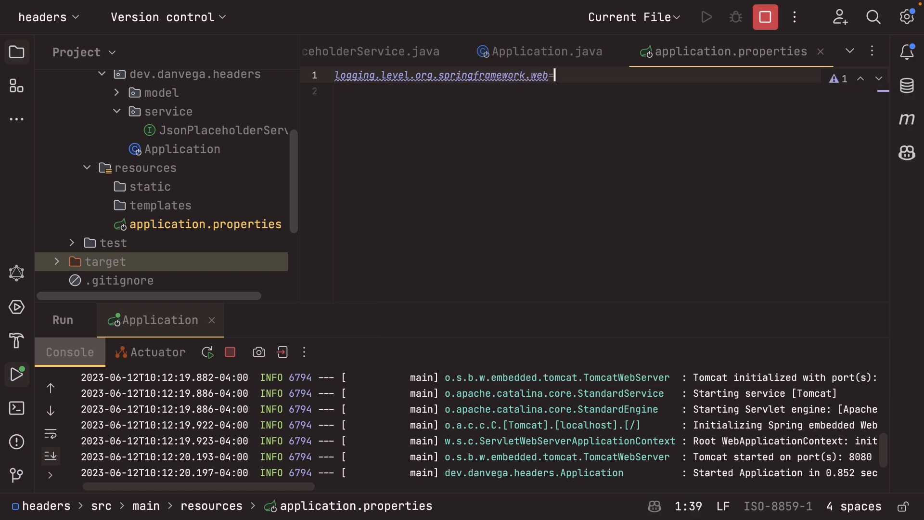
{"action": "type", "text": "TRACE"}
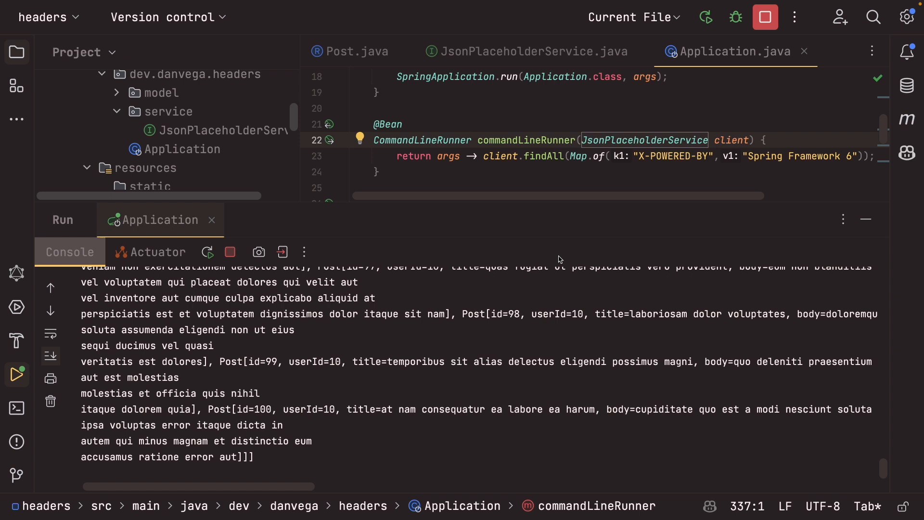
{"action": "mouse_move", "coordinate": [563, 205]}
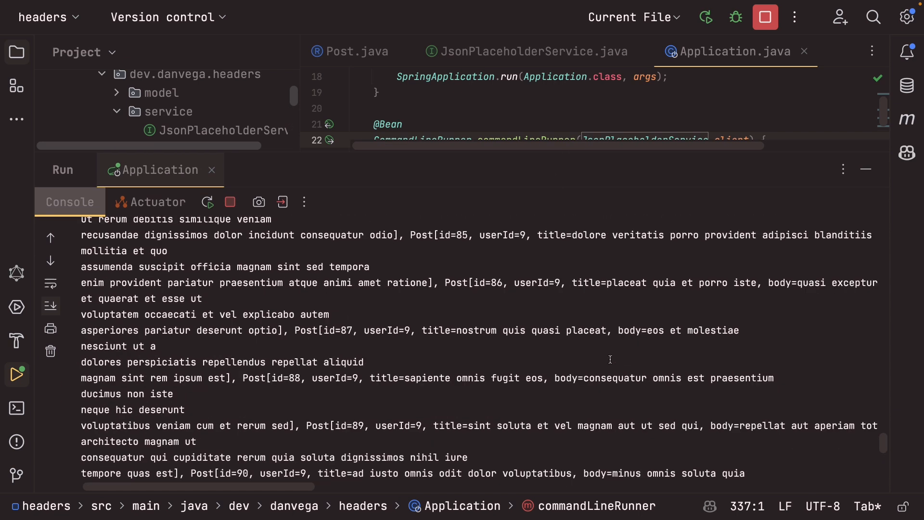
Scroll the Run console to the RequestHeaderArgumentResolver TRACE line resolving X-POWERED-BY.
{"action": "scroll", "scroll_direction": "up", "scroll_amount": 3}
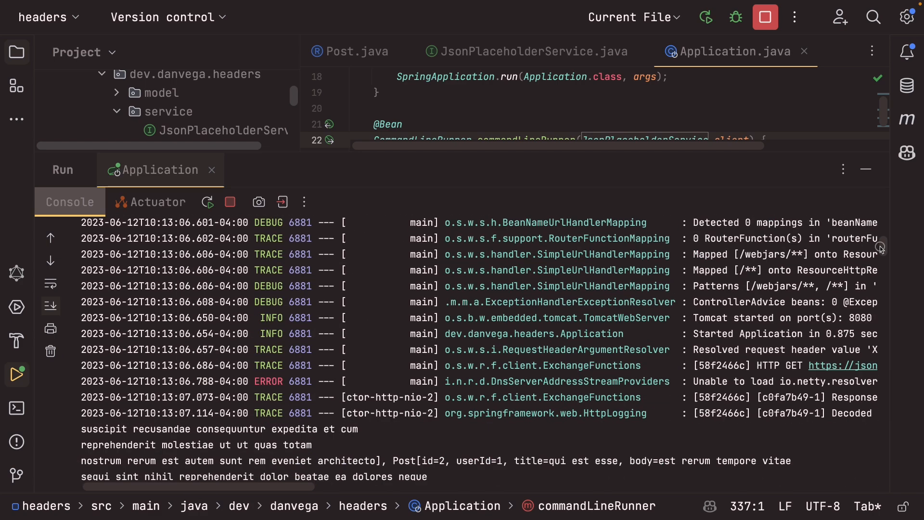
{"action": "scroll", "scroll_direction": "up", "scroll_amount": 3}
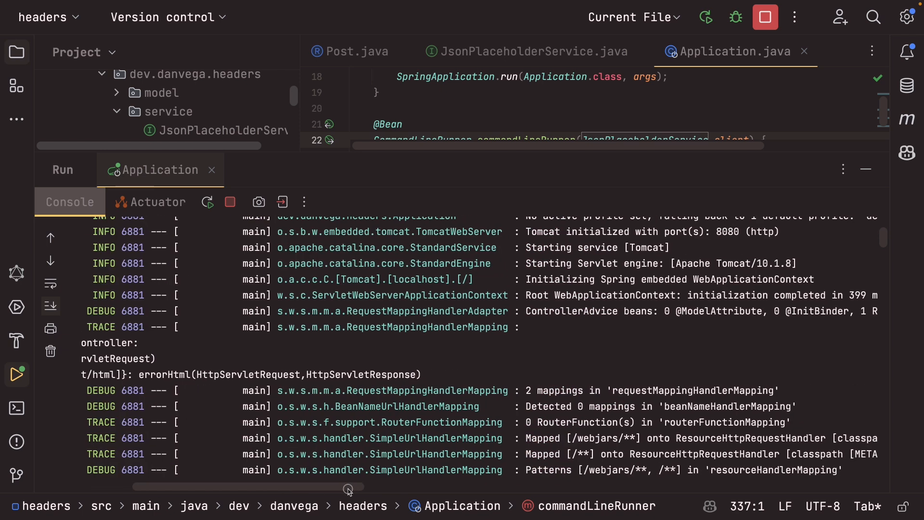
{"action": "scroll", "scroll_direction": "down", "scroll_amount": 3}
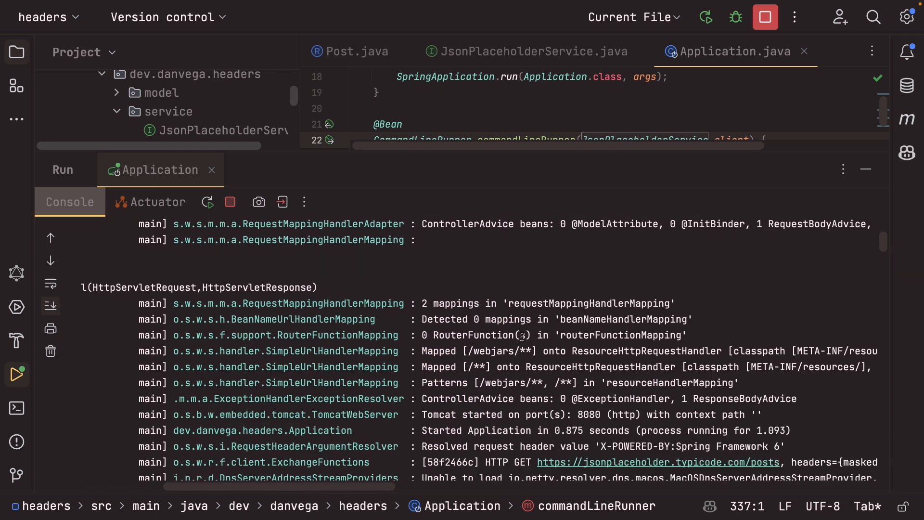
{"action": "scroll", "scroll_direction": "down", "scroll_amount": 3}
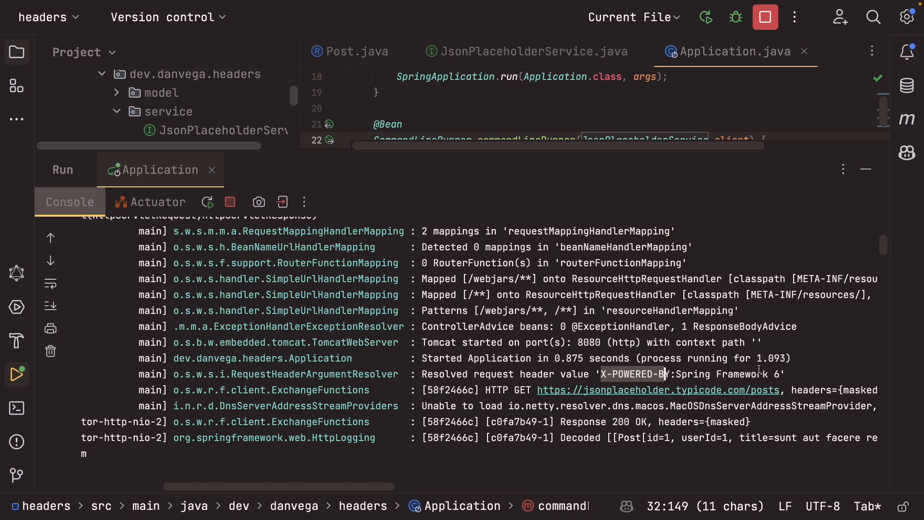
{"action": "mouse_move", "coordinate": [568, 411]}
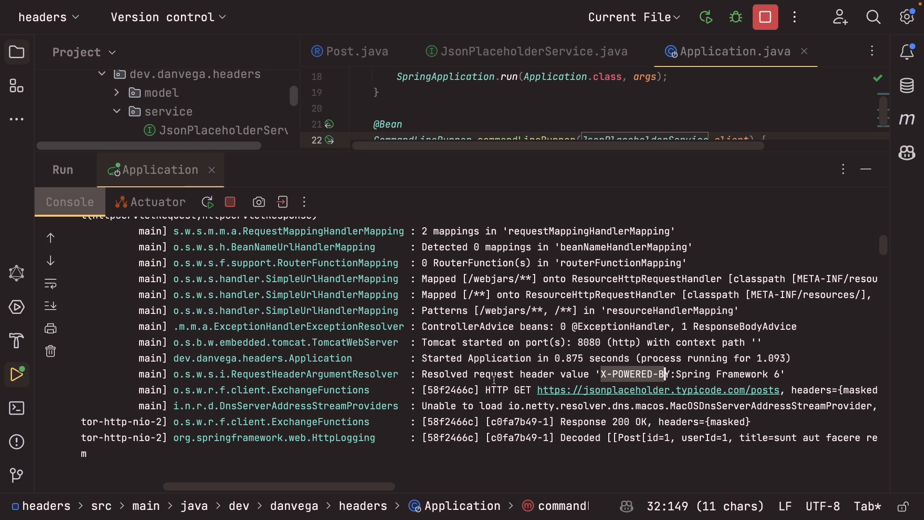
{"action": "mouse_move", "coordinate": [501, 479]}
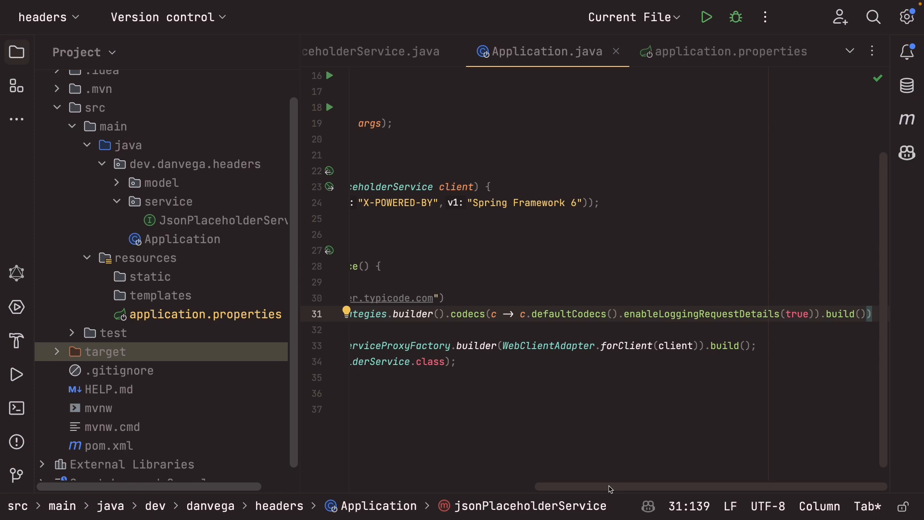
Review the WebClient builder's exchangeStrategies request-logging code and run the headers application.
{"action": "scroll", "scroll_direction": "left", "scroll_amount": 3}
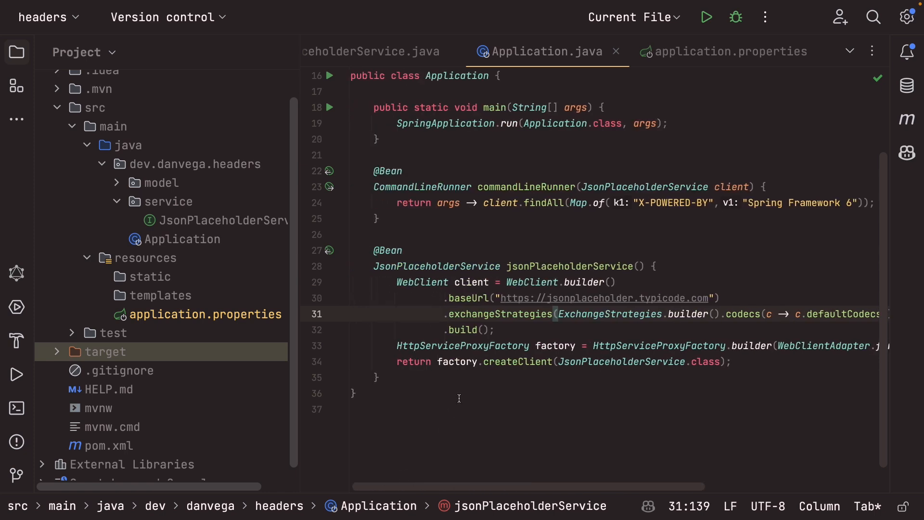
{"action": "mouse_move", "coordinate": [482, 311]}
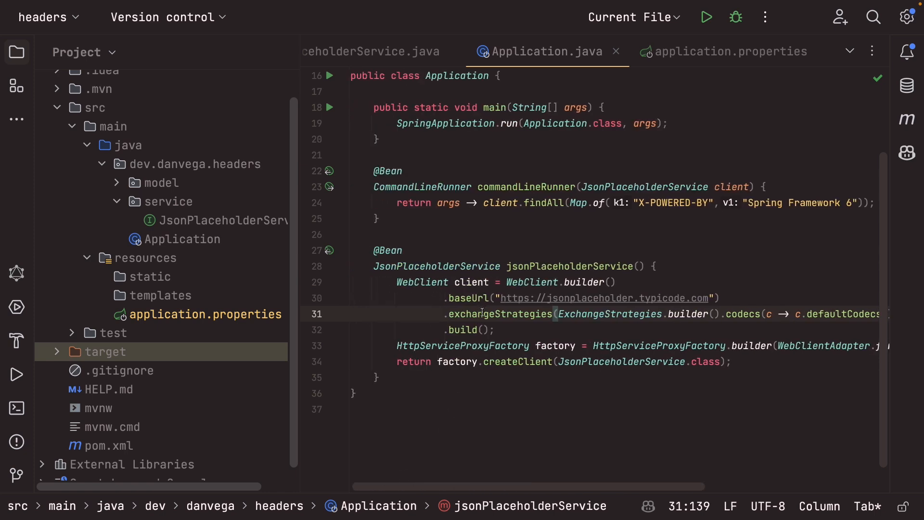
{"action": "scroll", "scroll_direction": "left", "scroll_amount": 3}
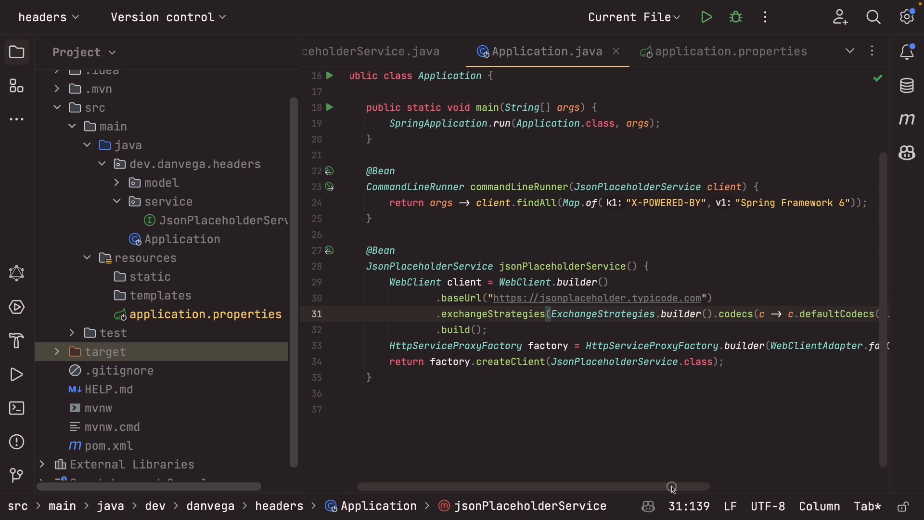
{"action": "scroll", "scroll_direction": "right", "scroll_amount": 3}
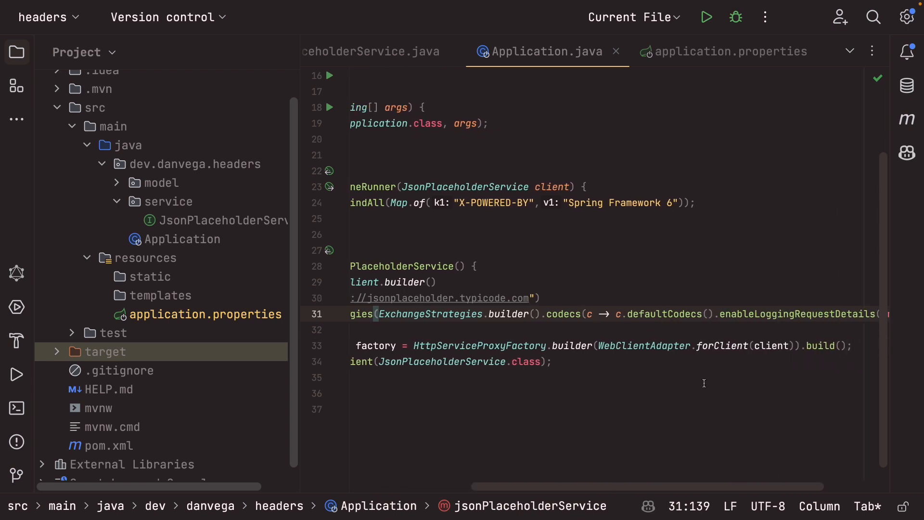
{"action": "scroll", "scroll_direction": "right", "scroll_amount": 3}
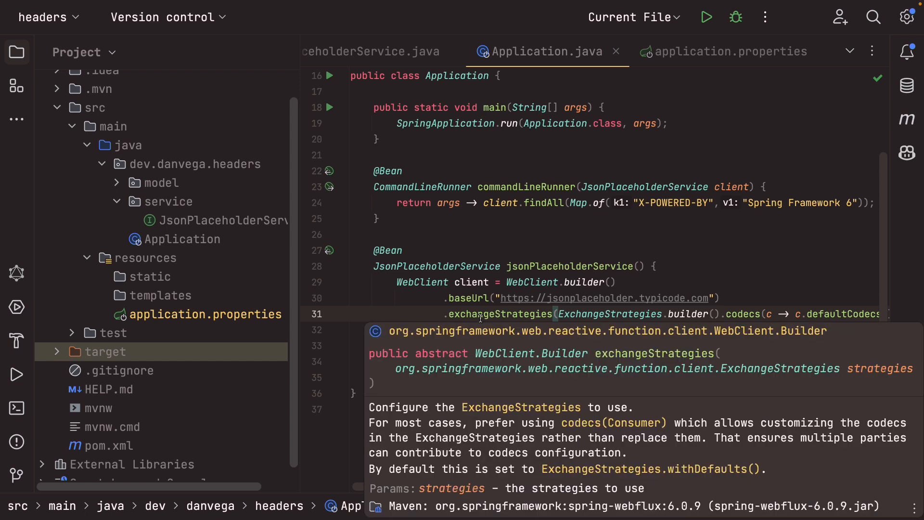
{"action": "left_click", "coordinate": [472, 297]}
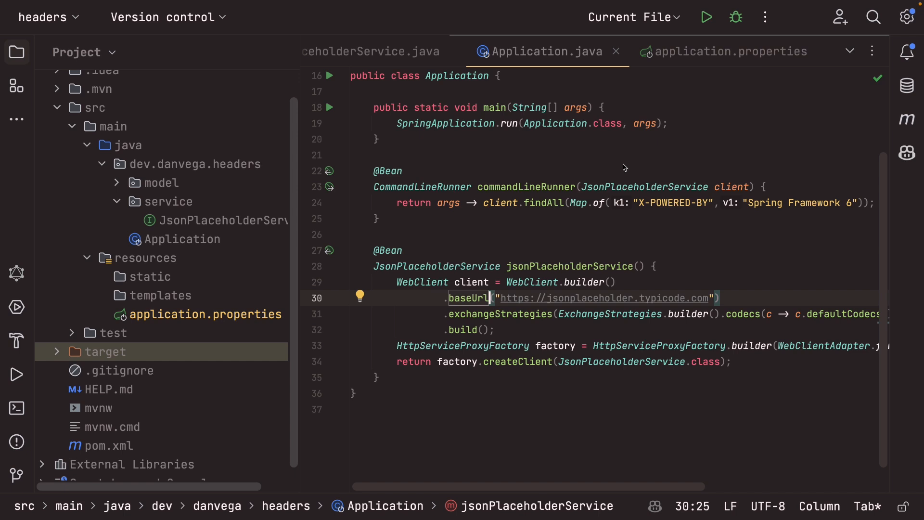
{"action": "mouse_move", "coordinate": [606, 172]}
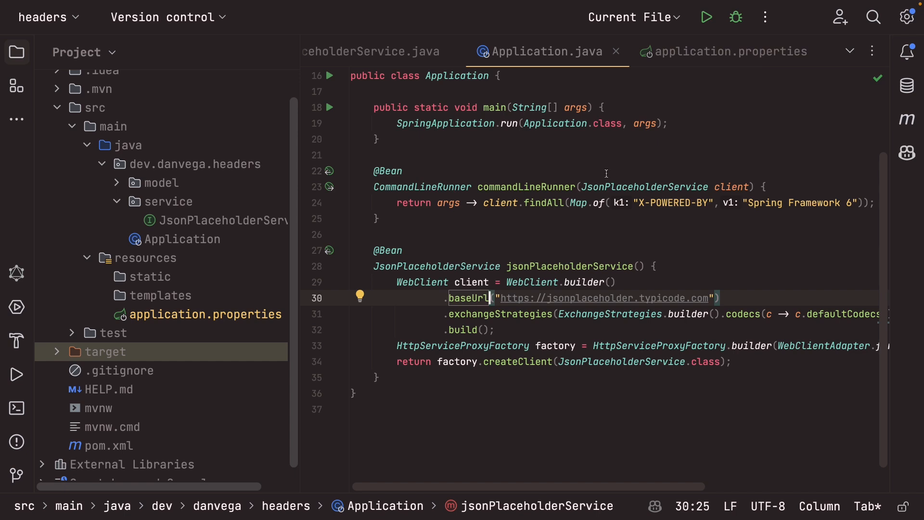
{"action": "mouse_move", "coordinate": [560, 249]}
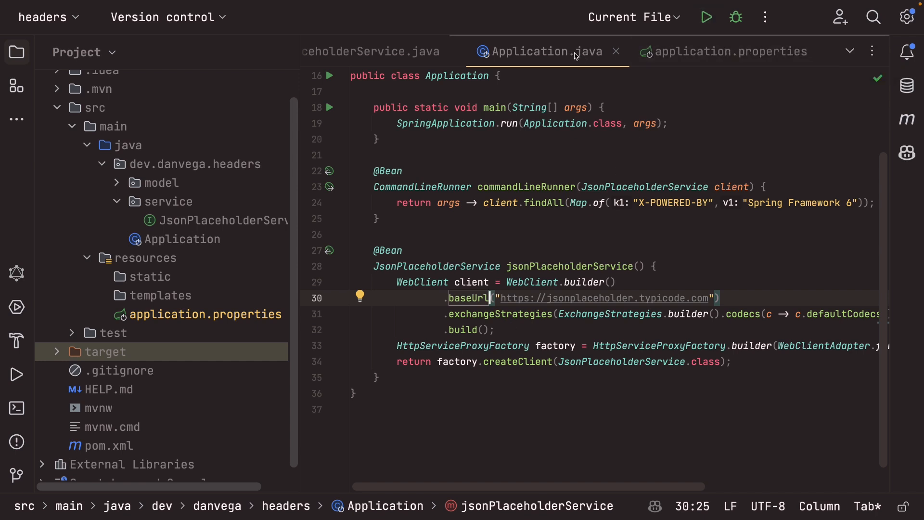
{"action": "left_click", "coordinate": [705, 16]}
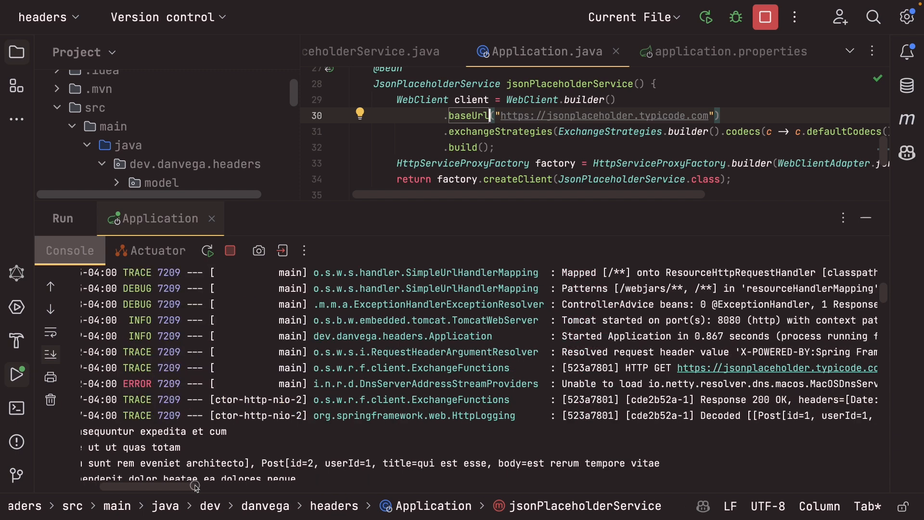
Scroll the Run console to the logged request carrying the X-POWERED-BY header.
{"action": "scroll", "scroll_direction": "right", "scroll_amount": 3}
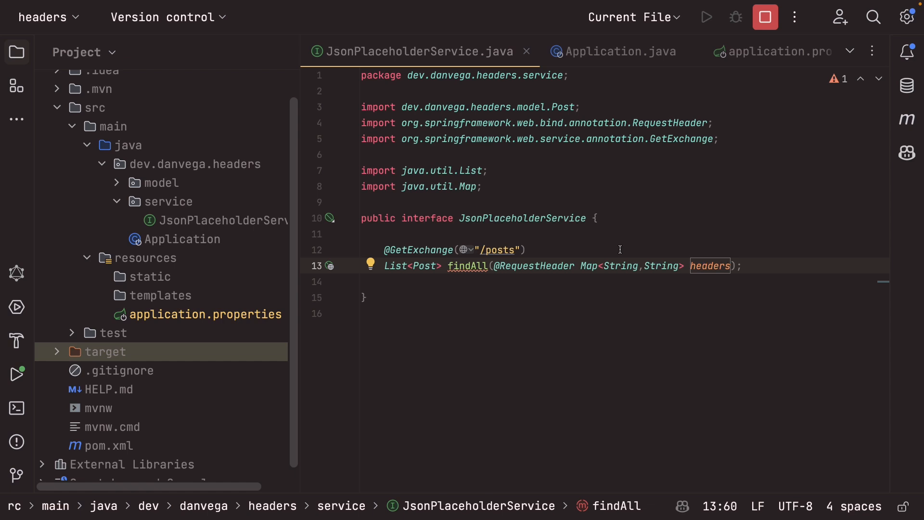
{"action": "mouse_move", "coordinate": [431, 299]}
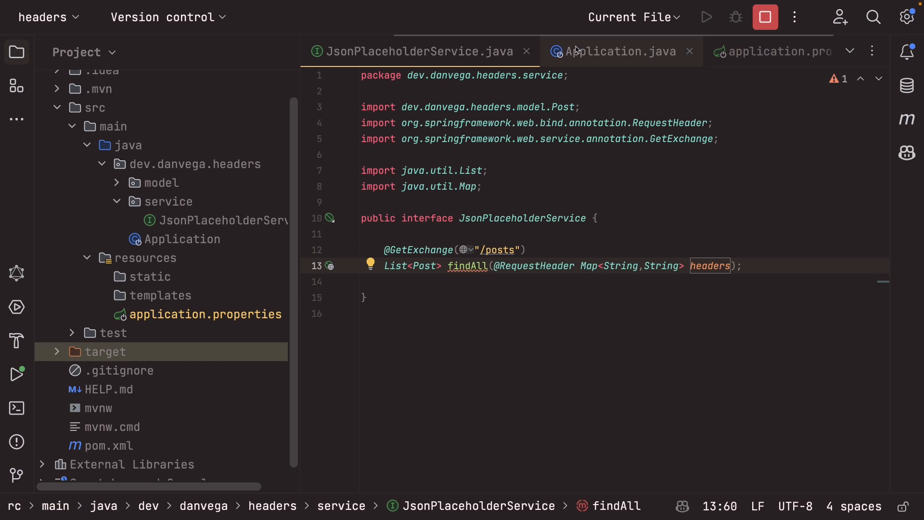
Add .defaultHeader("SPRING-BOOT-VERSION", "3.1.0") to the WebClient builder via completion.
{"action": "left_click", "coordinate": [613, 51]}
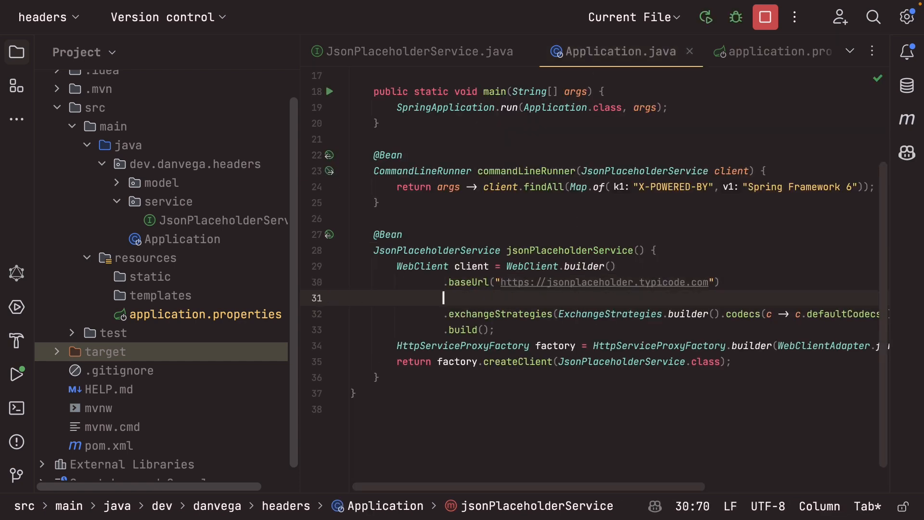
{"action": "left_click", "coordinate": [442, 297]}
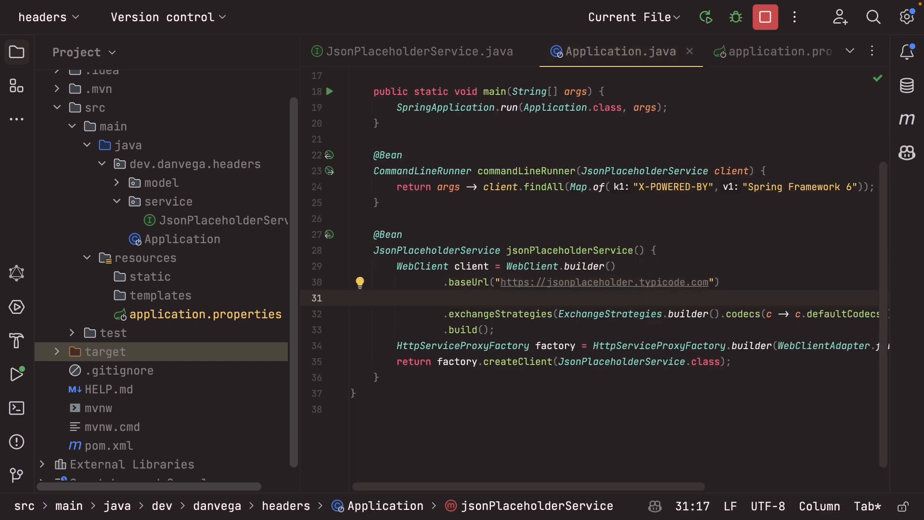
{"action": "type", "text": ".defaultCookie("}
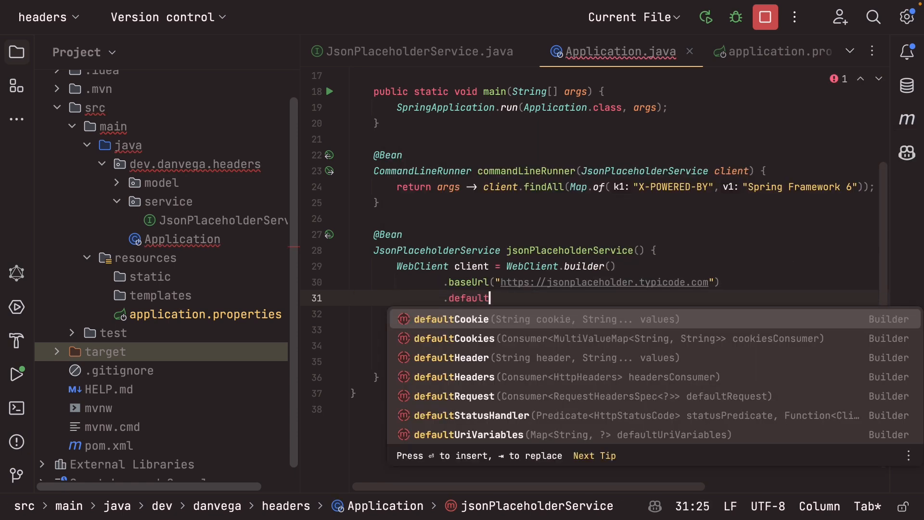
{"action": "left_click", "coordinate": [457, 358]}
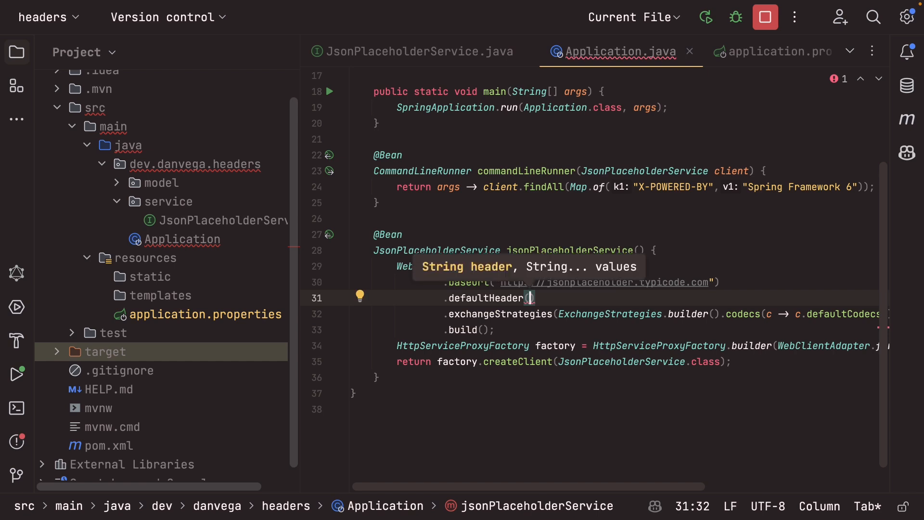
{"action": "type", "text": "\""}
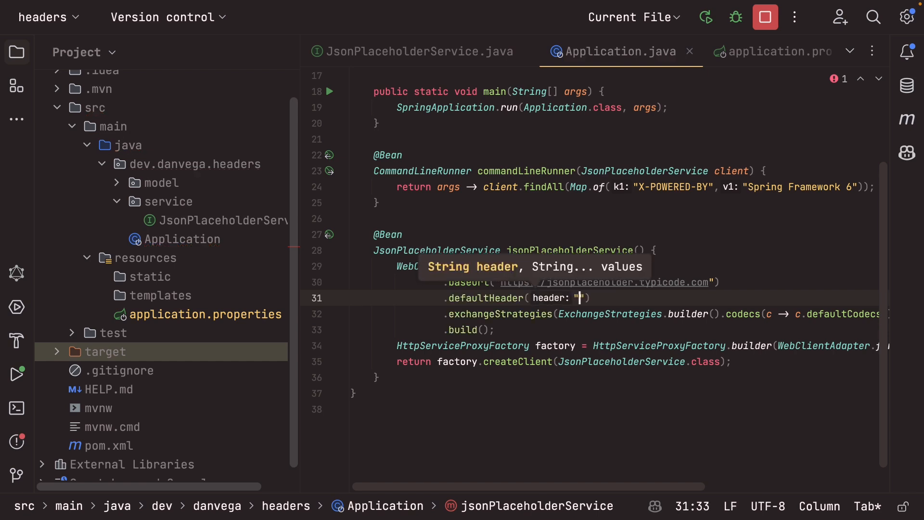
{"action": "type", "text": "SPRING_B"}
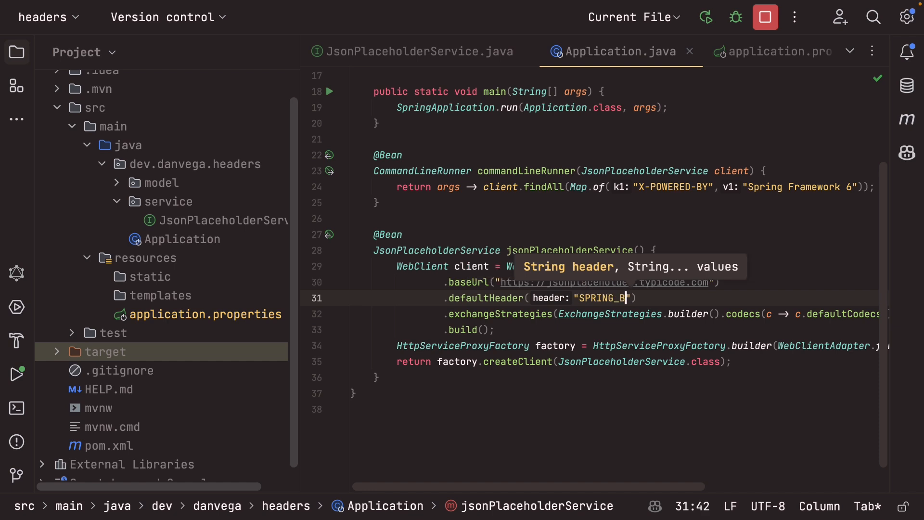
{"action": "type", "text": "OOT_"}
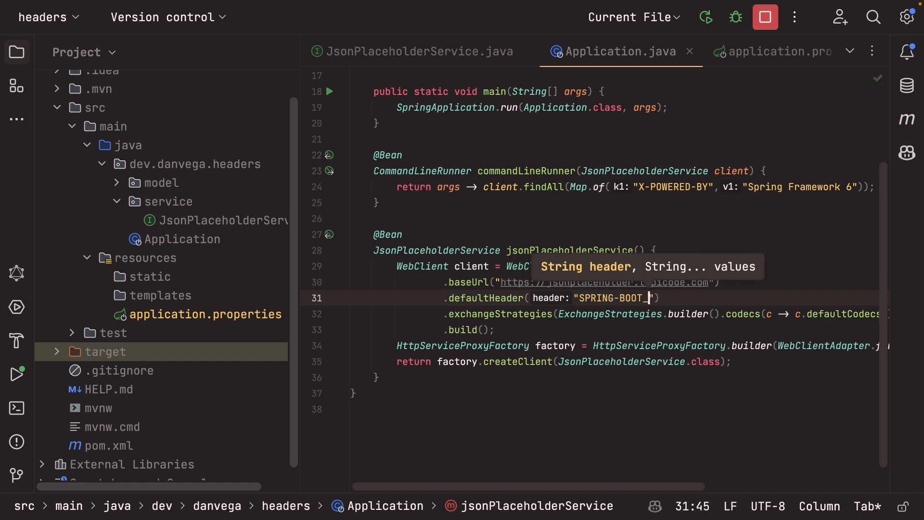
{"action": "type", "text": "VERSION\", \"3"}
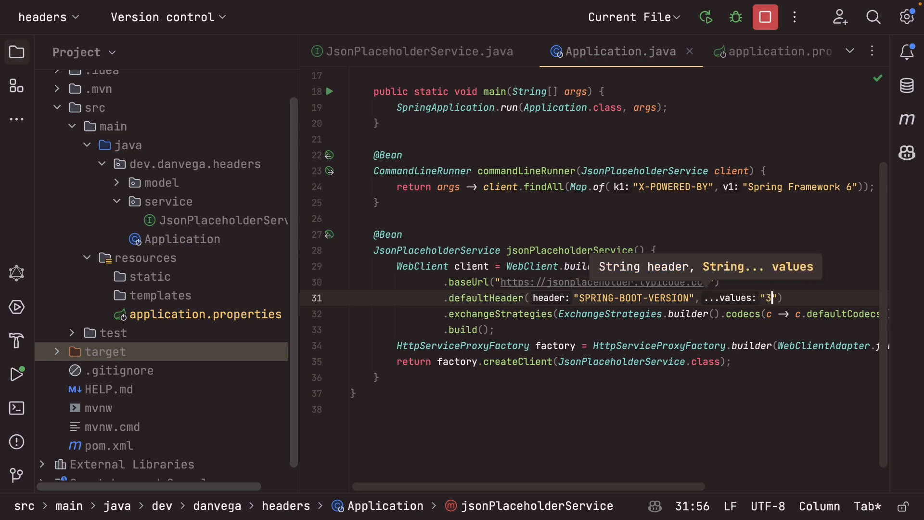
{"action": "type", "text": ".1.0"}
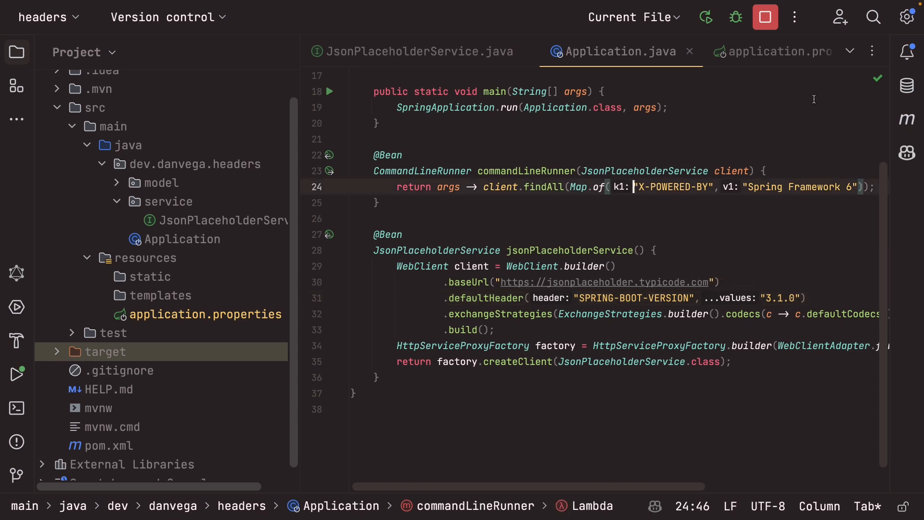
{"action": "mouse_move", "coordinate": [597, 230]}
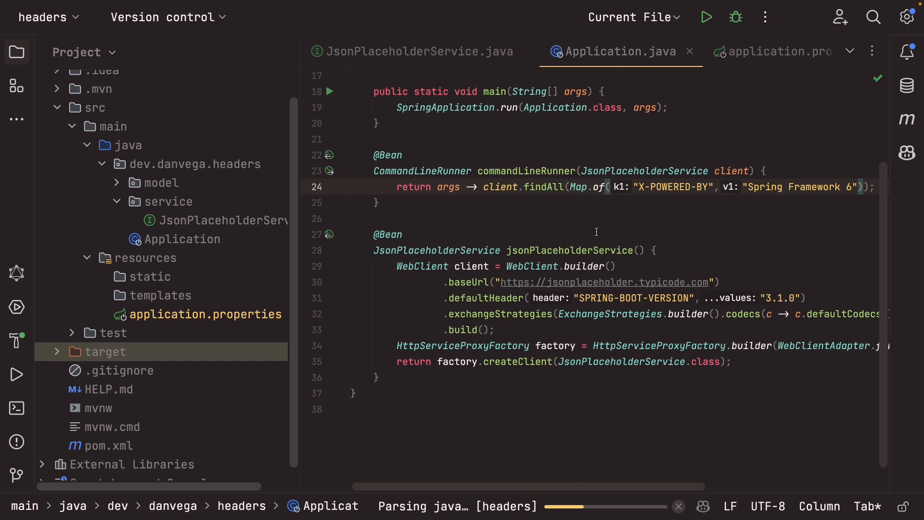
Rerun the app and scroll to the log line showing SPRING-BOOT-VERSION 3.1.0 and X-POWERED-BY.
{"action": "left_click", "coordinate": [706, 16]}
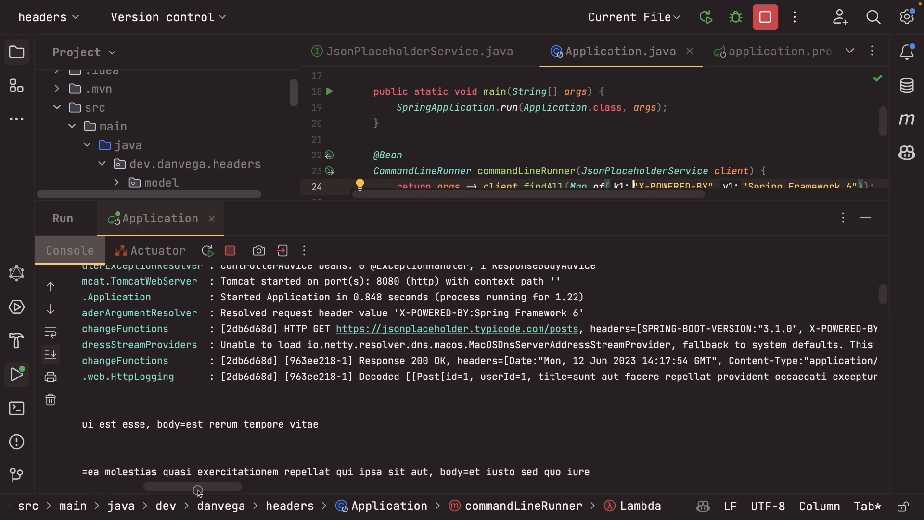
{"action": "scroll", "scroll_direction": "right", "scroll_amount": 3}
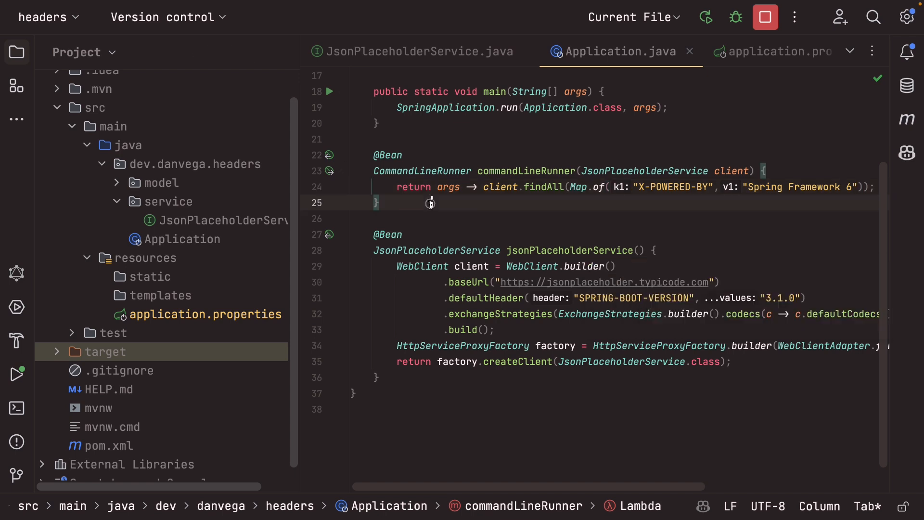
{"action": "scroll", "scroll_direction": "up", "scroll_amount": 3}
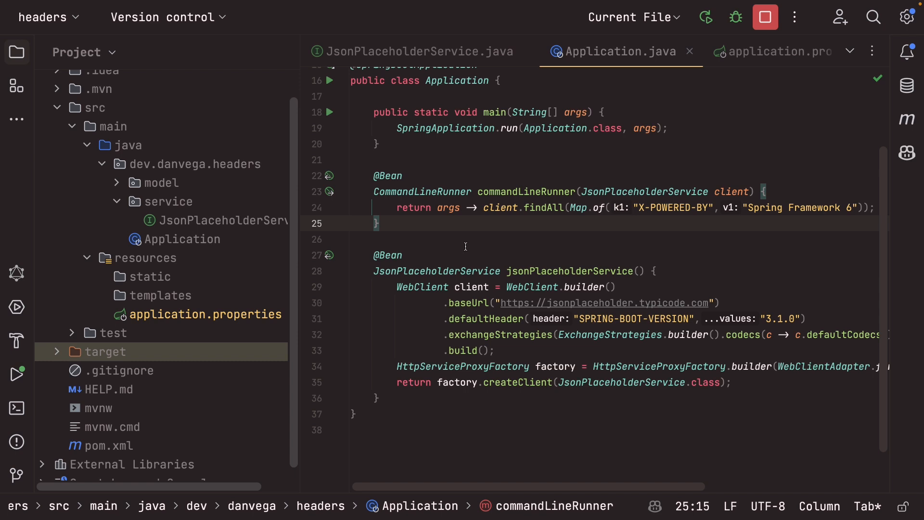
{"action": "mouse_move", "coordinate": [452, 257]}
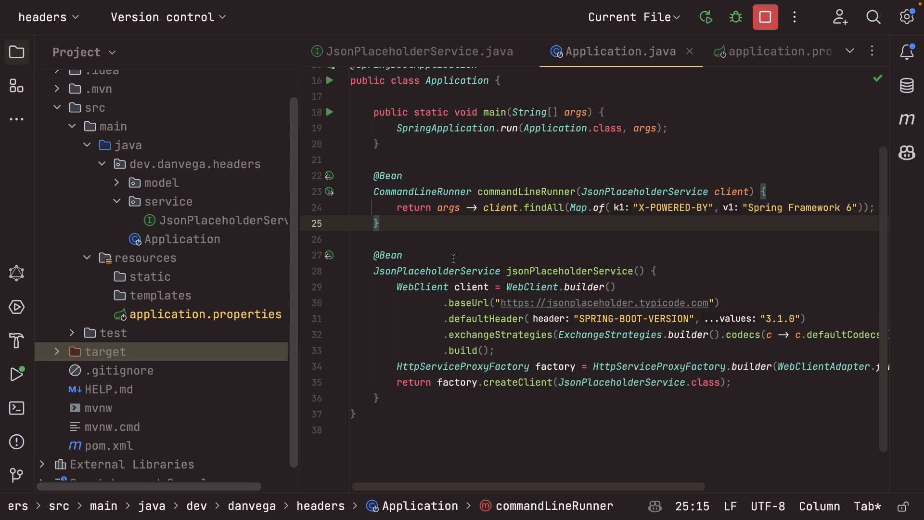
{"action": "mouse_move", "coordinate": [505, 176]}
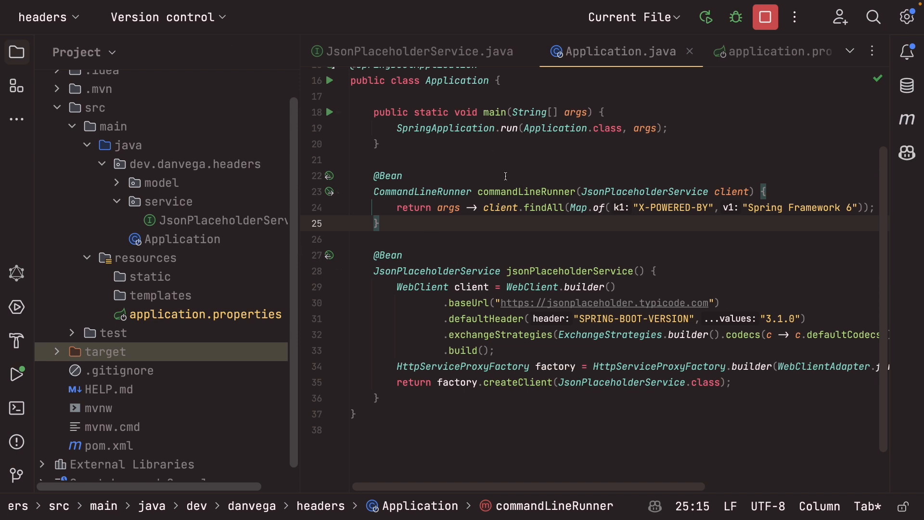
{"action": "mouse_move", "coordinate": [478, 327]}
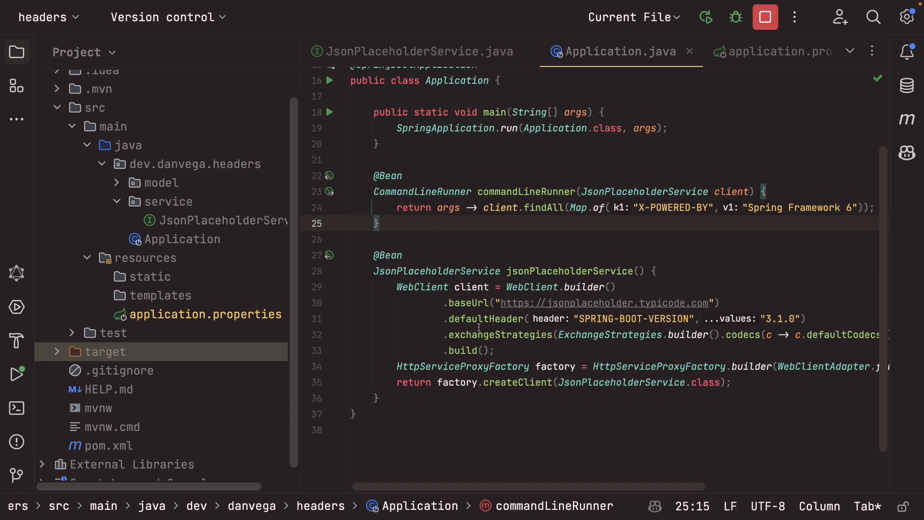
{"action": "left_click", "coordinate": [413, 51]}
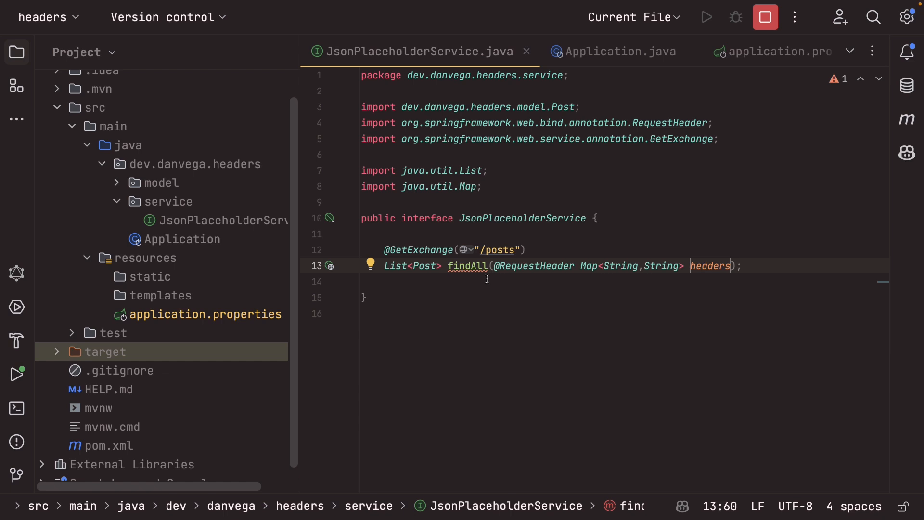
{"action": "mouse_move", "coordinate": [619, 51]}
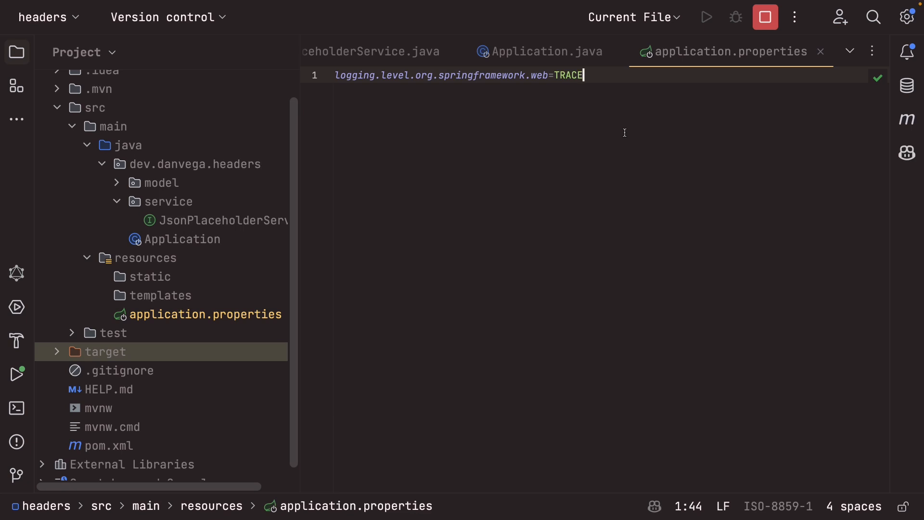
{"action": "mouse_move", "coordinate": [724, 64]}
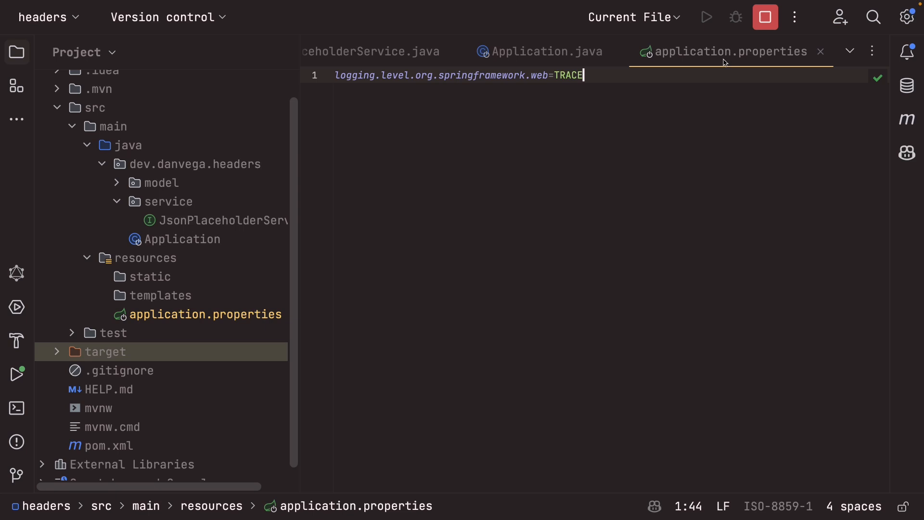
{"action": "left_click", "coordinate": [541, 51]}
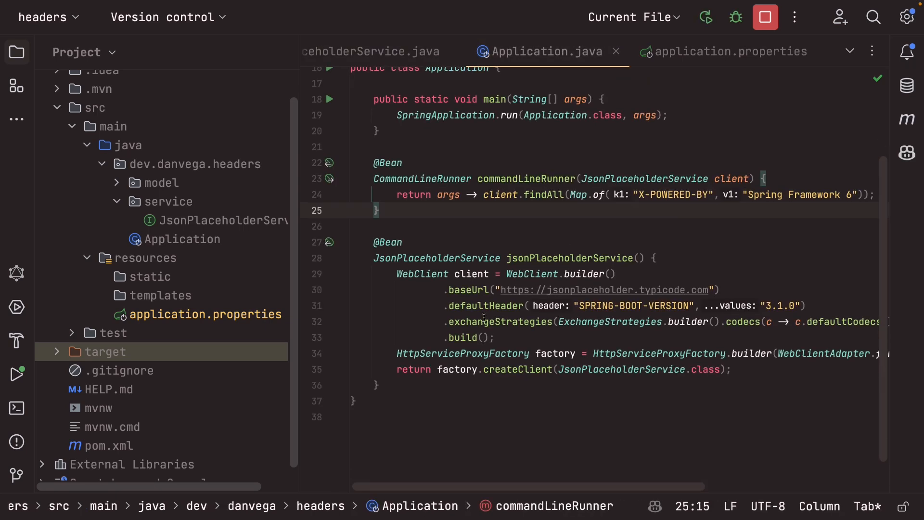